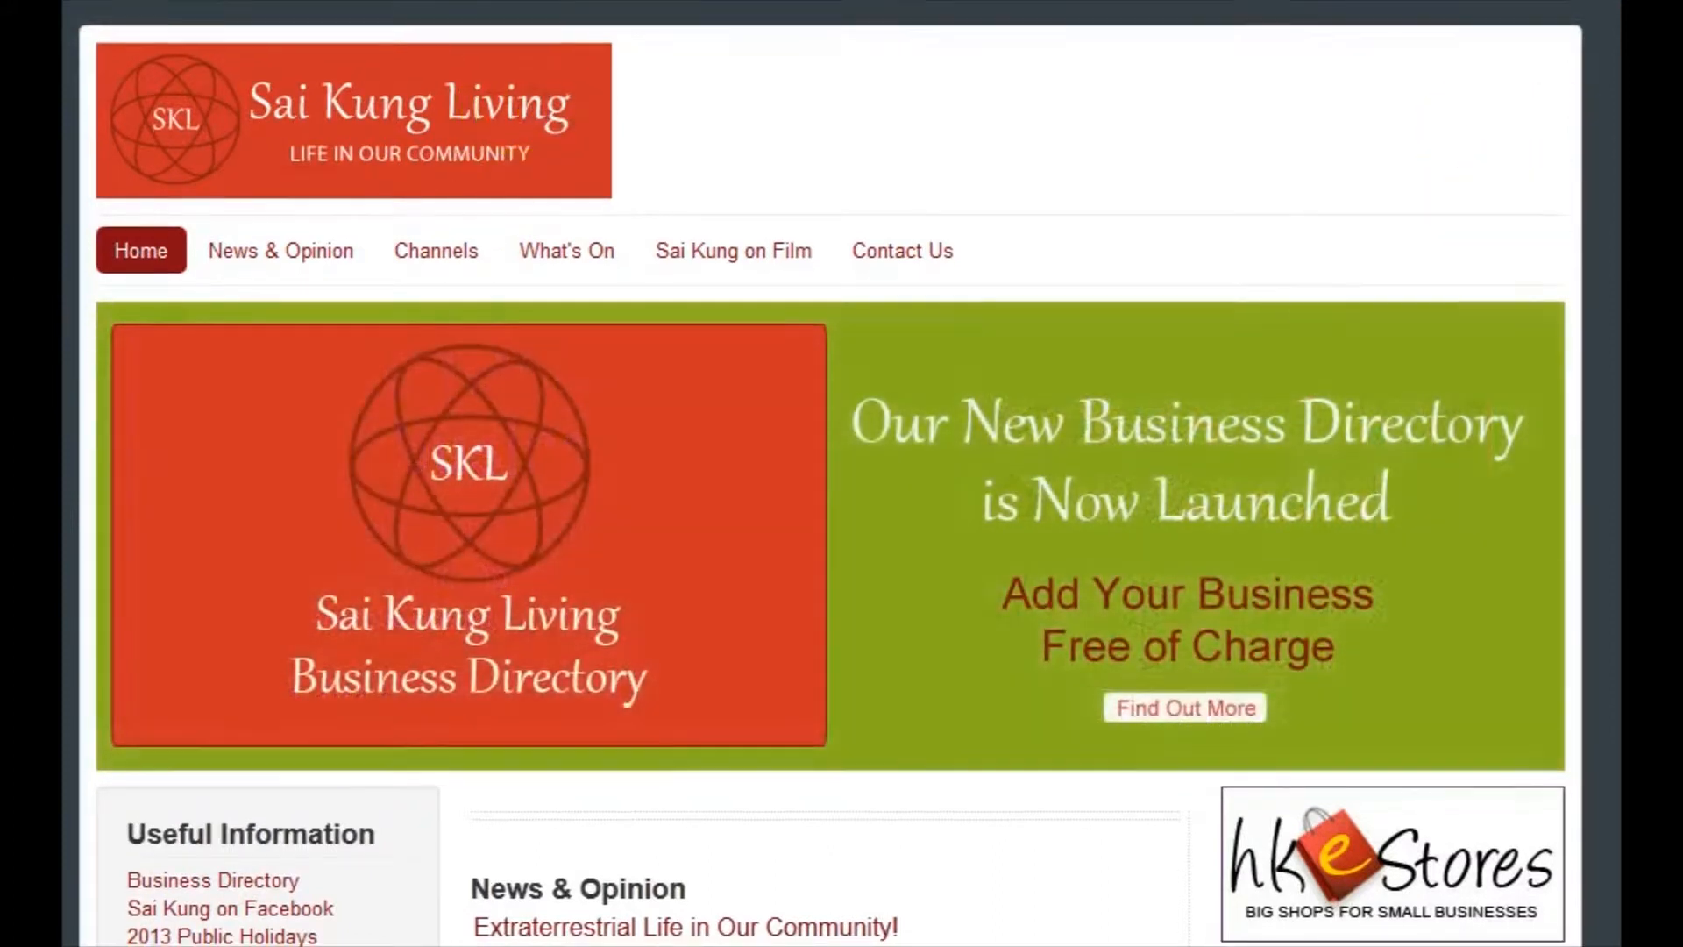
scroll("down", 3)
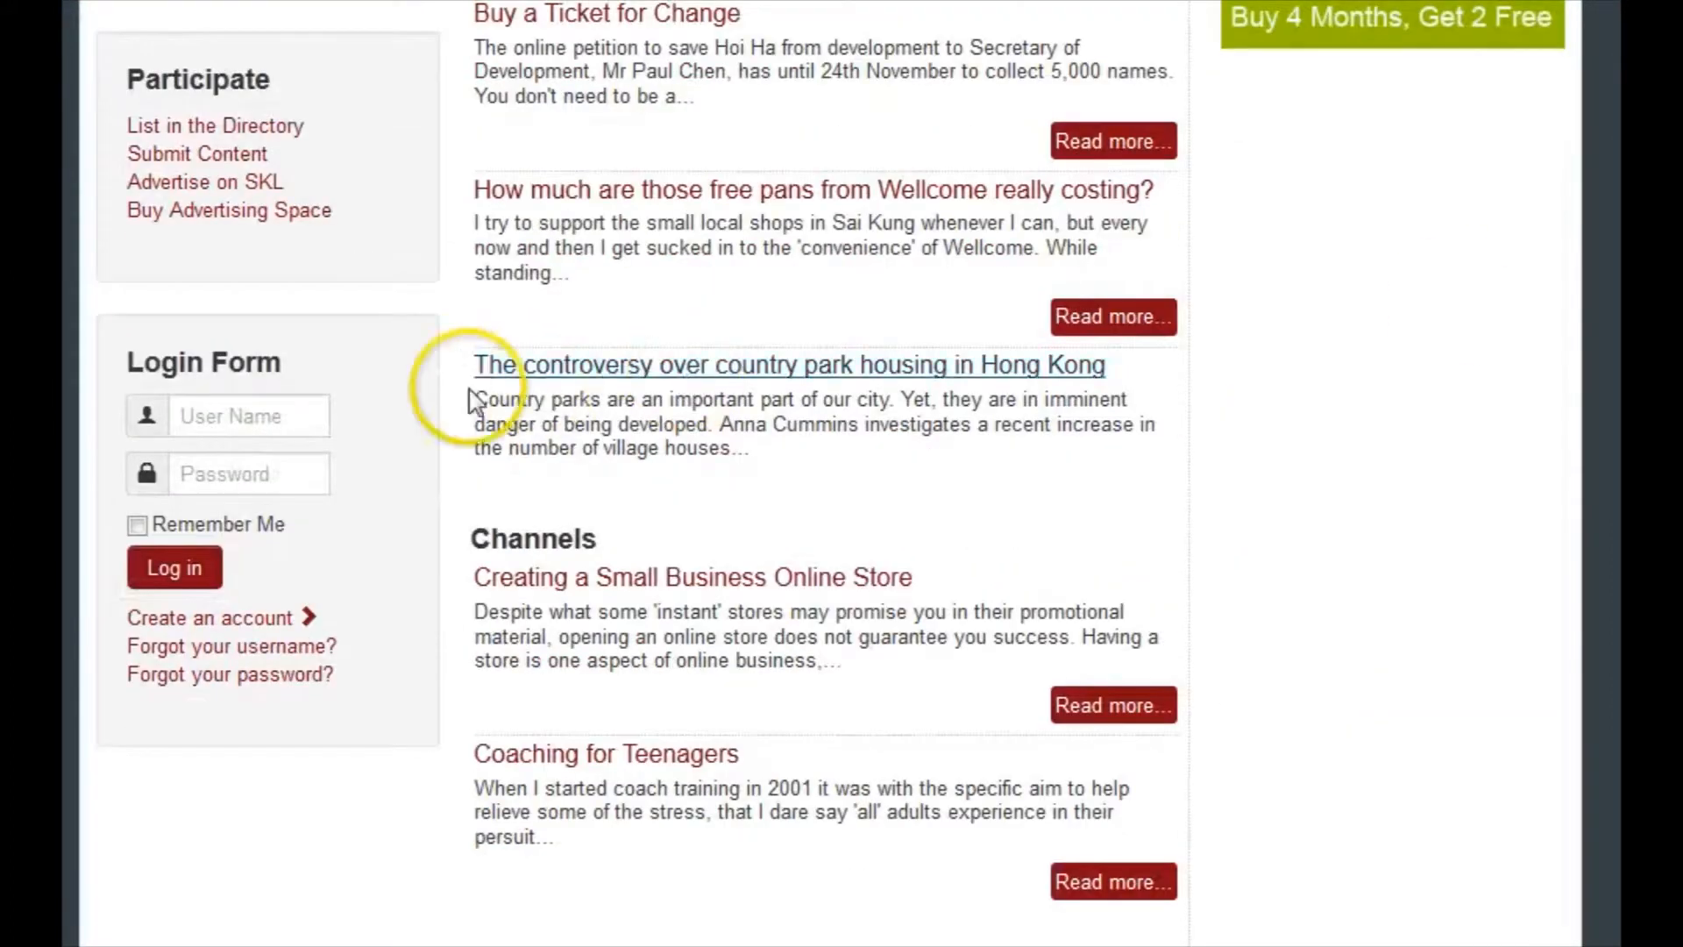
type("josett")
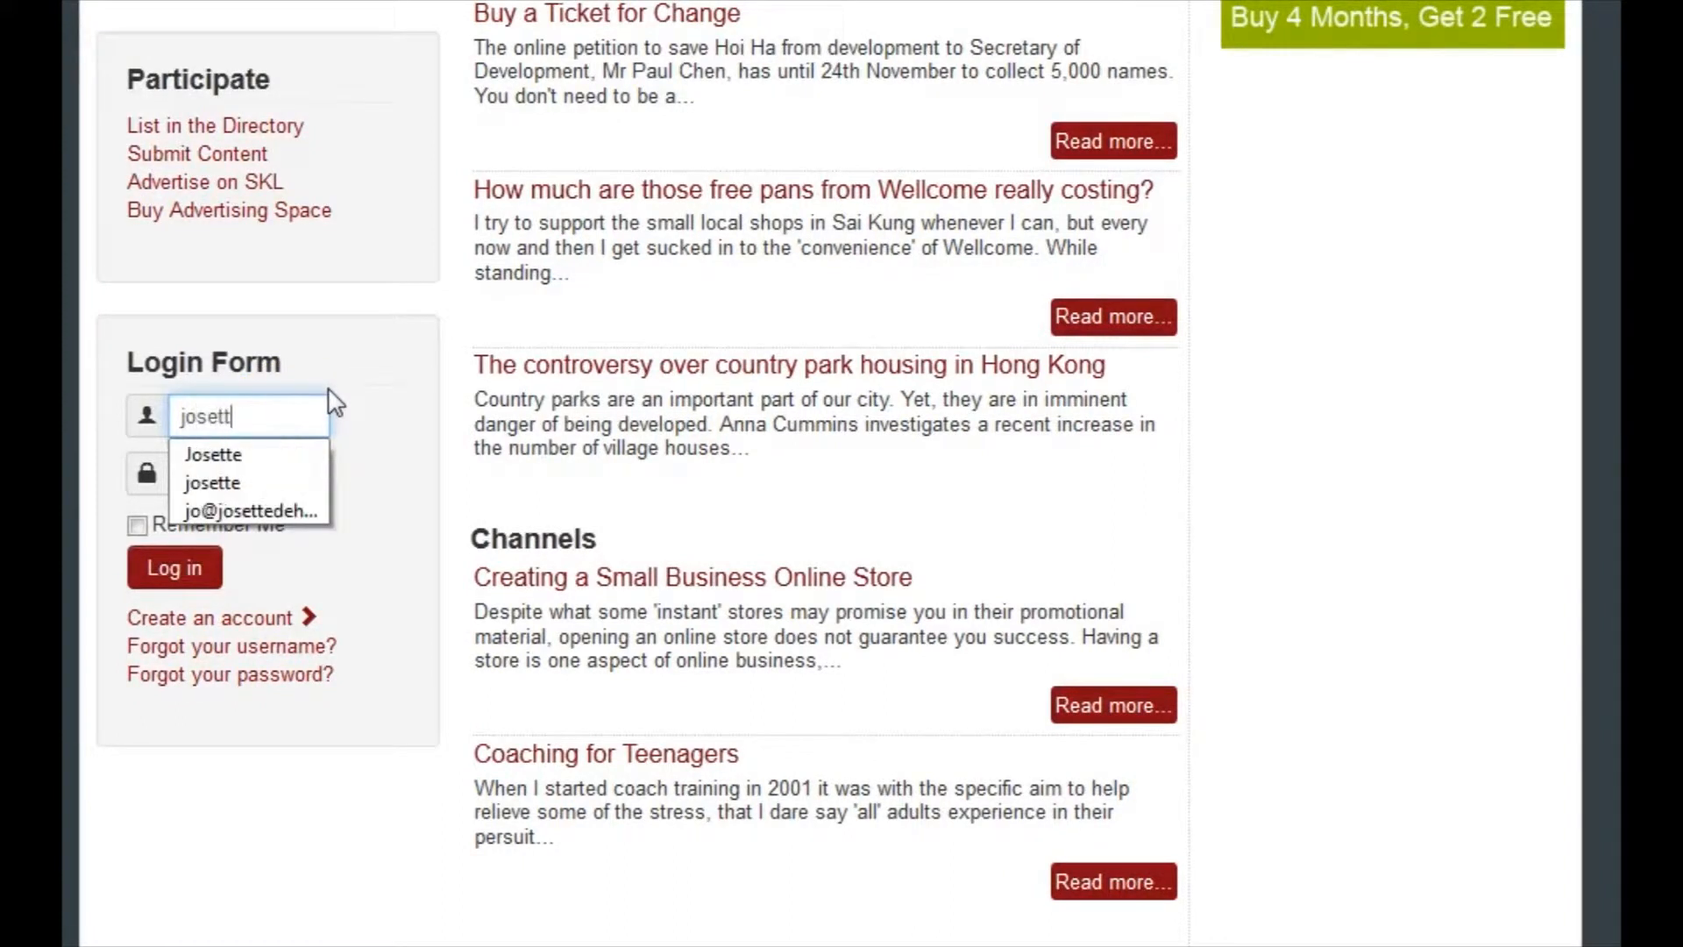
left_click(212, 483)
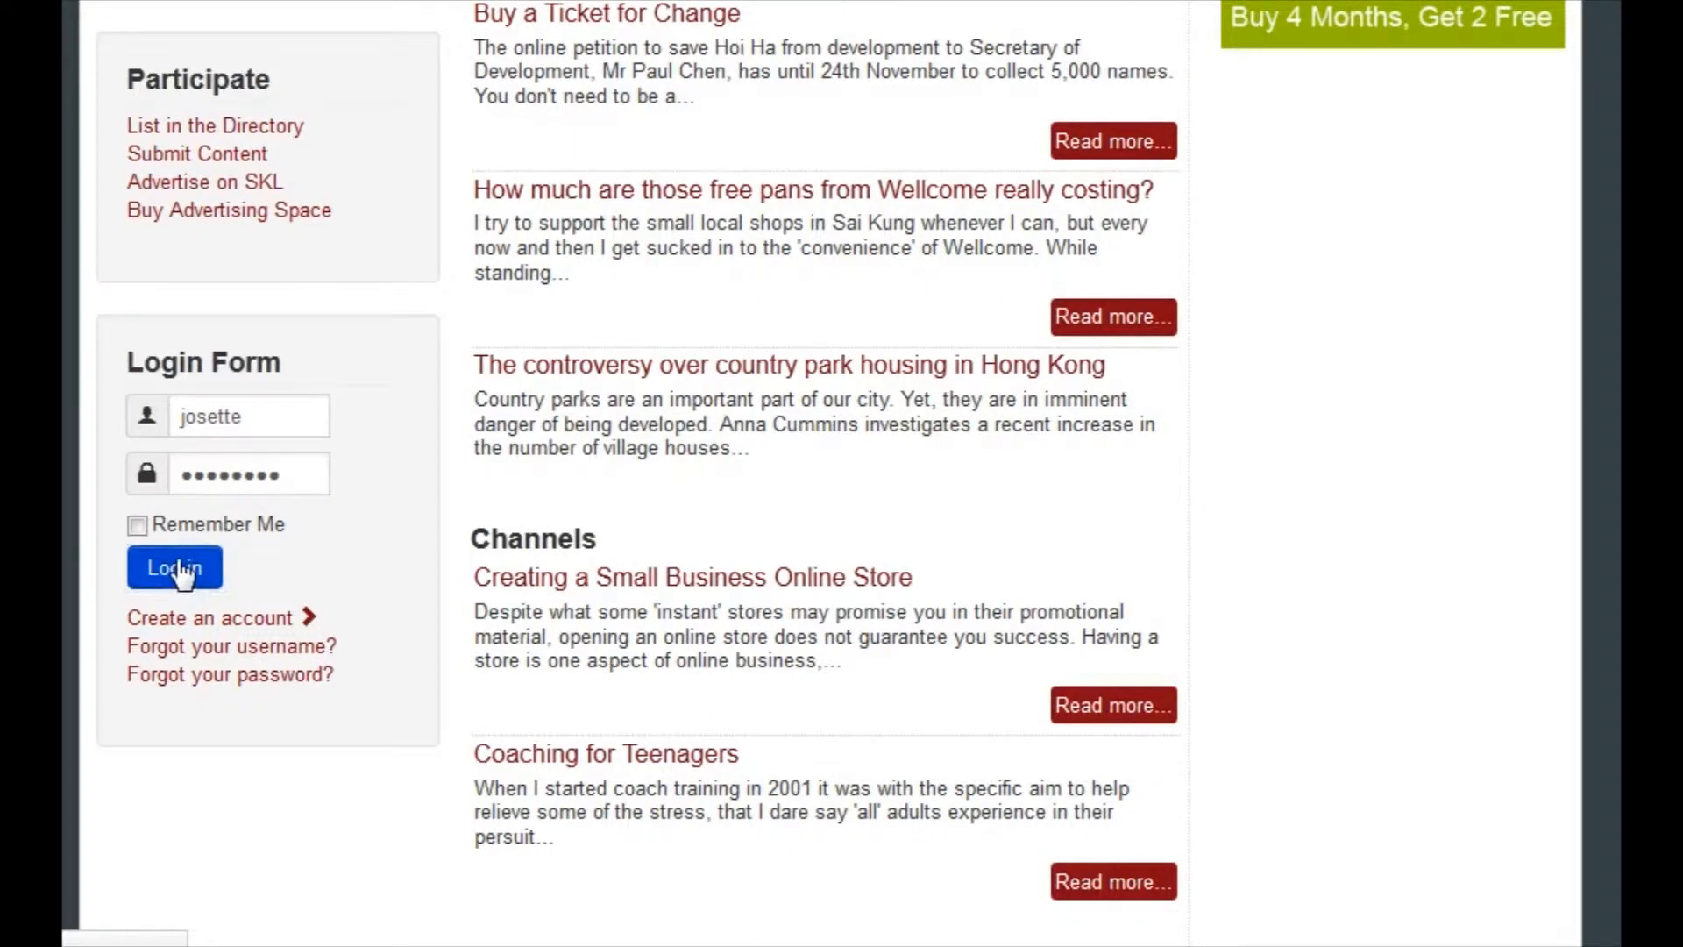
left_click(173, 567)
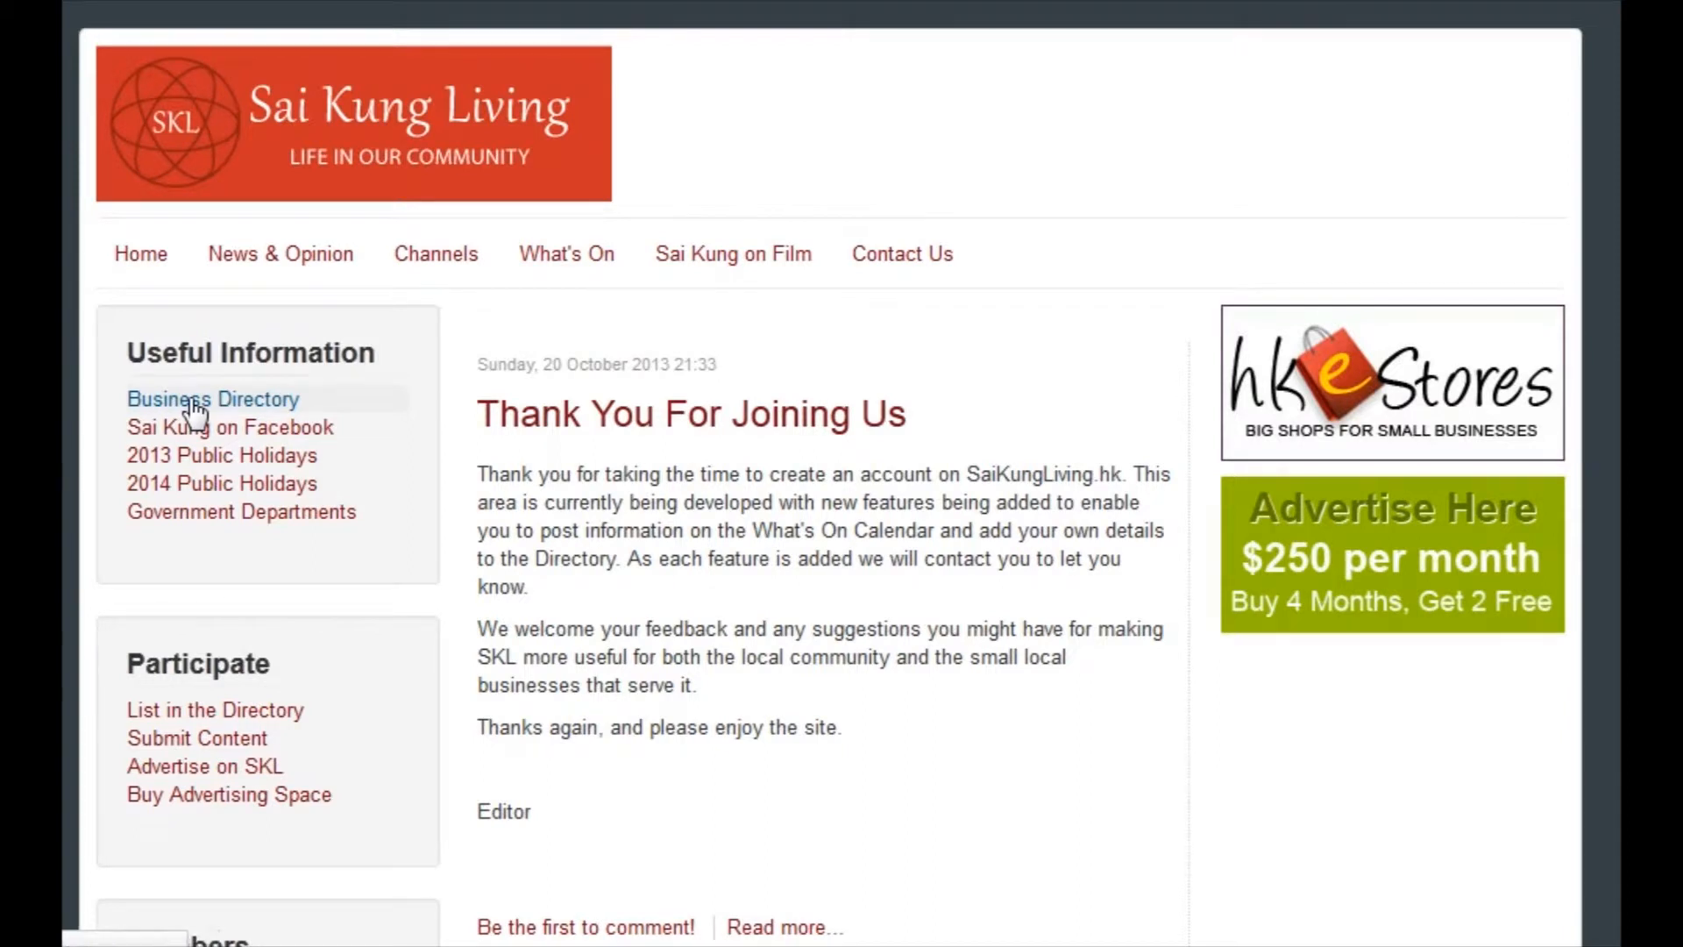
Go to the Business Directory page from the Useful Information sidebar
left_click(212, 398)
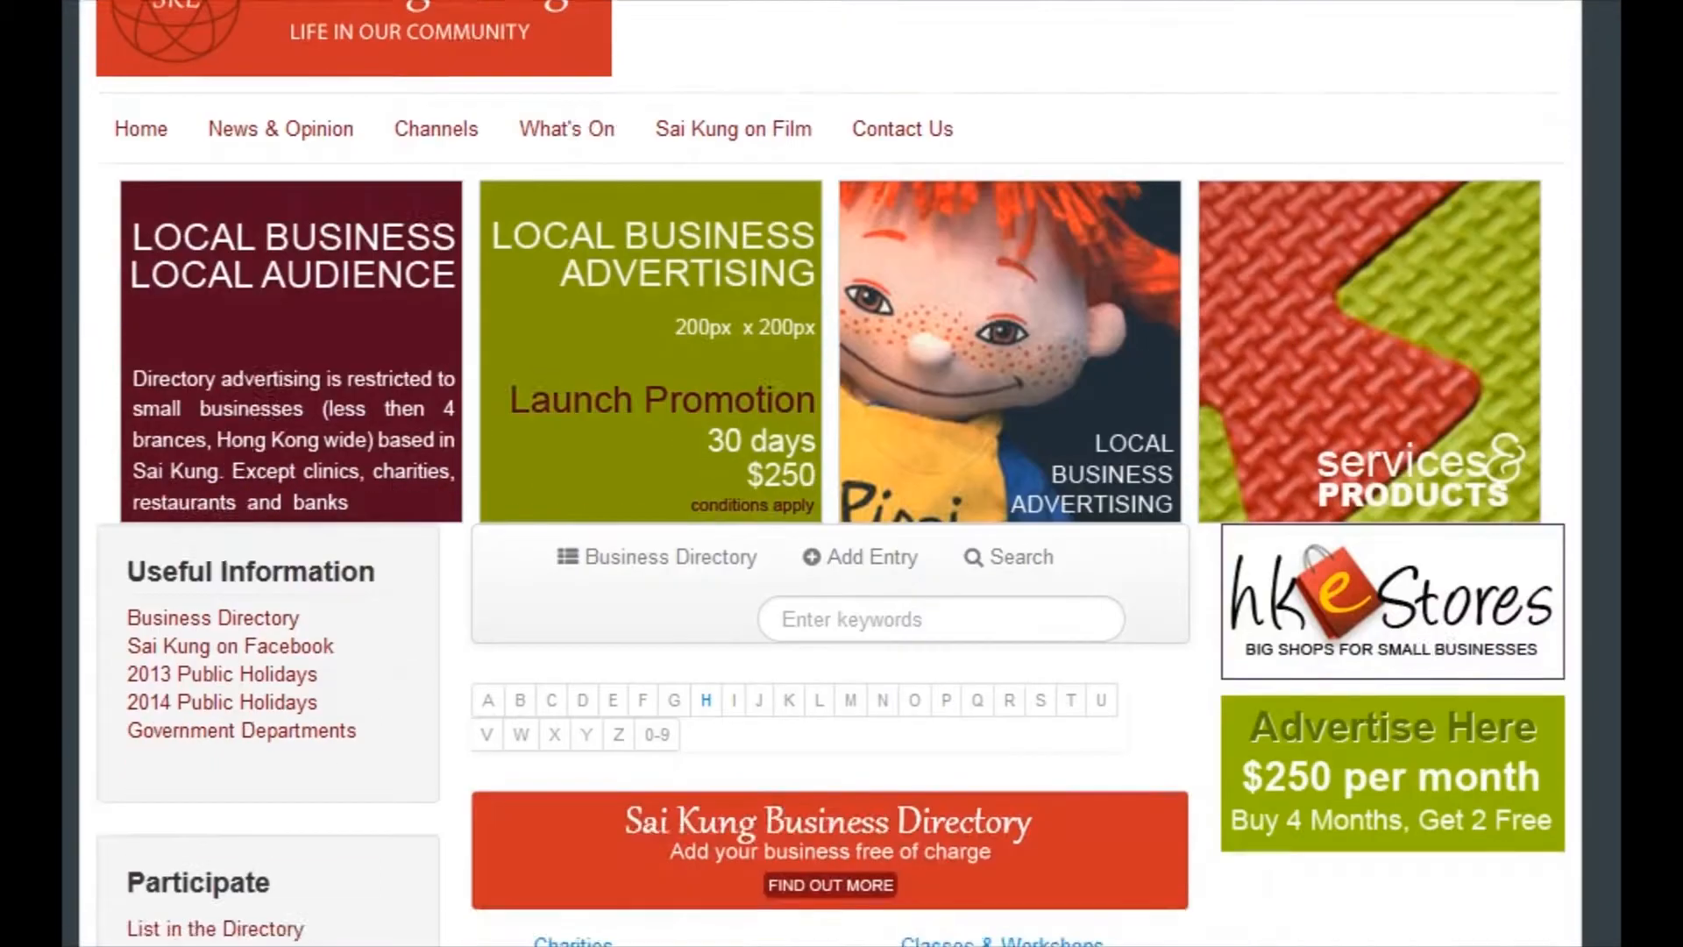
scroll("down", 3)
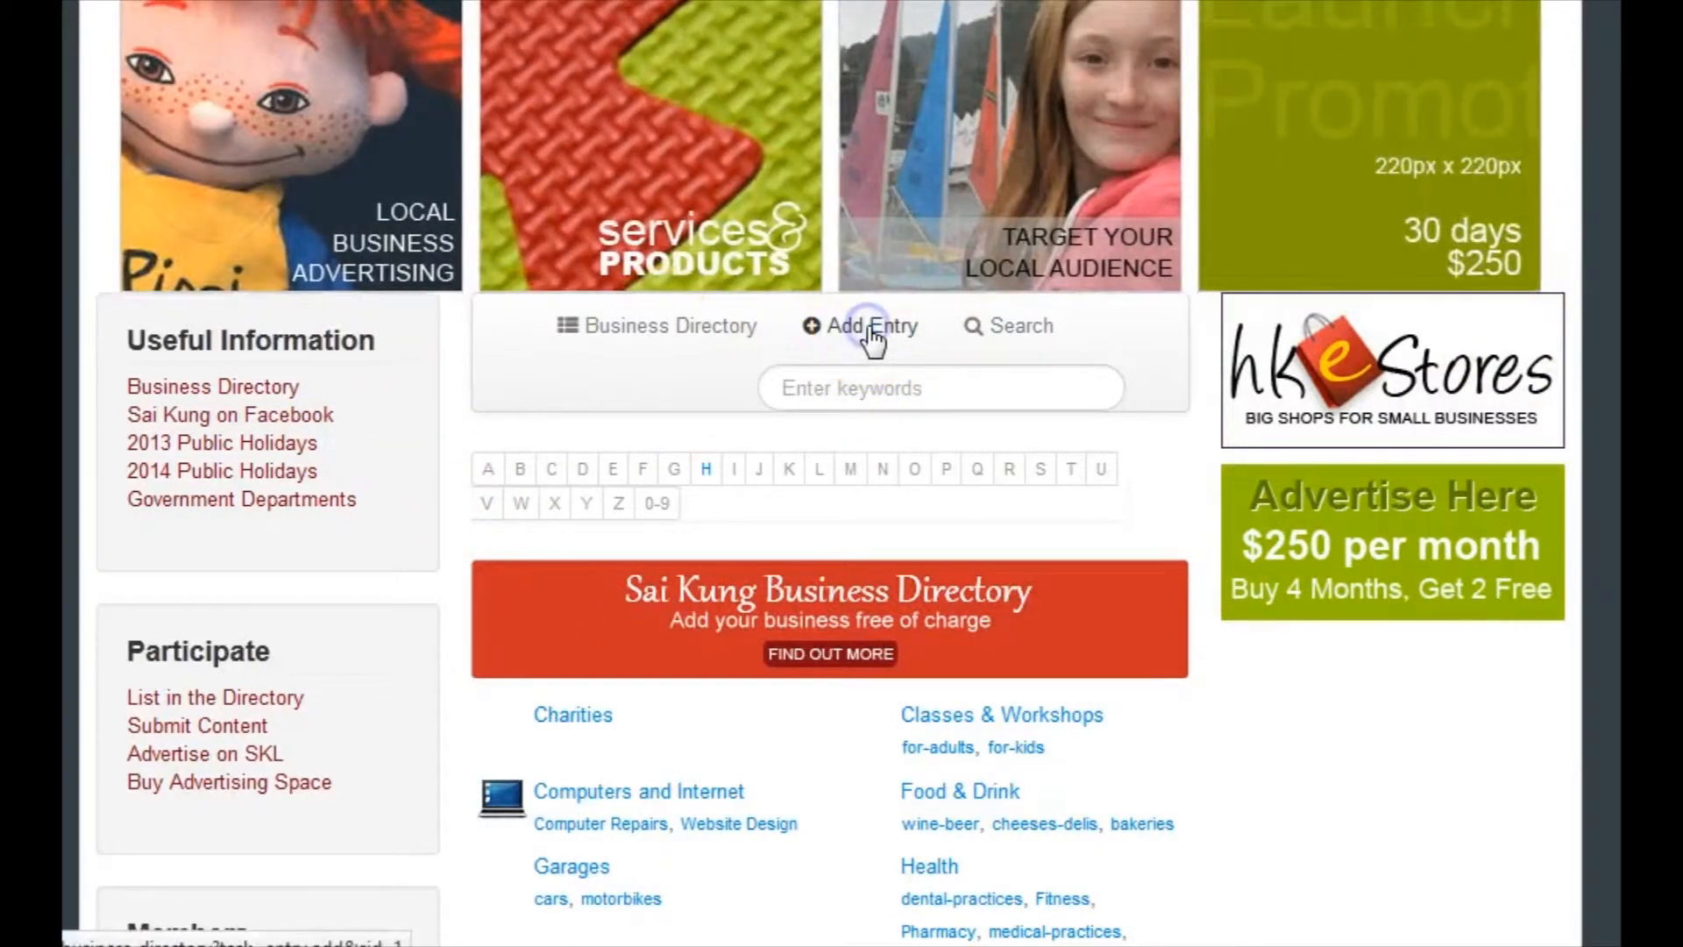
Add a new entry with Company Name 'Rainbow 6 Computer & Supplies'
left_click(869, 326)
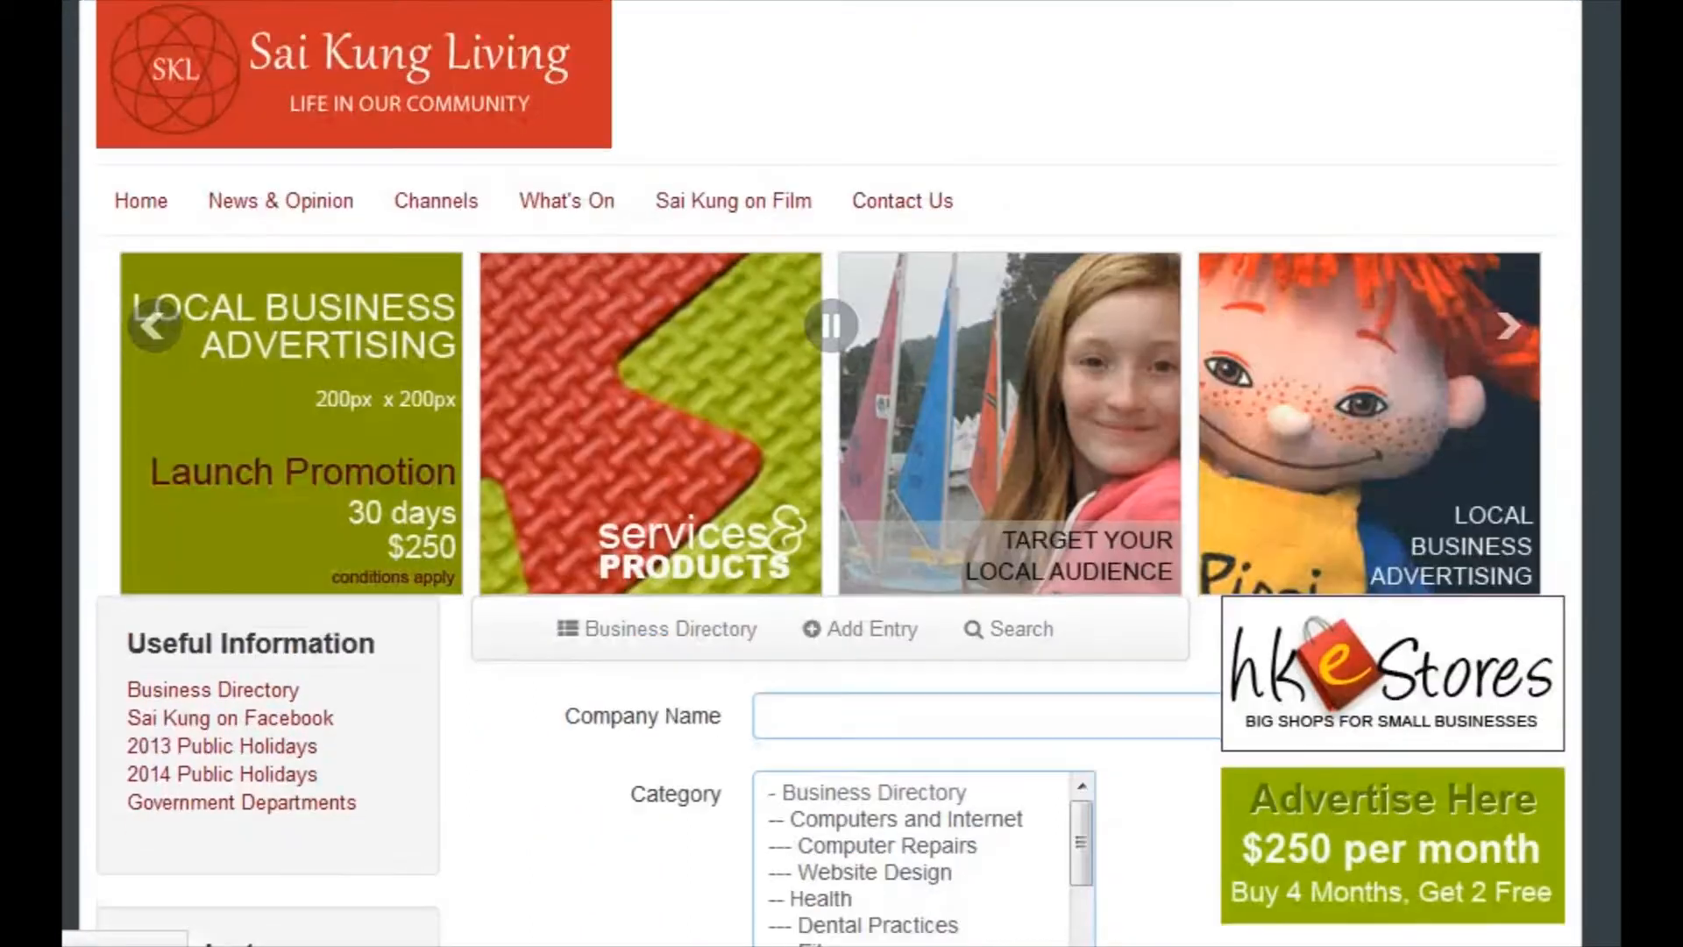
scroll("down", 3)
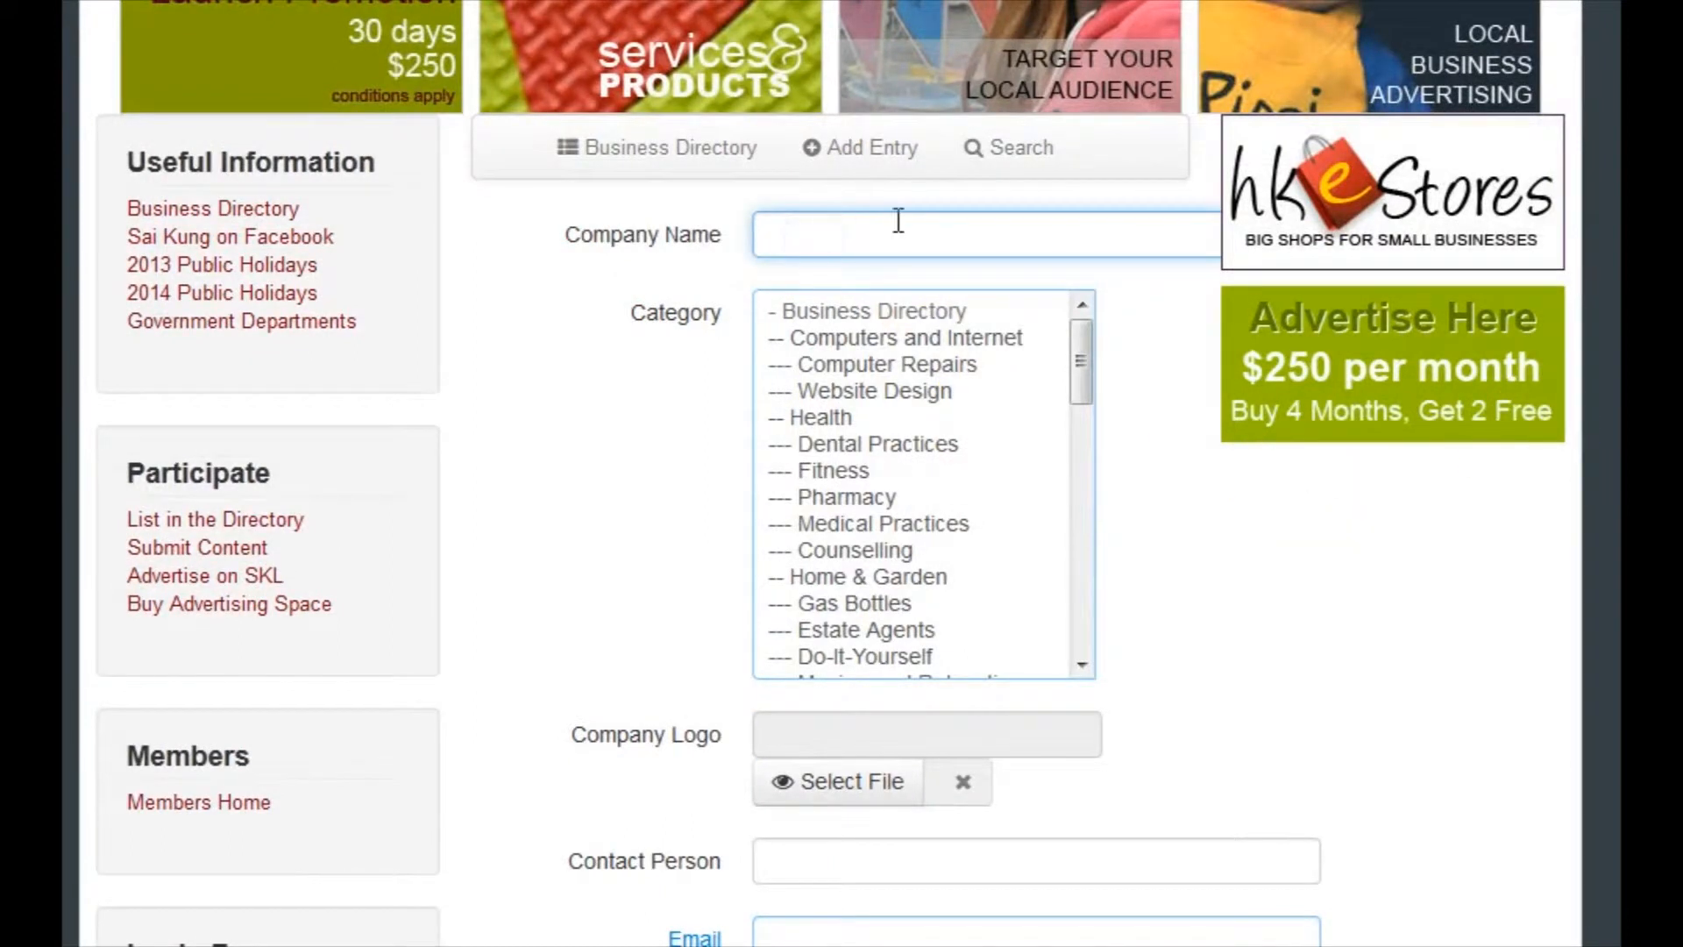
type("Rainbow 6")
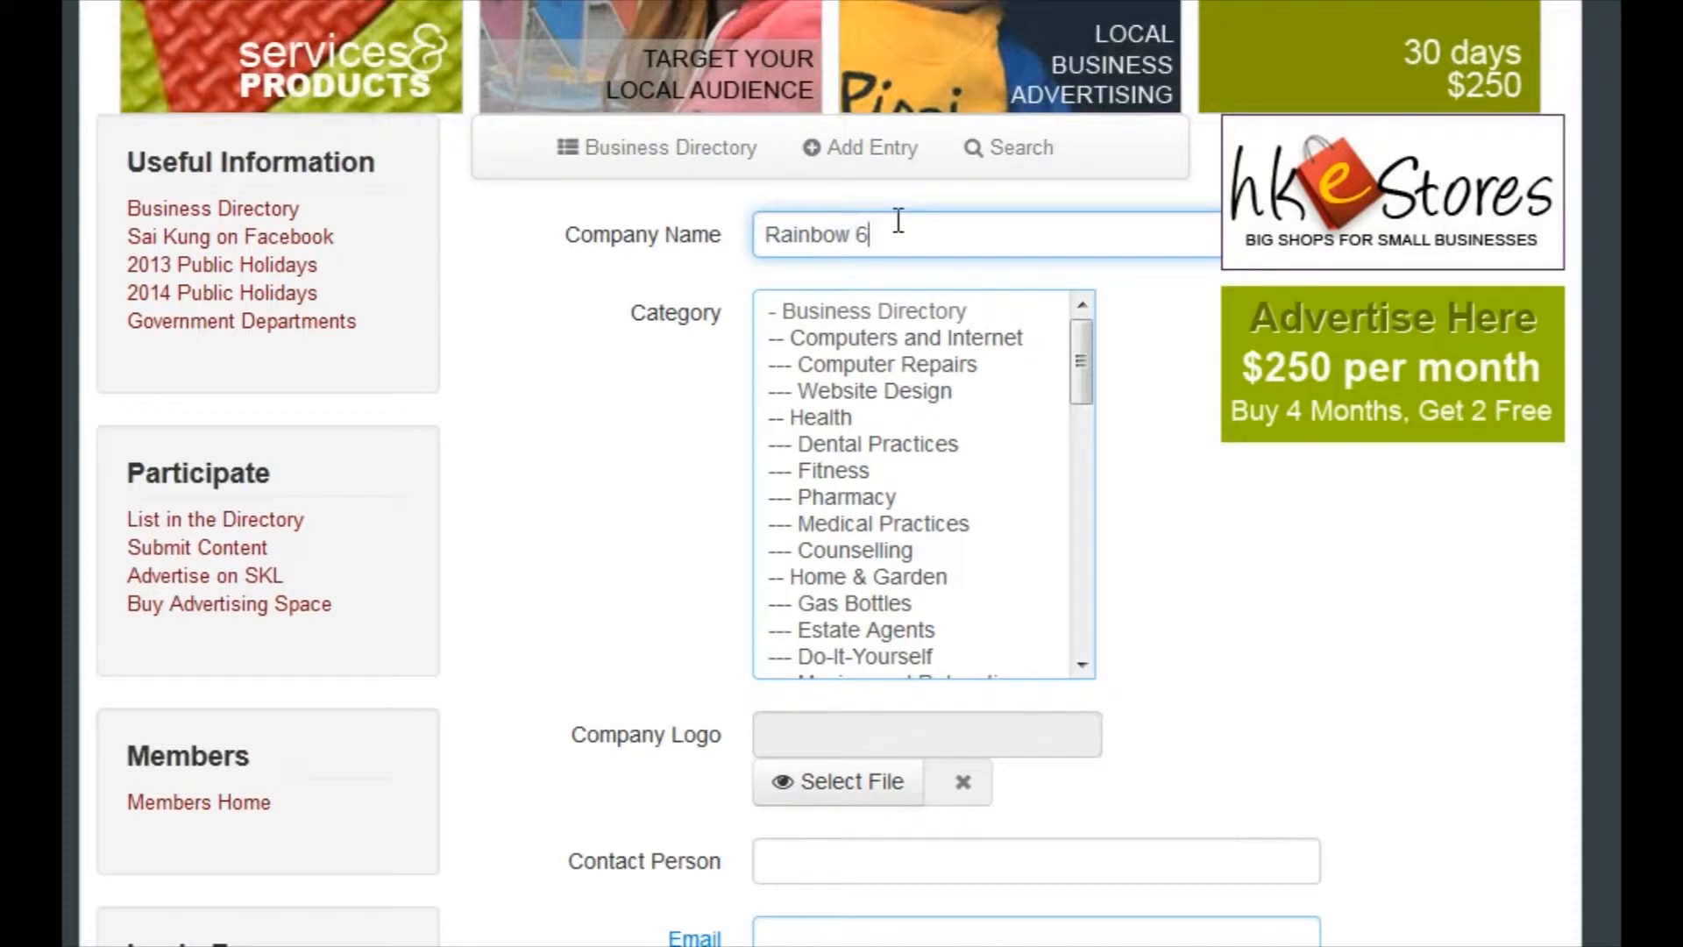
type("Computer")
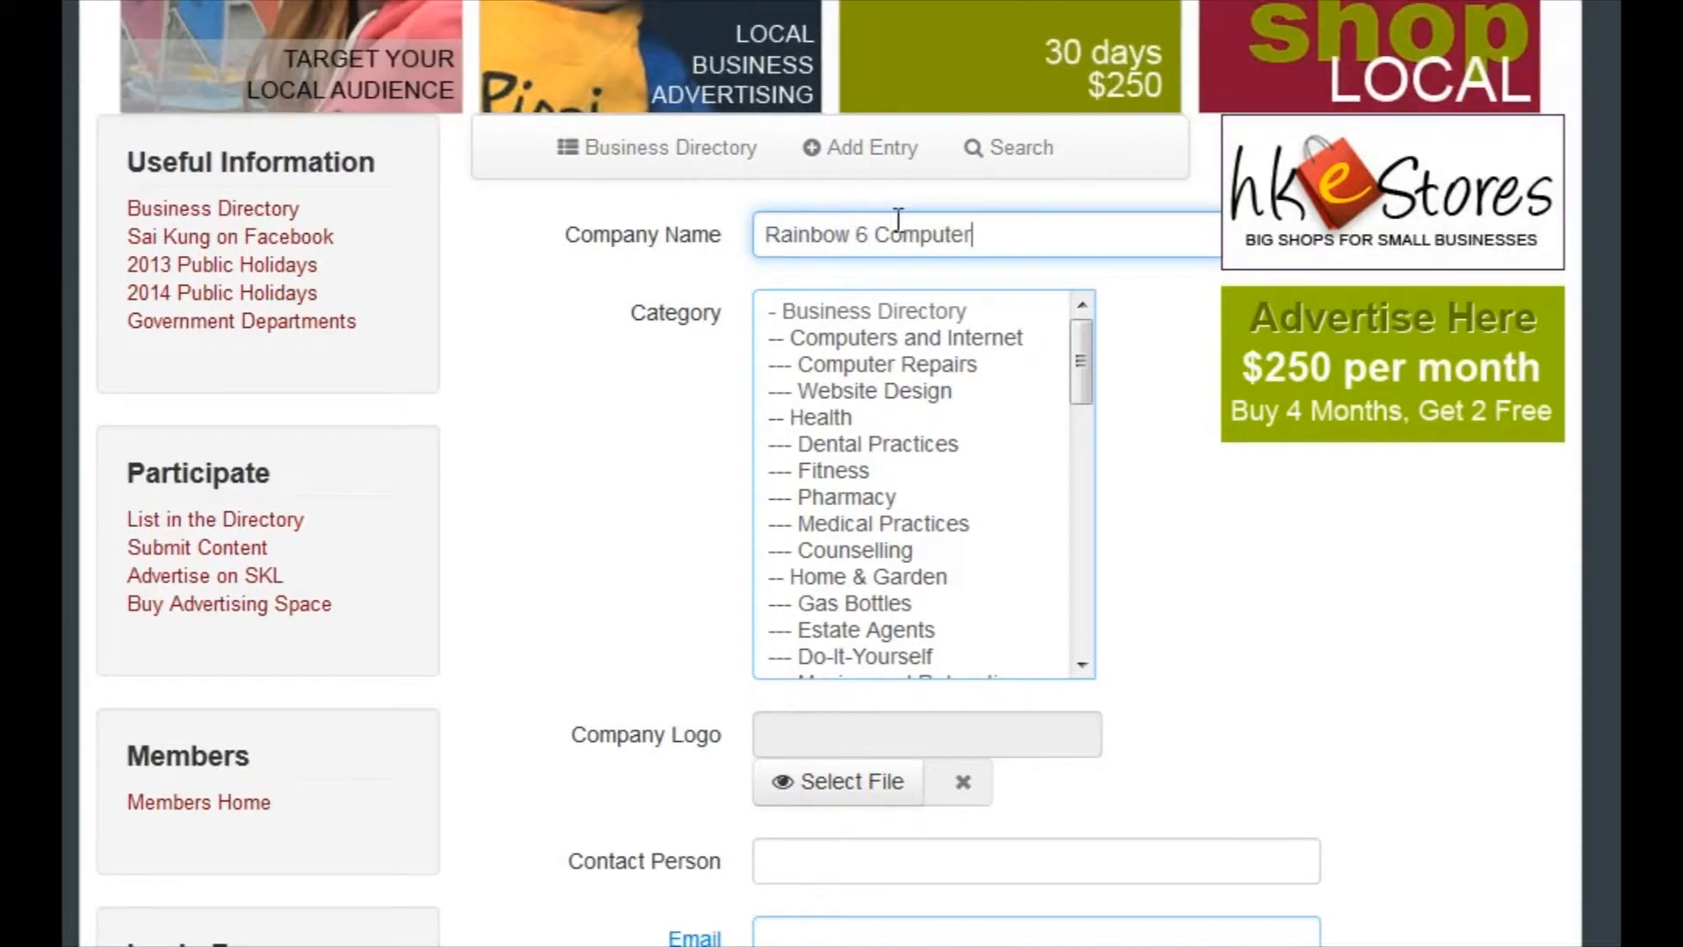
type("&")
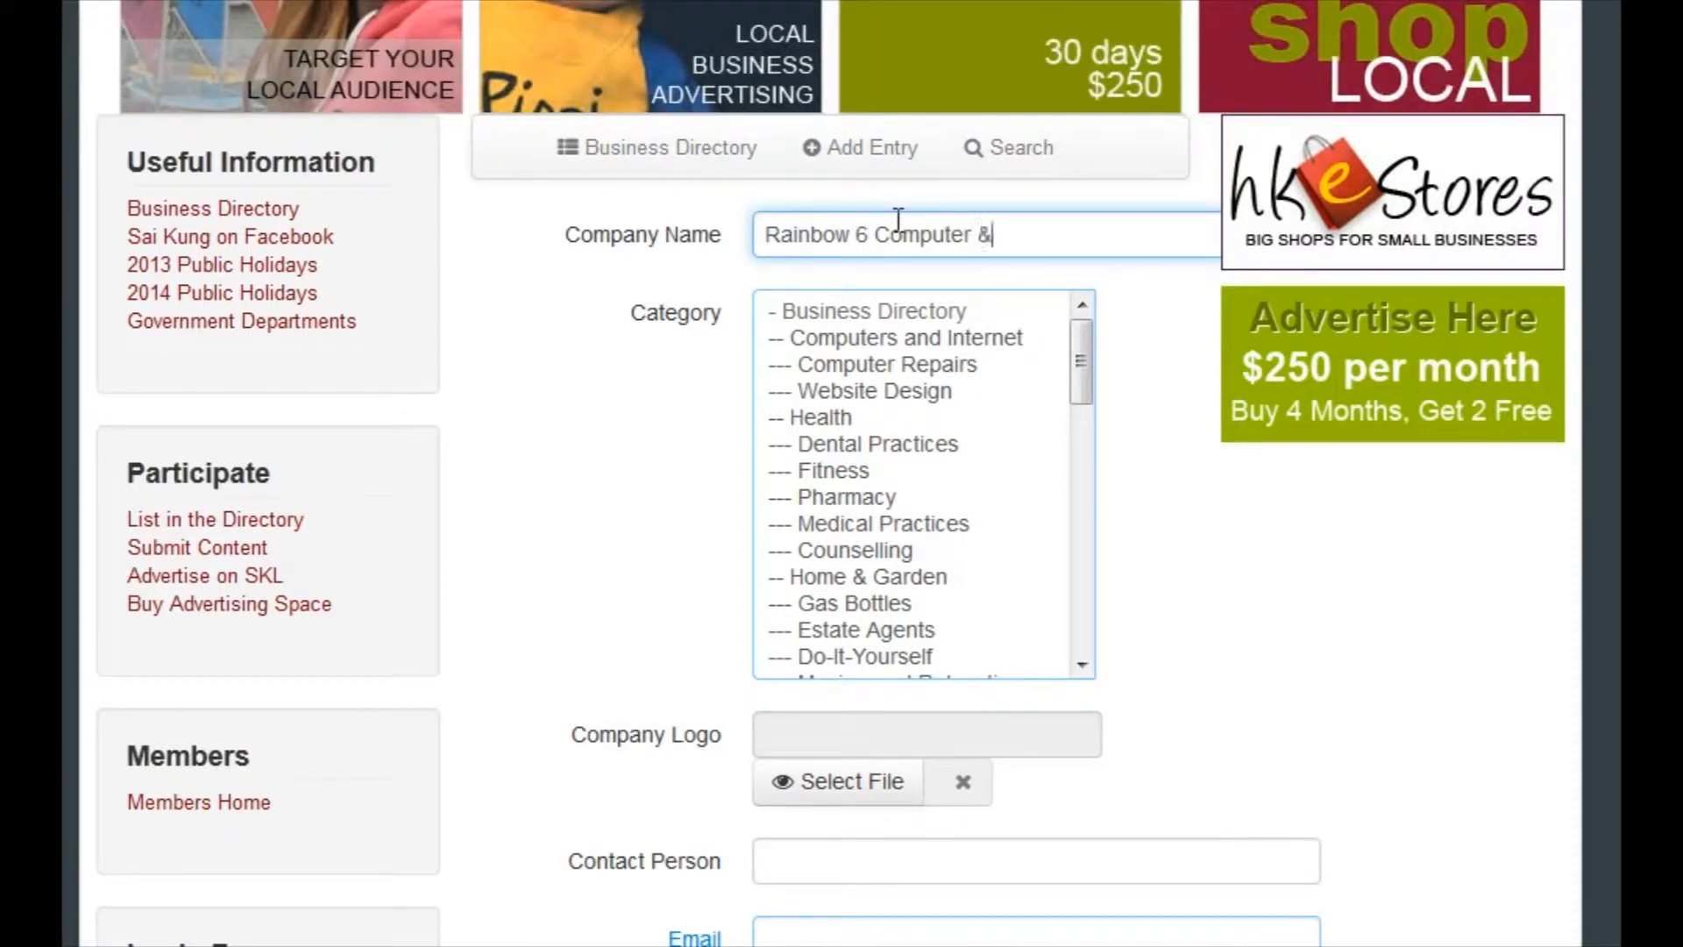
type("Supplies")
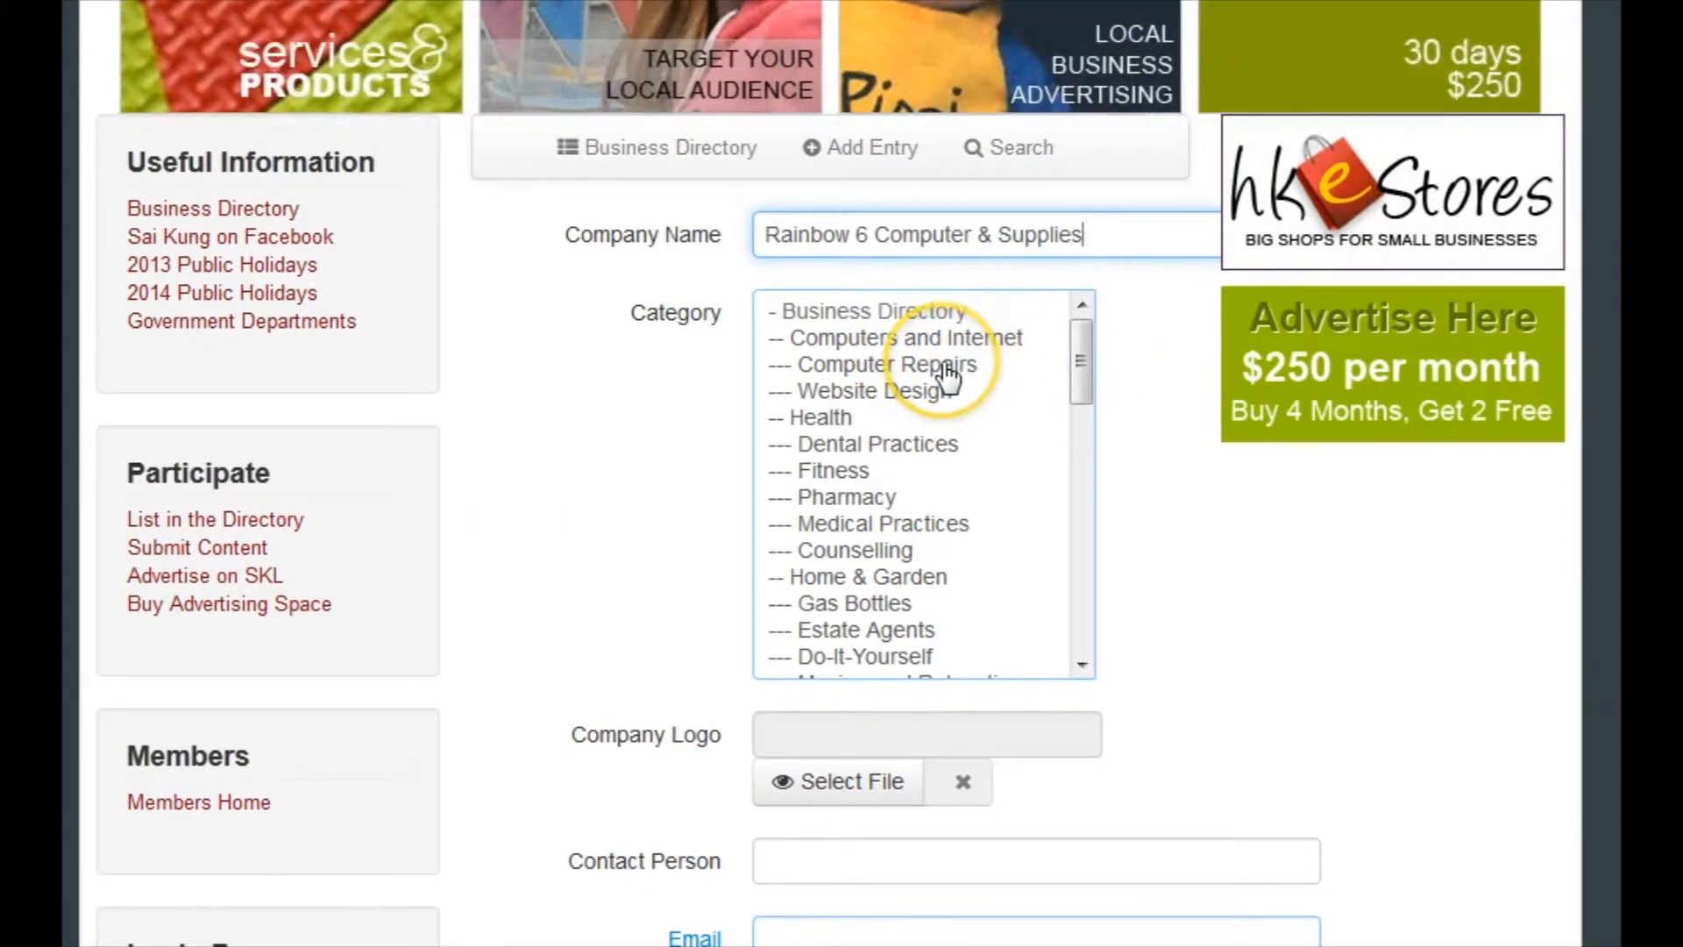
Choose Computer Repairs as the entry's category
left_click(881, 365)
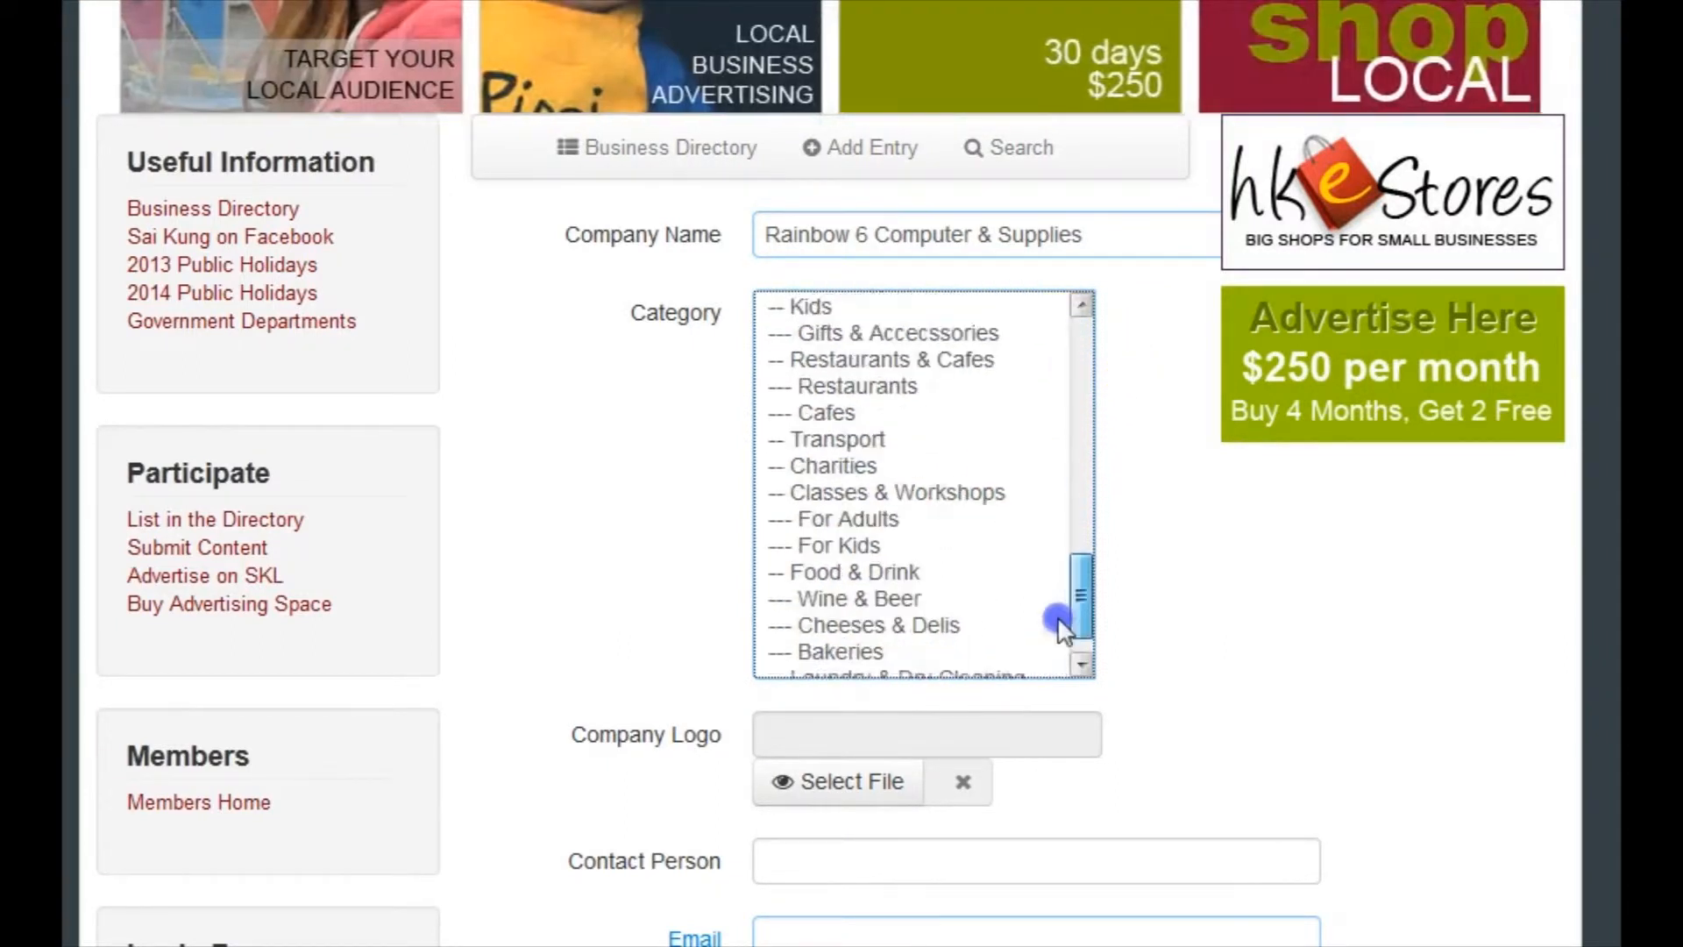
left_click(886, 365)
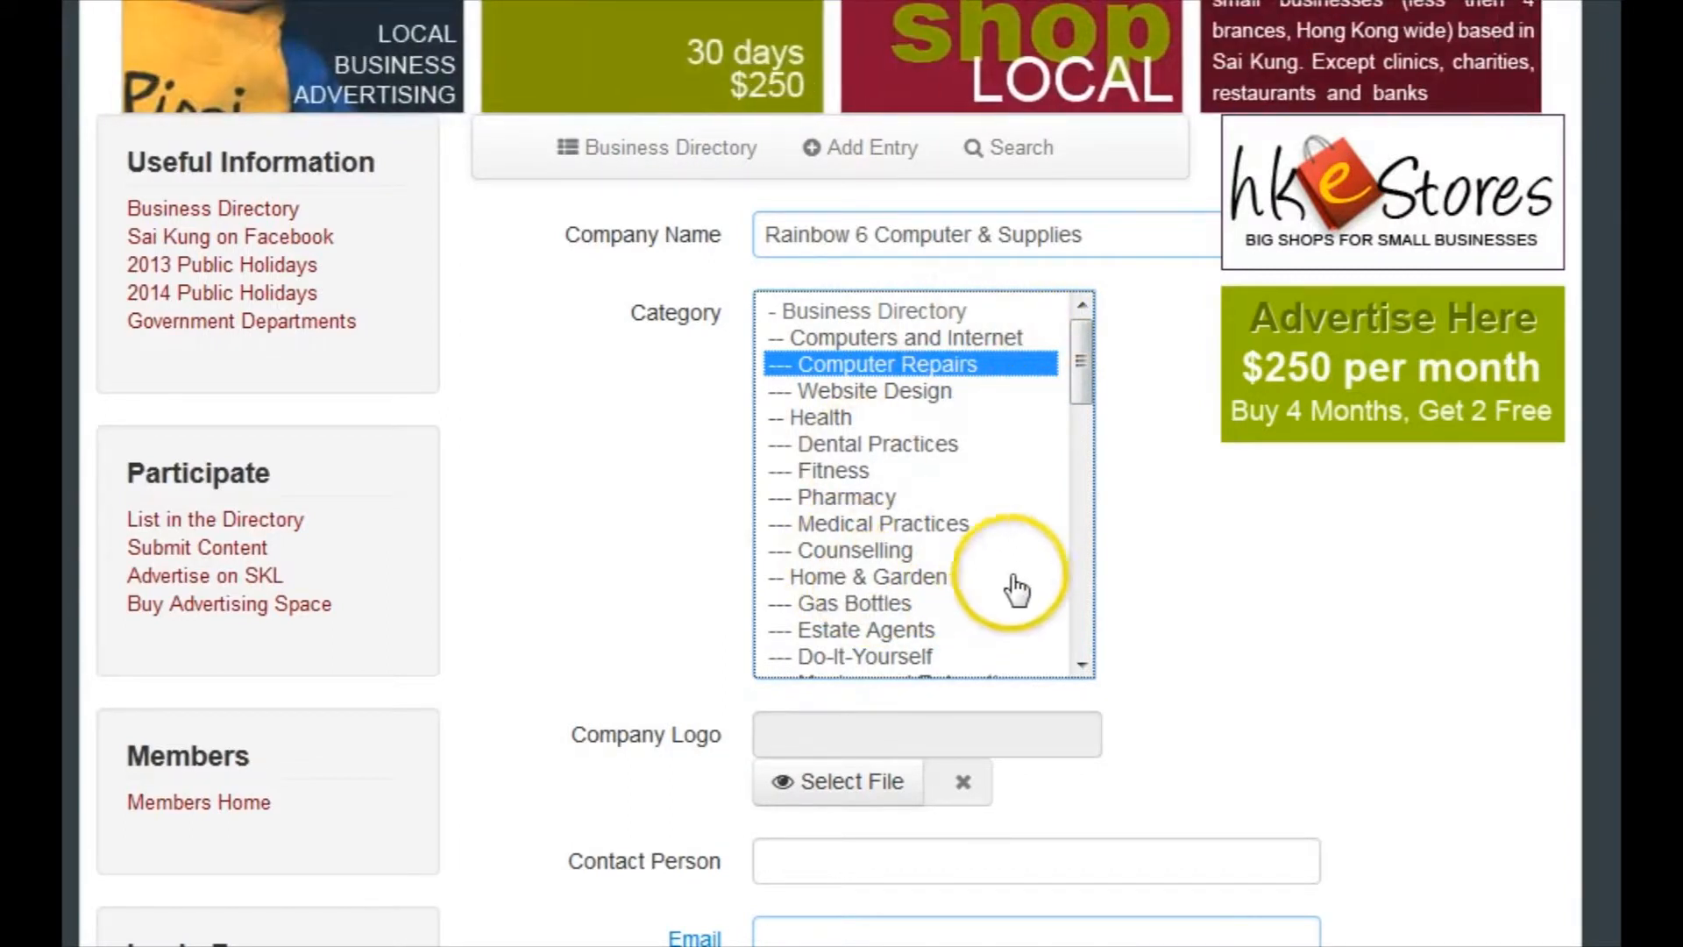
mouse_move(1107, 403)
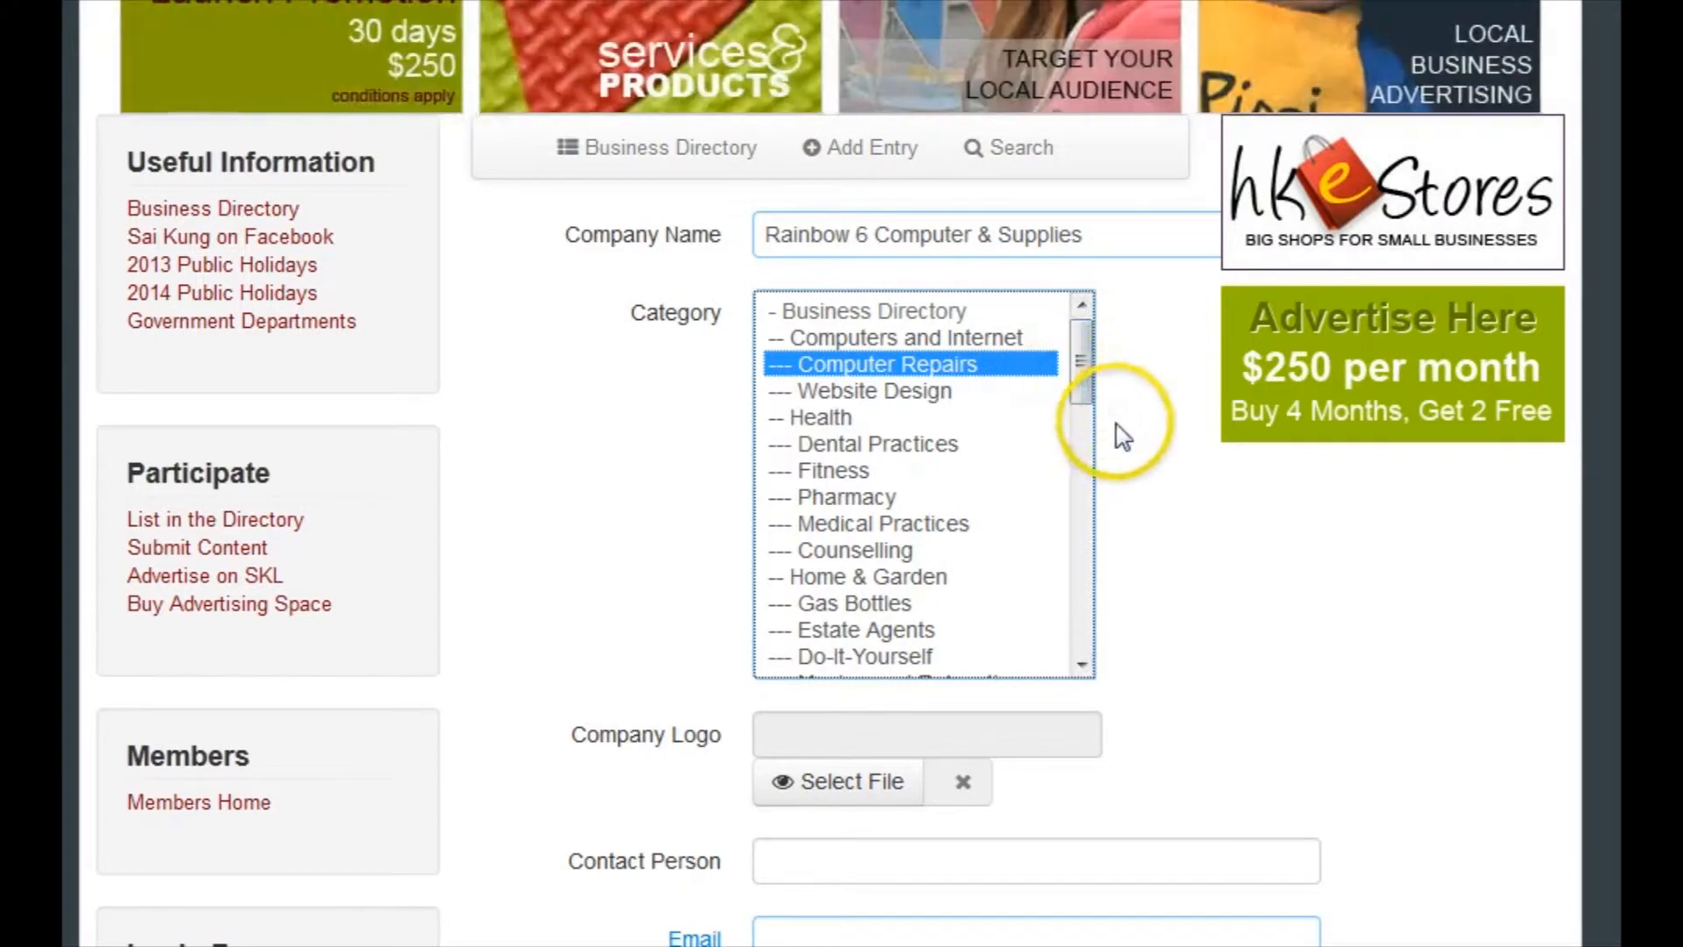
scroll("down", 3)
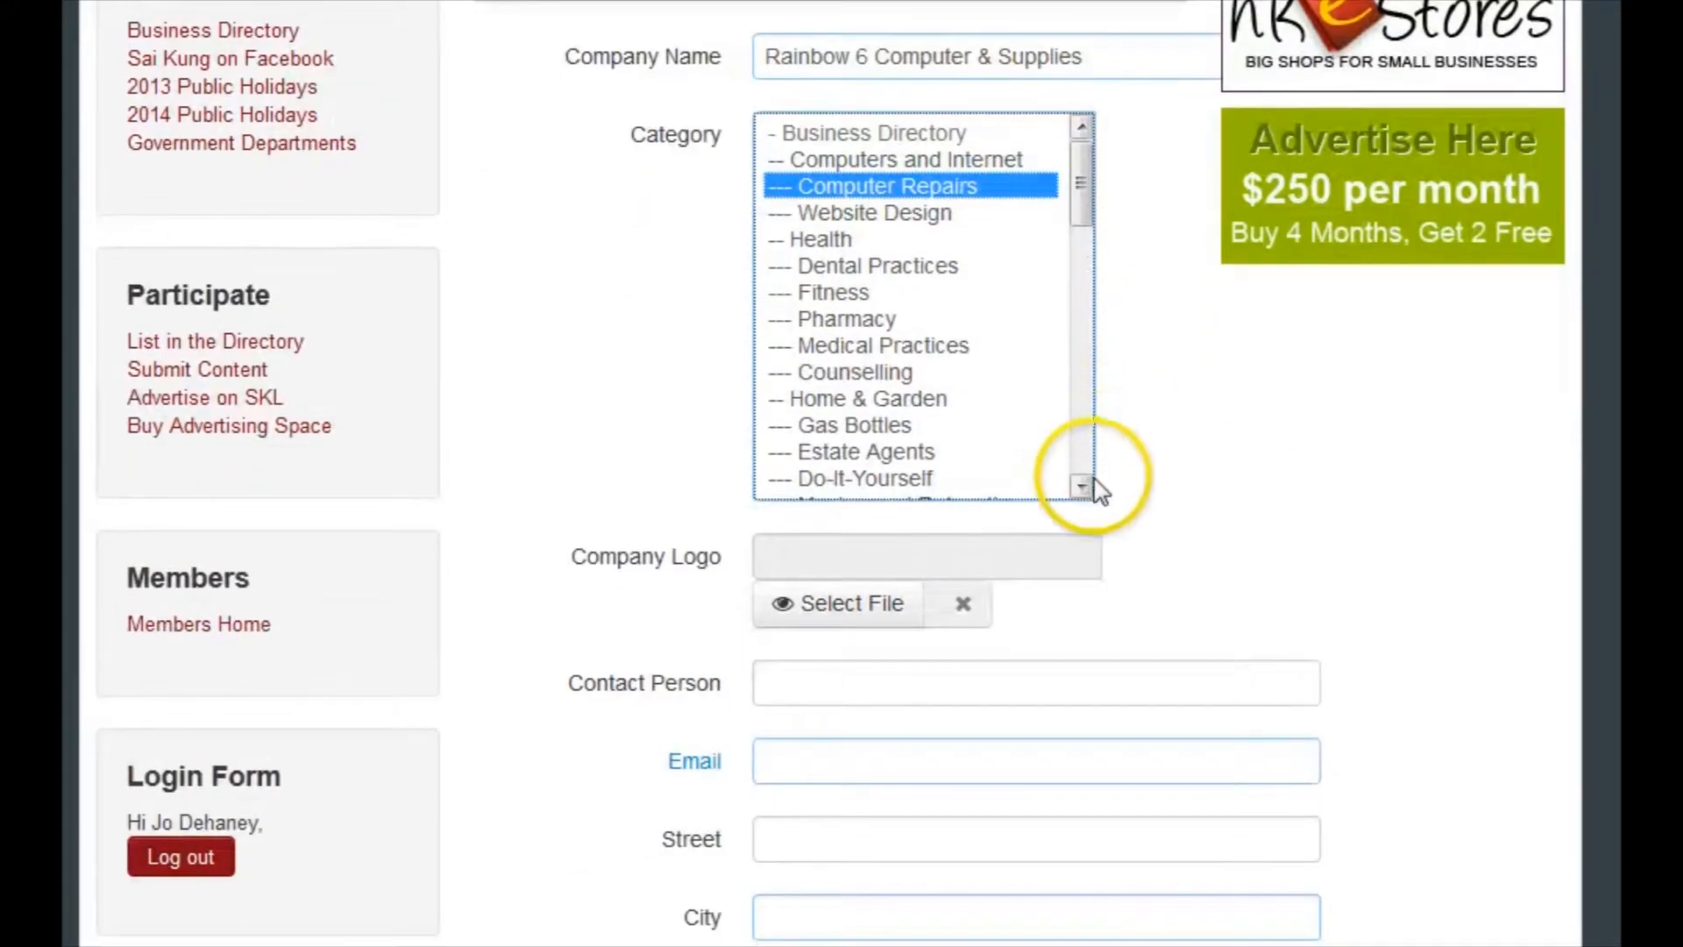
scroll("down", 3)
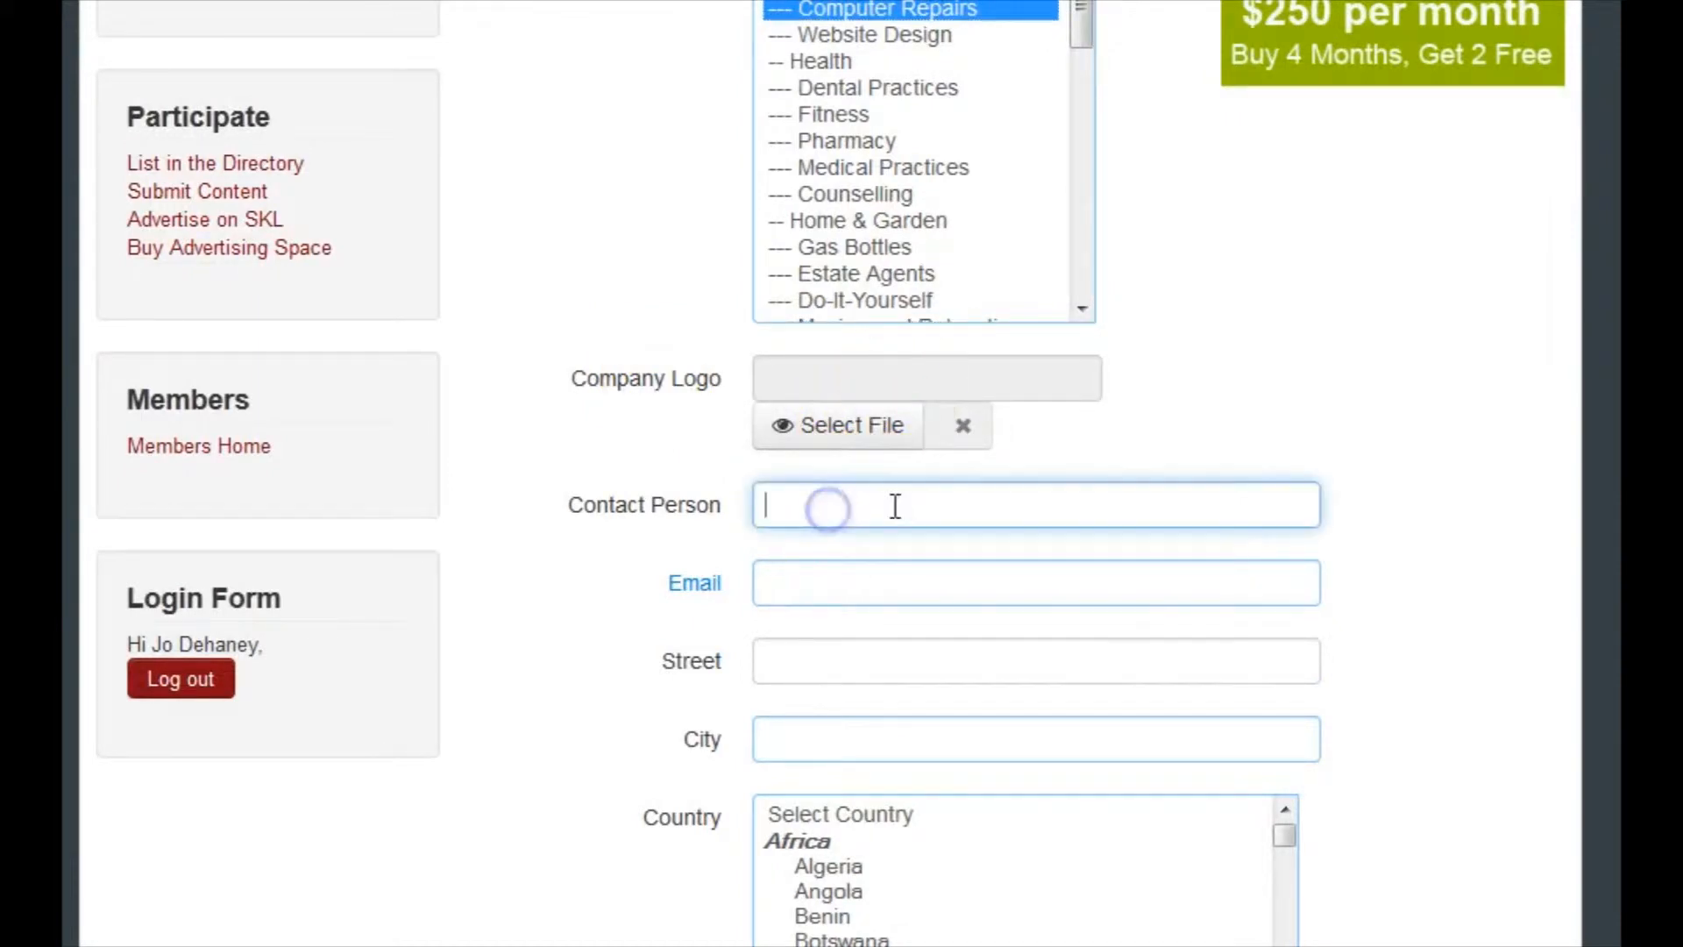
type("Henry Lau")
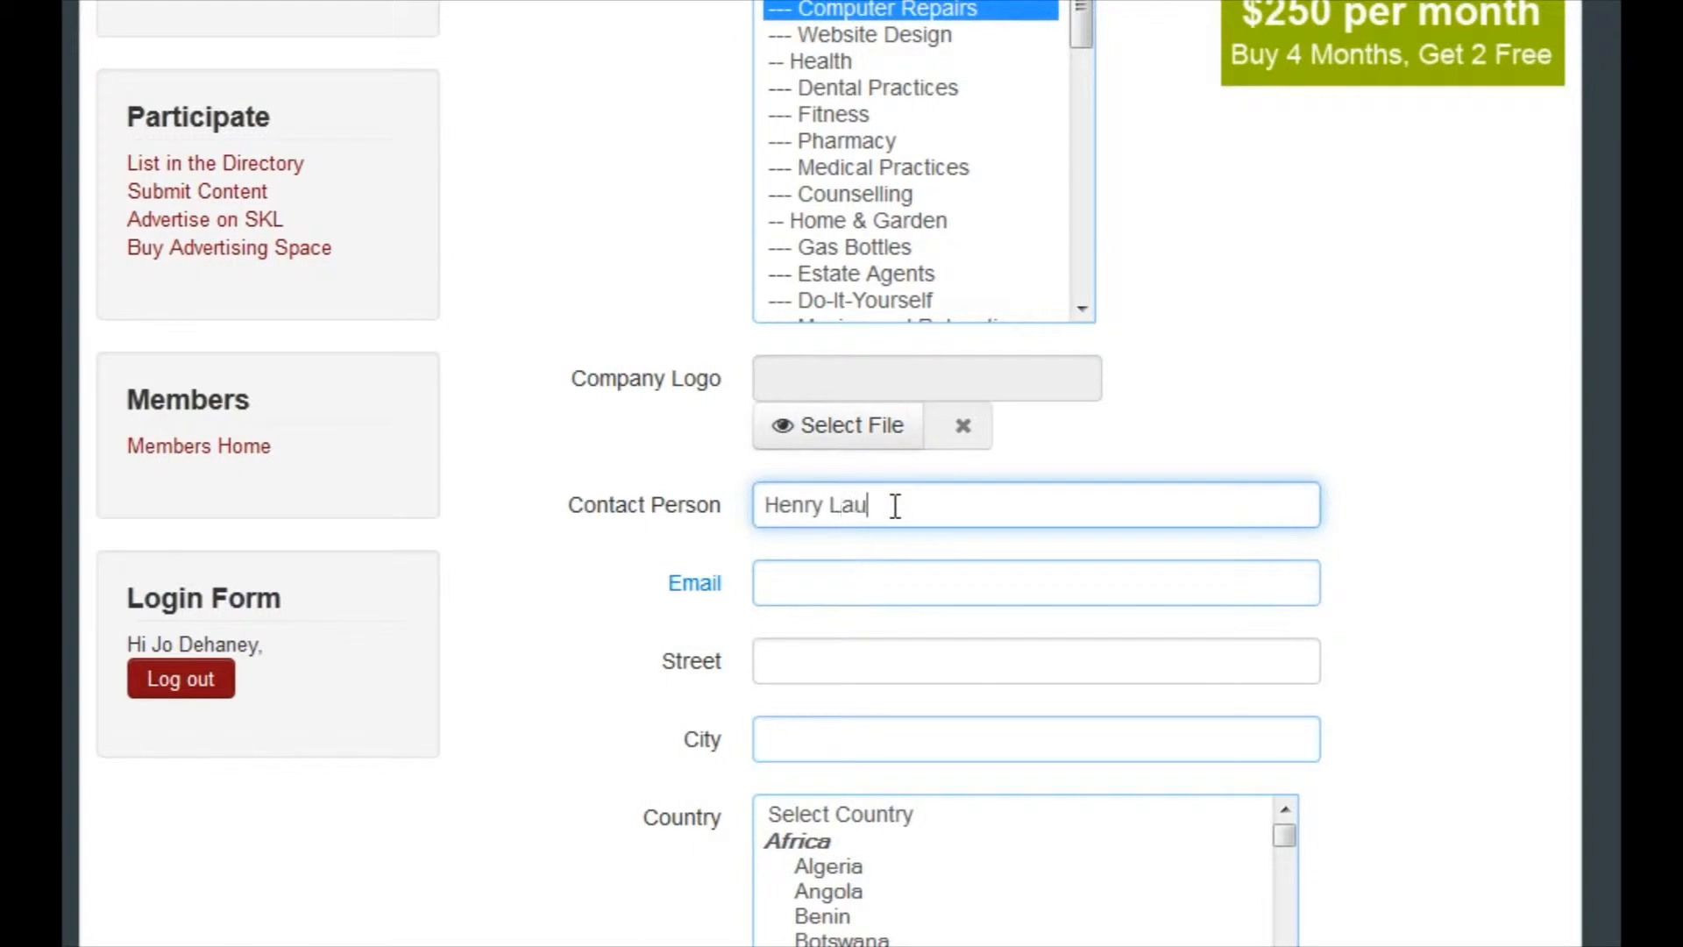
left_click(1035, 582)
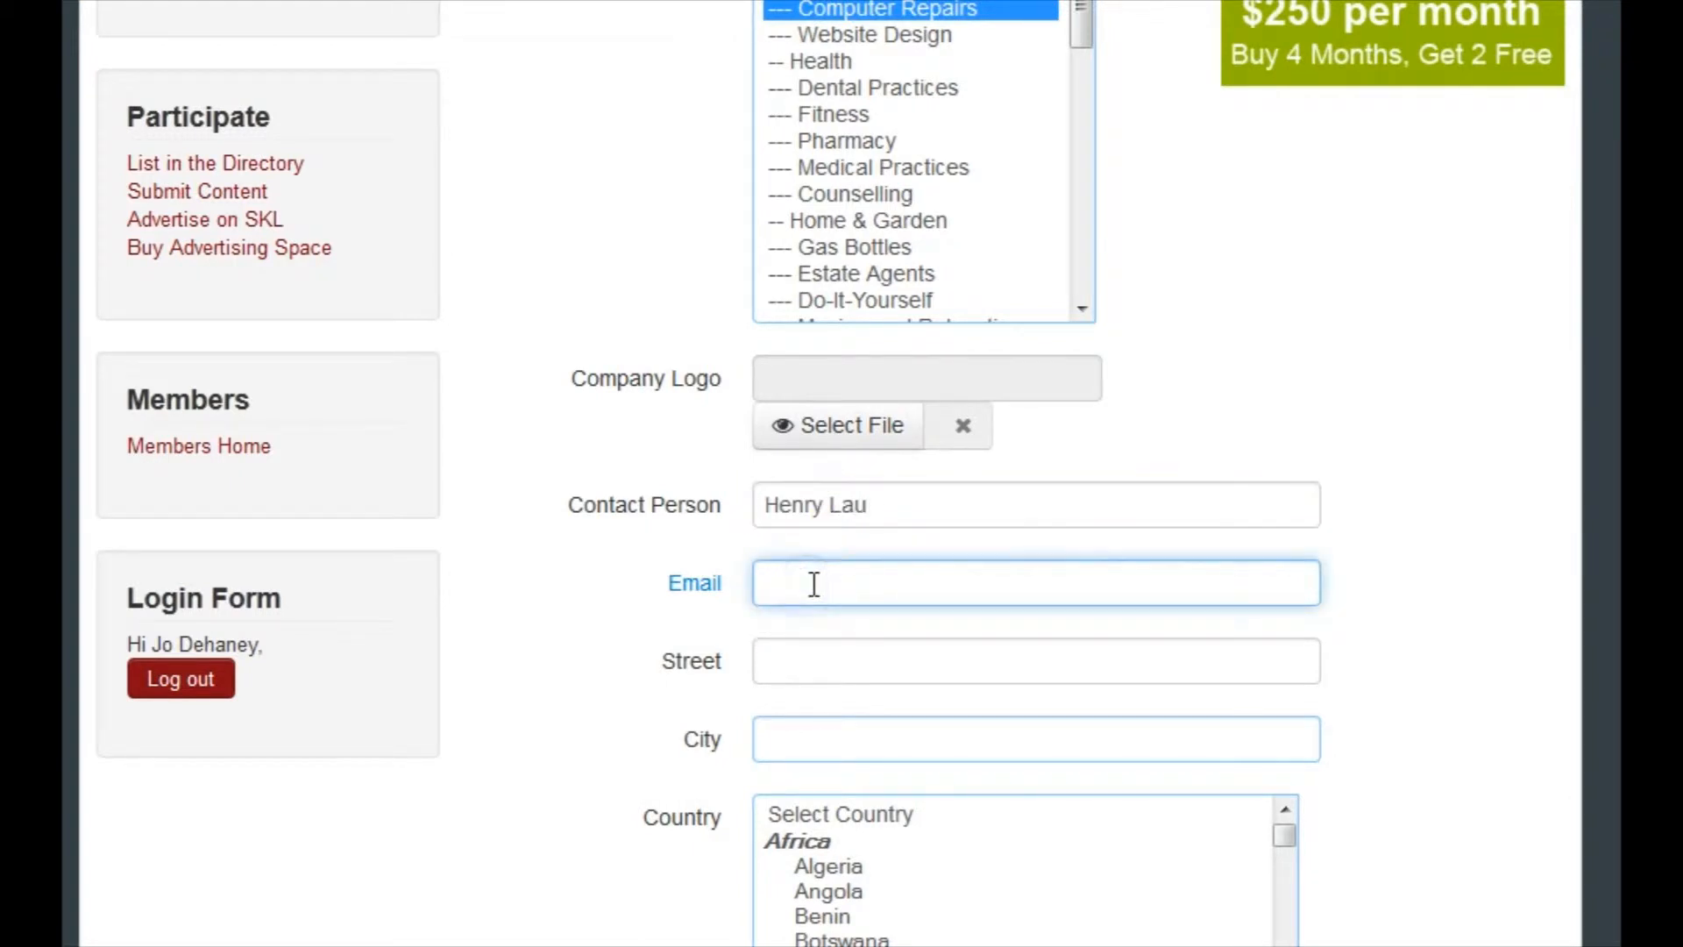
type("ah")
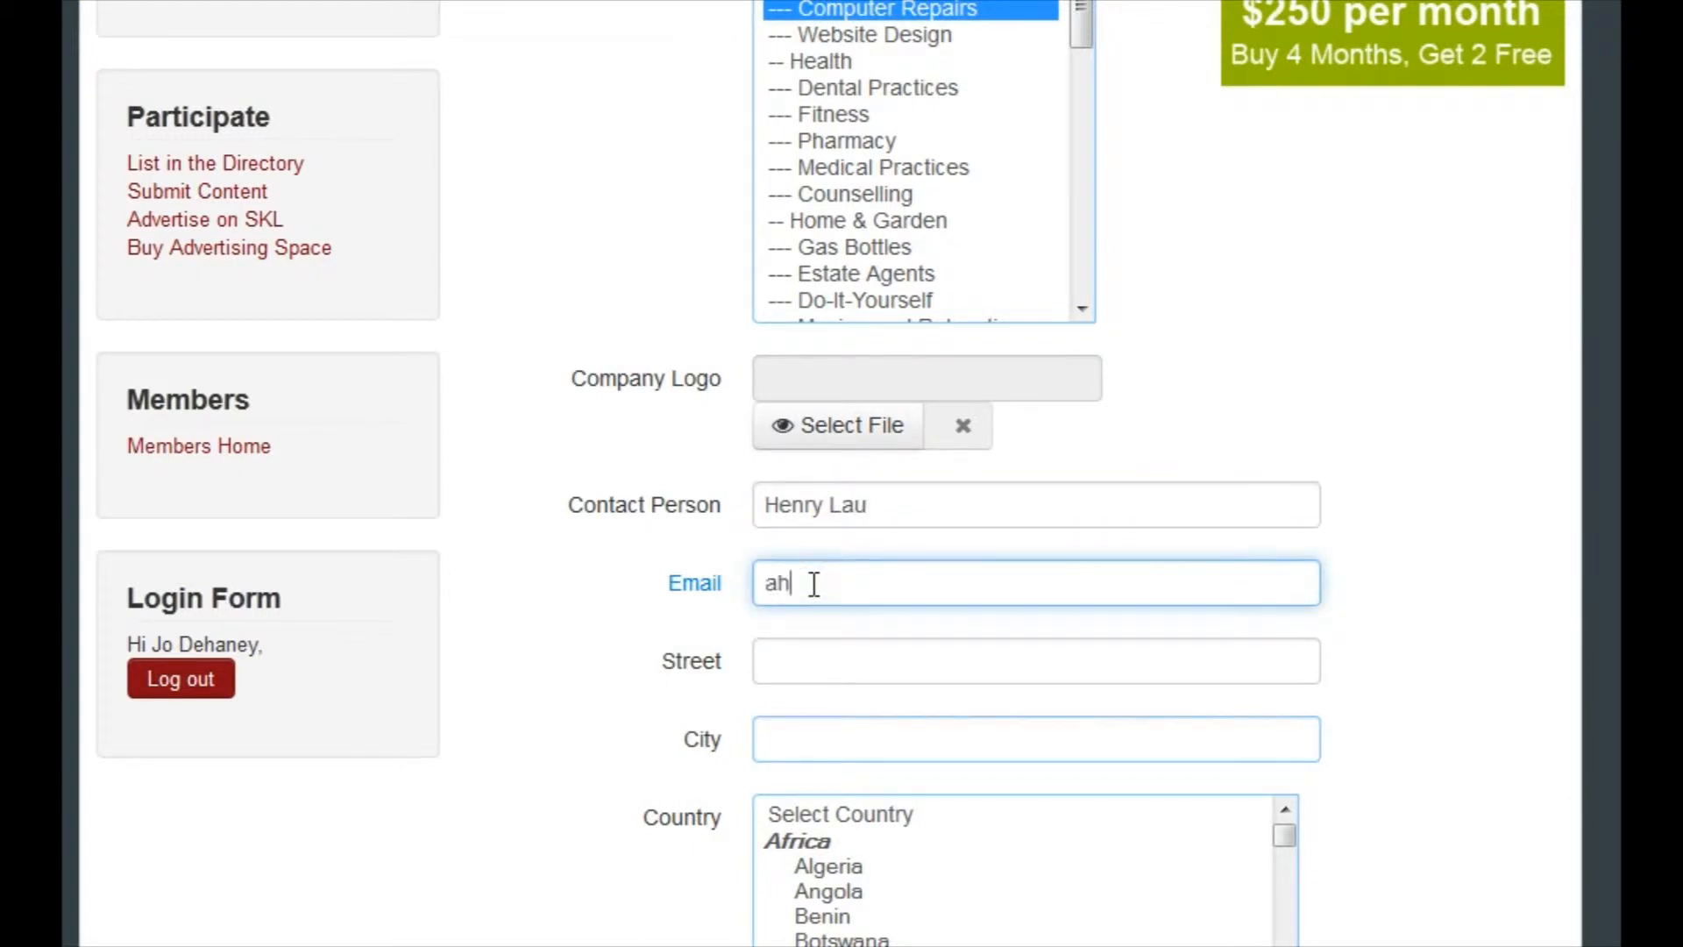
type("820")
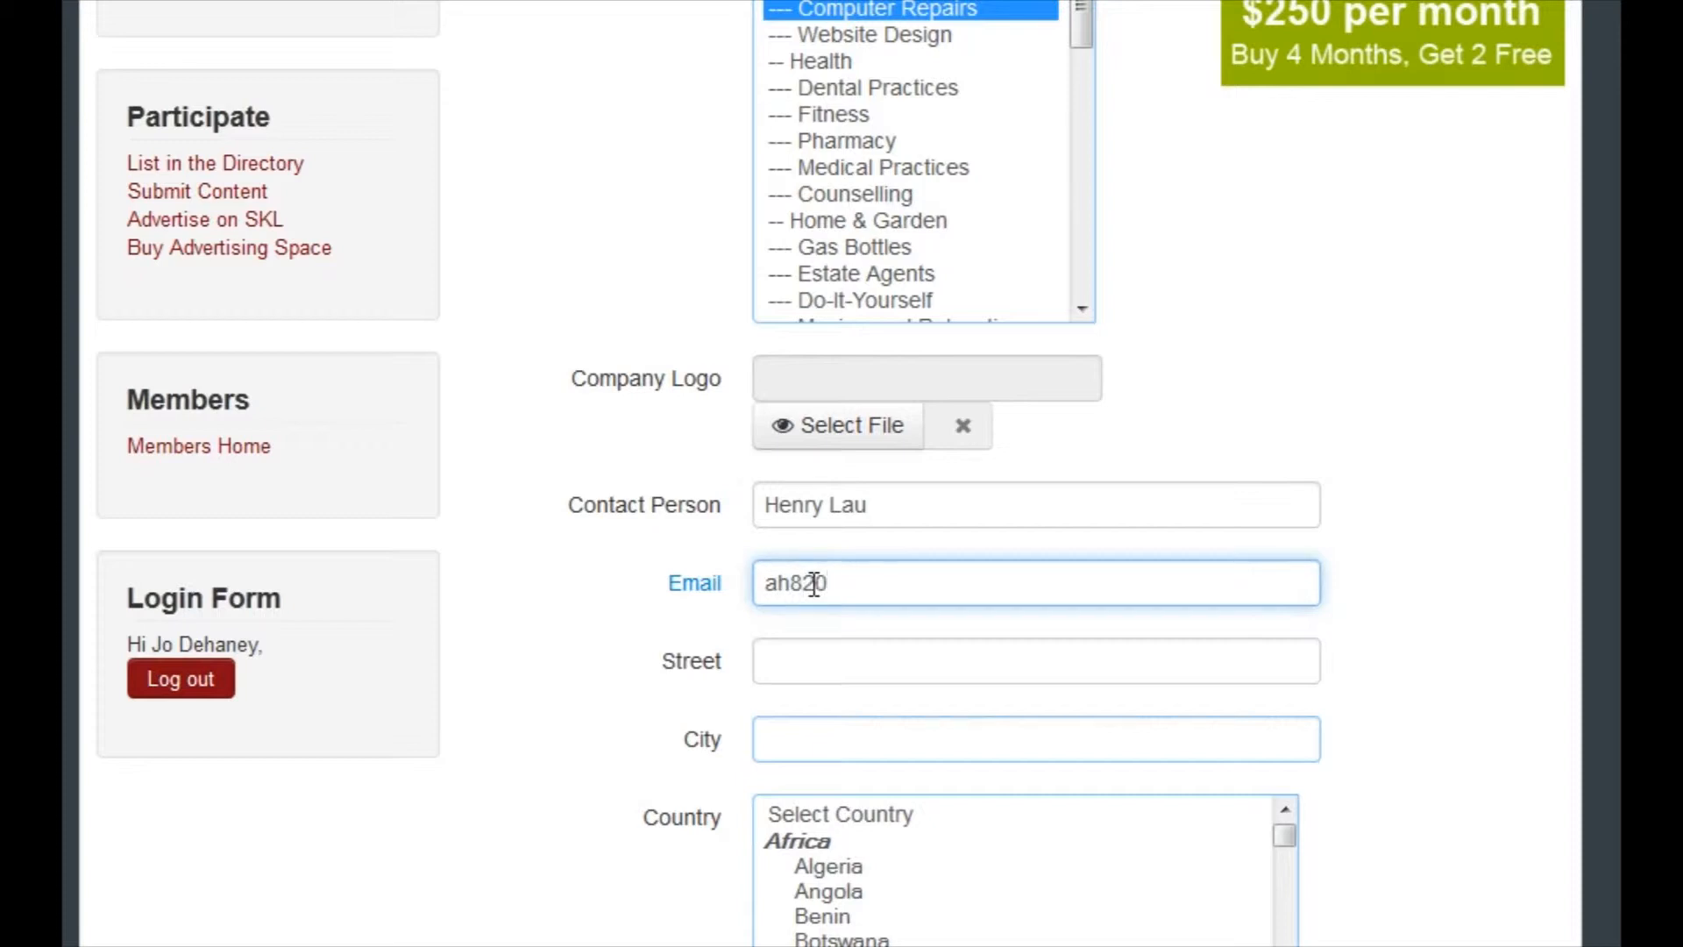
type("1/F")
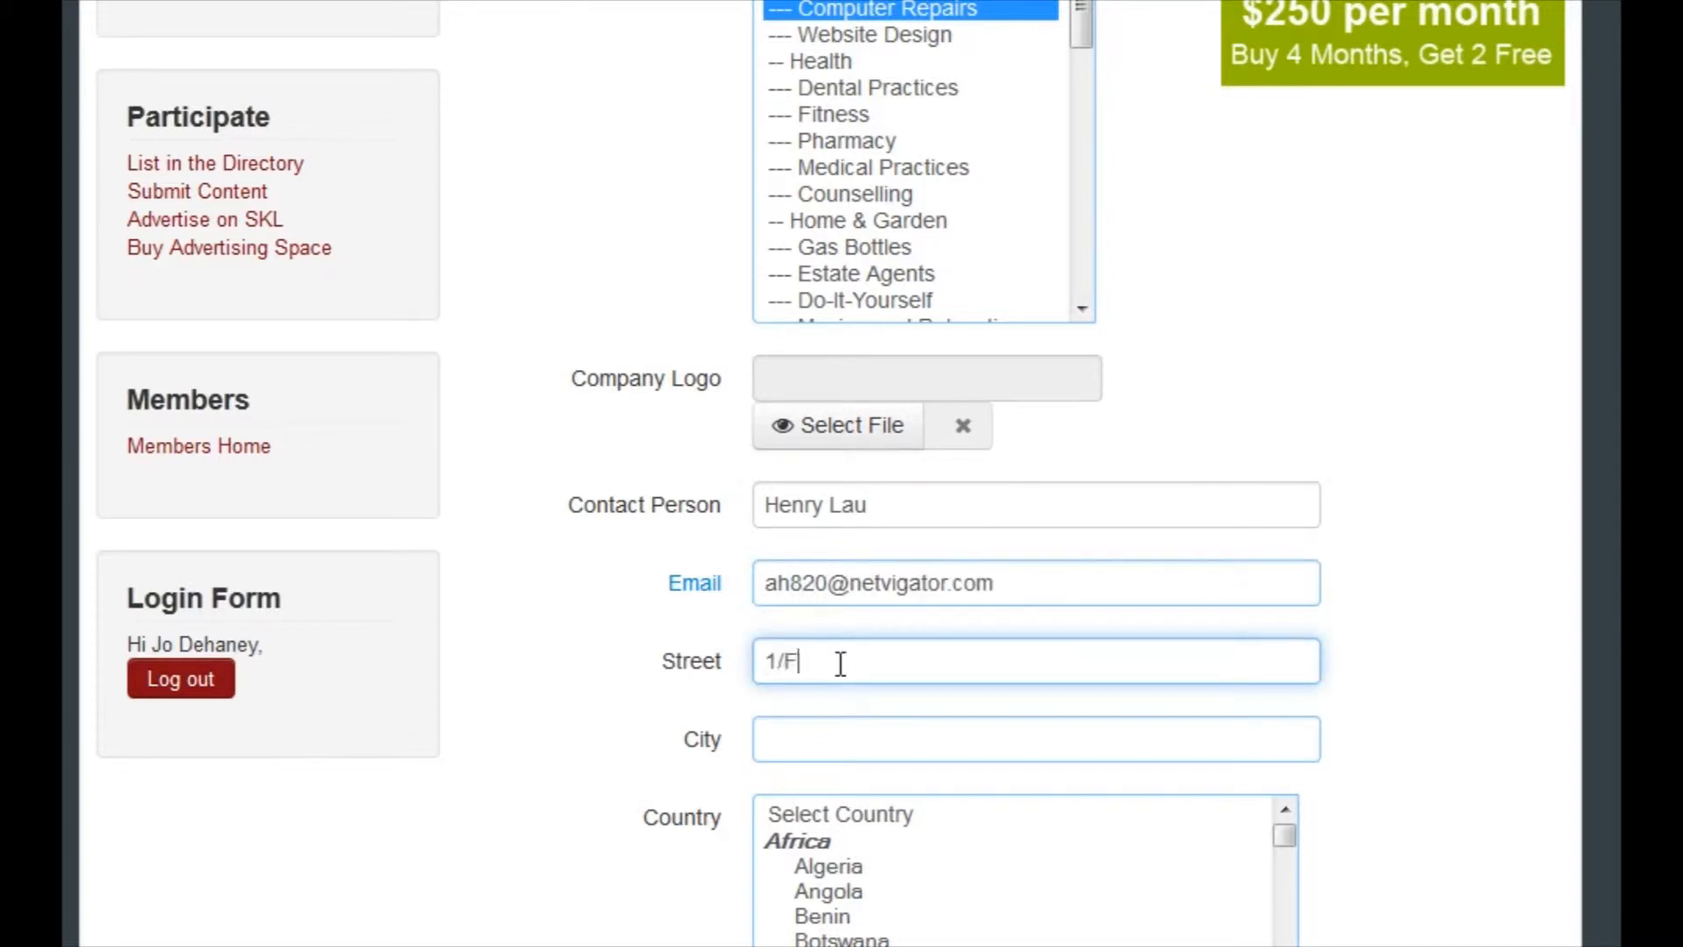
type("No 15")
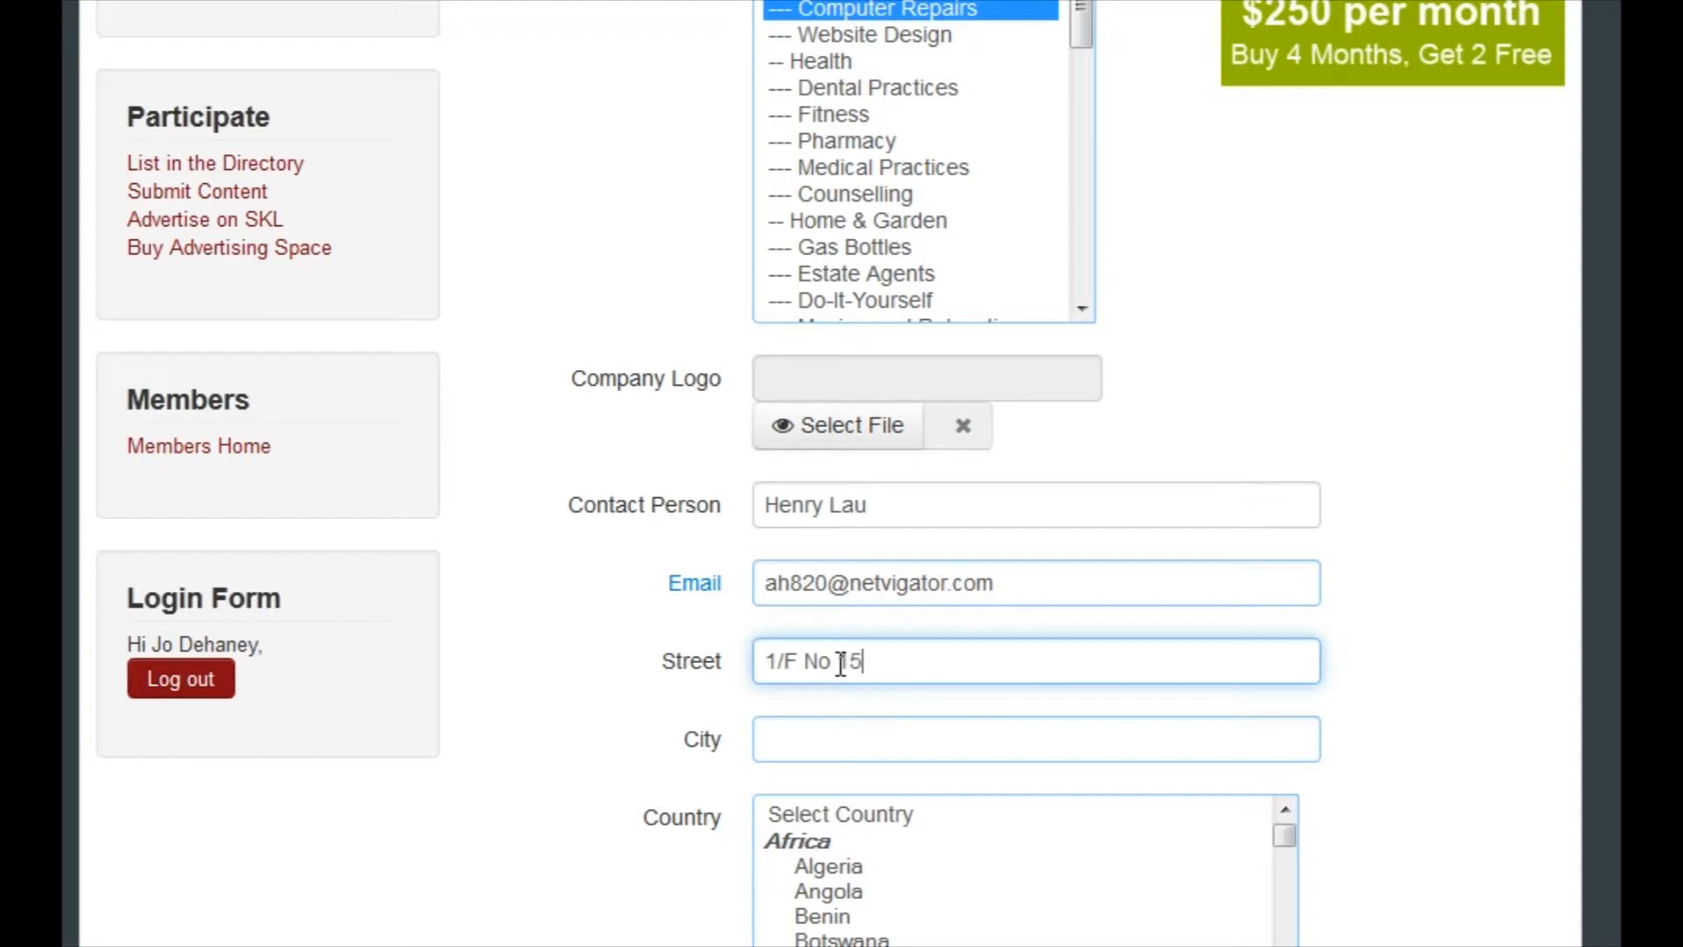
type("See Cheung")
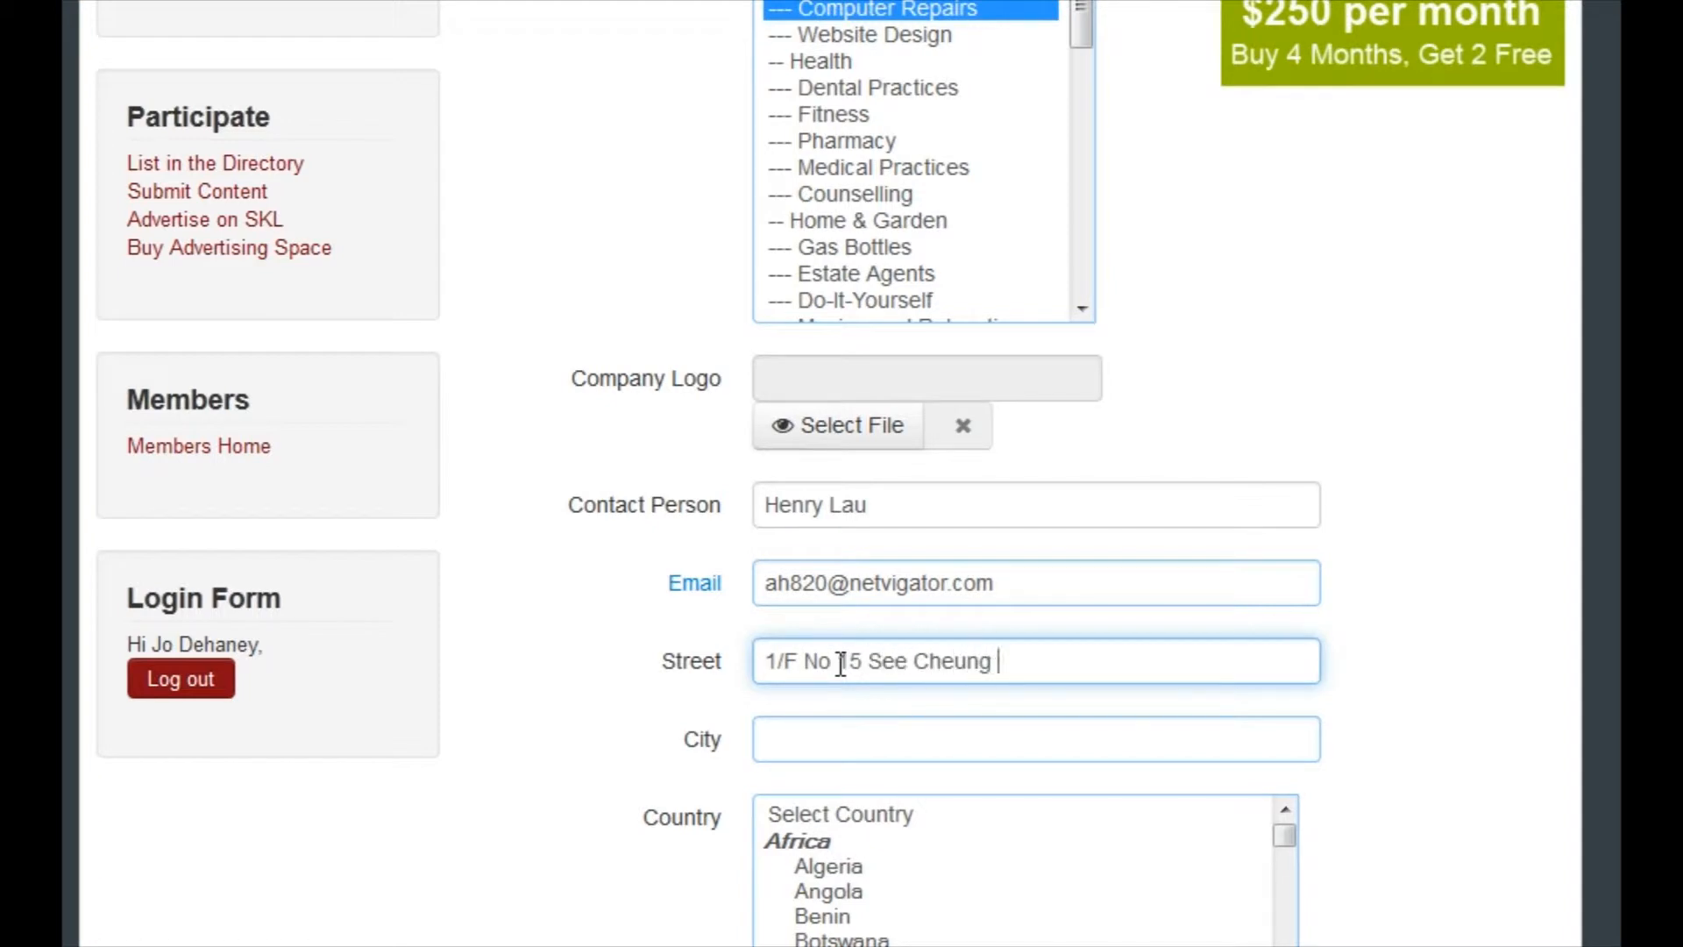
type("Street")
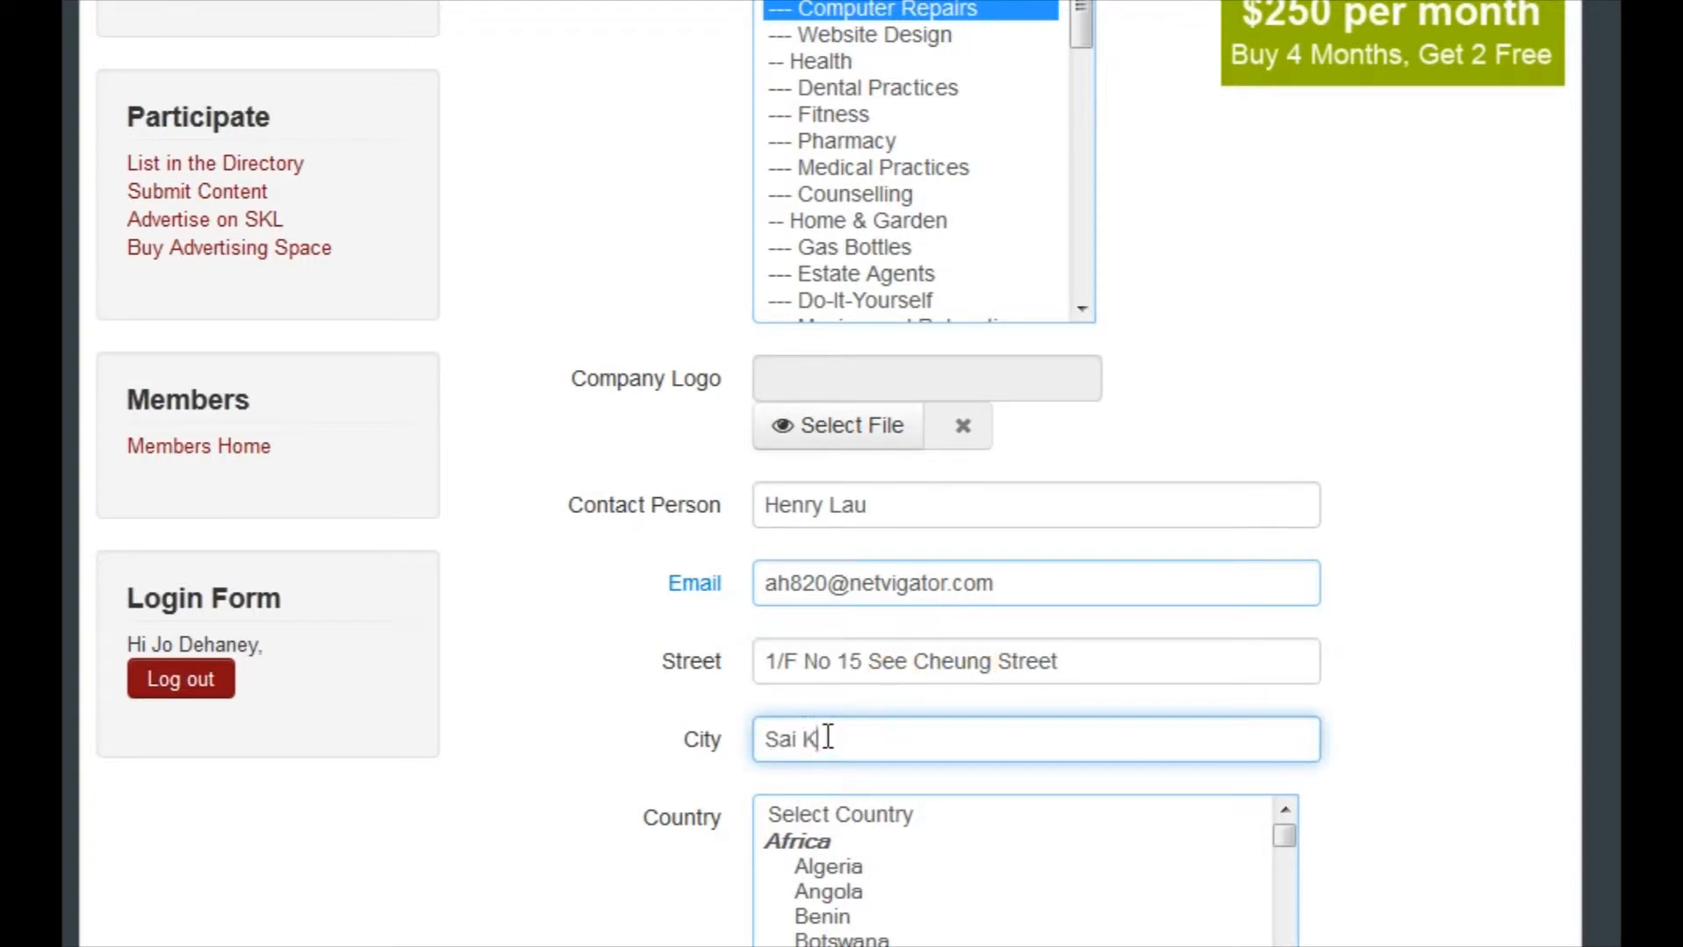
type("ung")
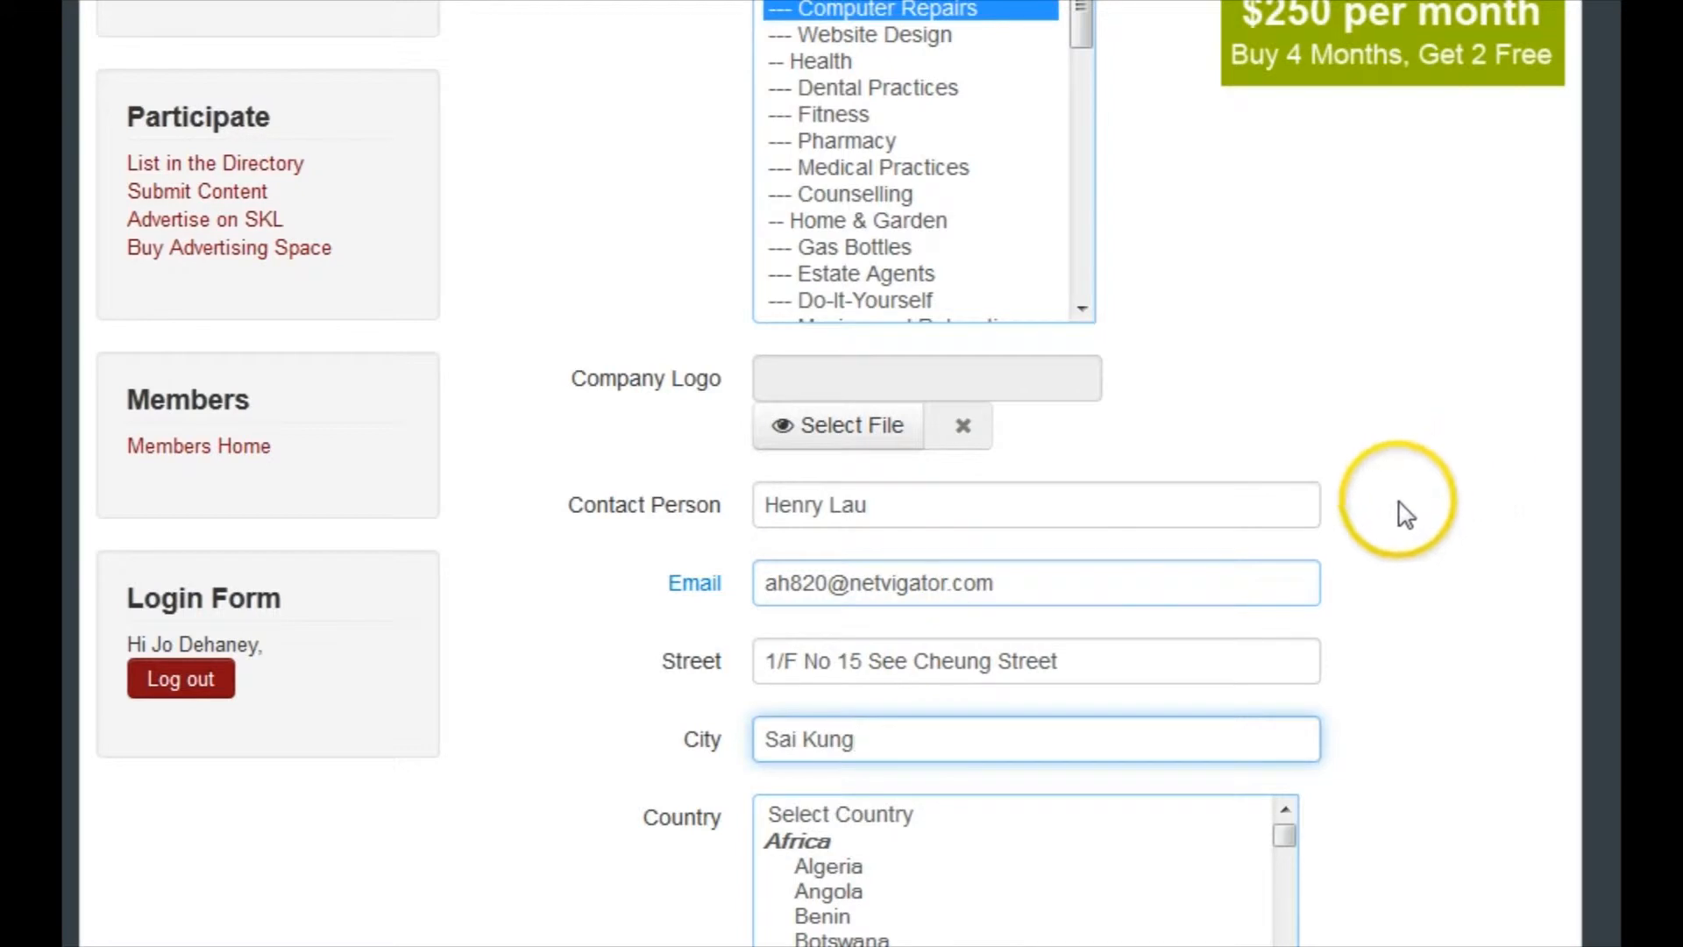
scroll("down", 3)
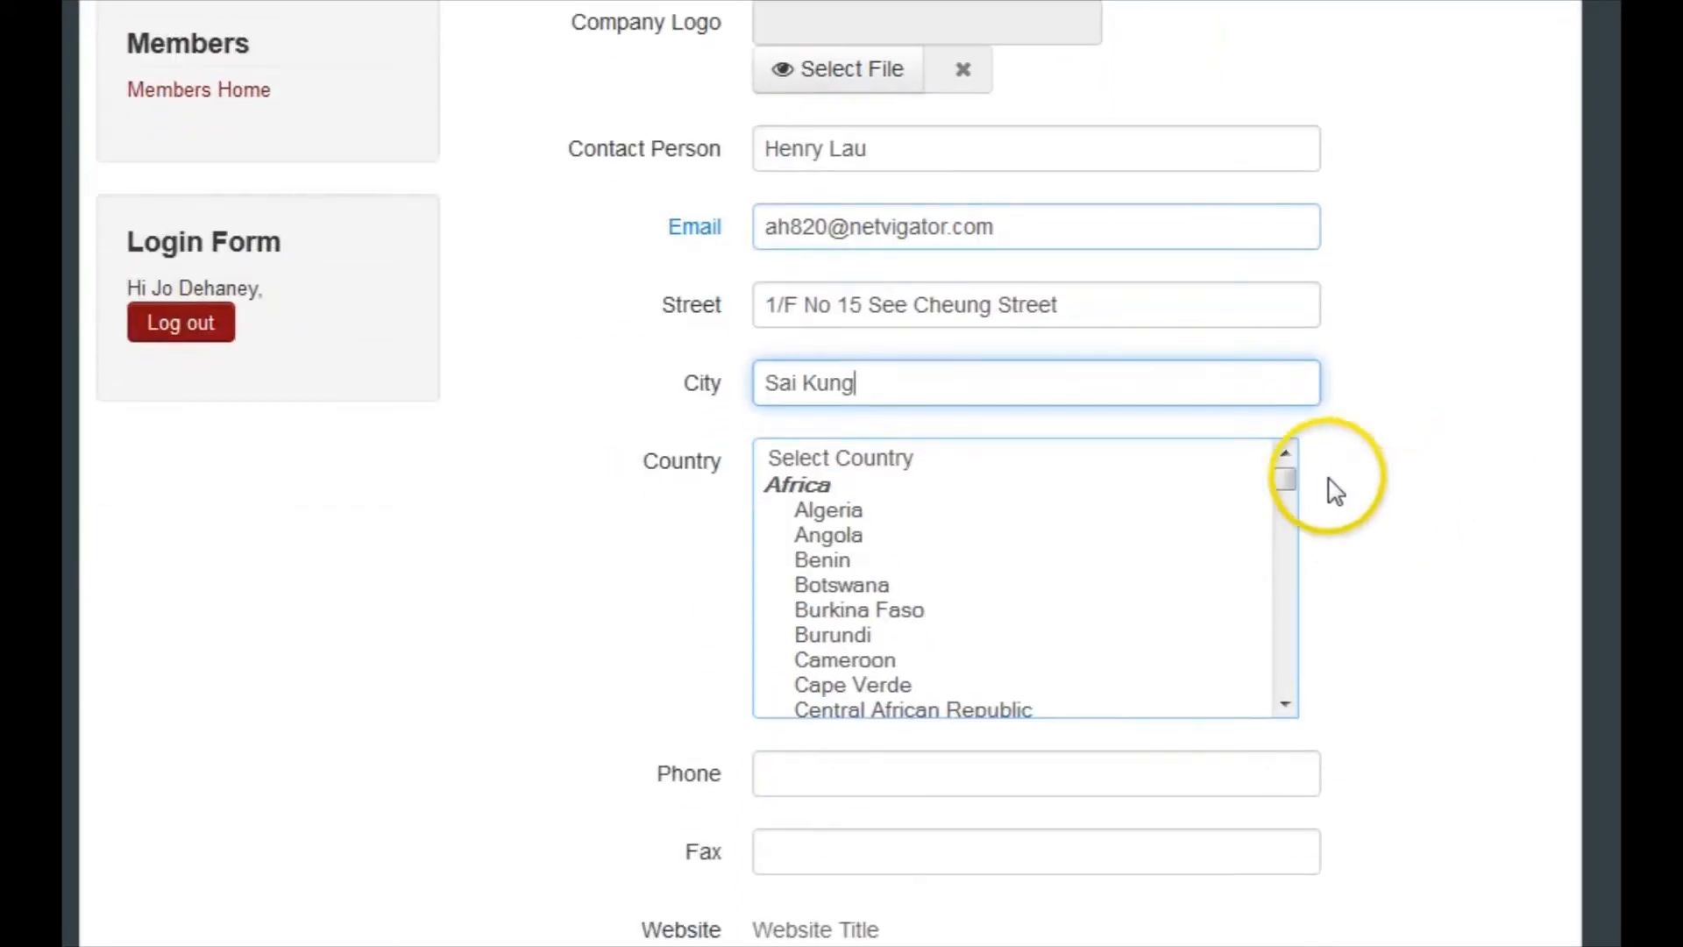
left_click_drag(1284, 481, 1284, 505)
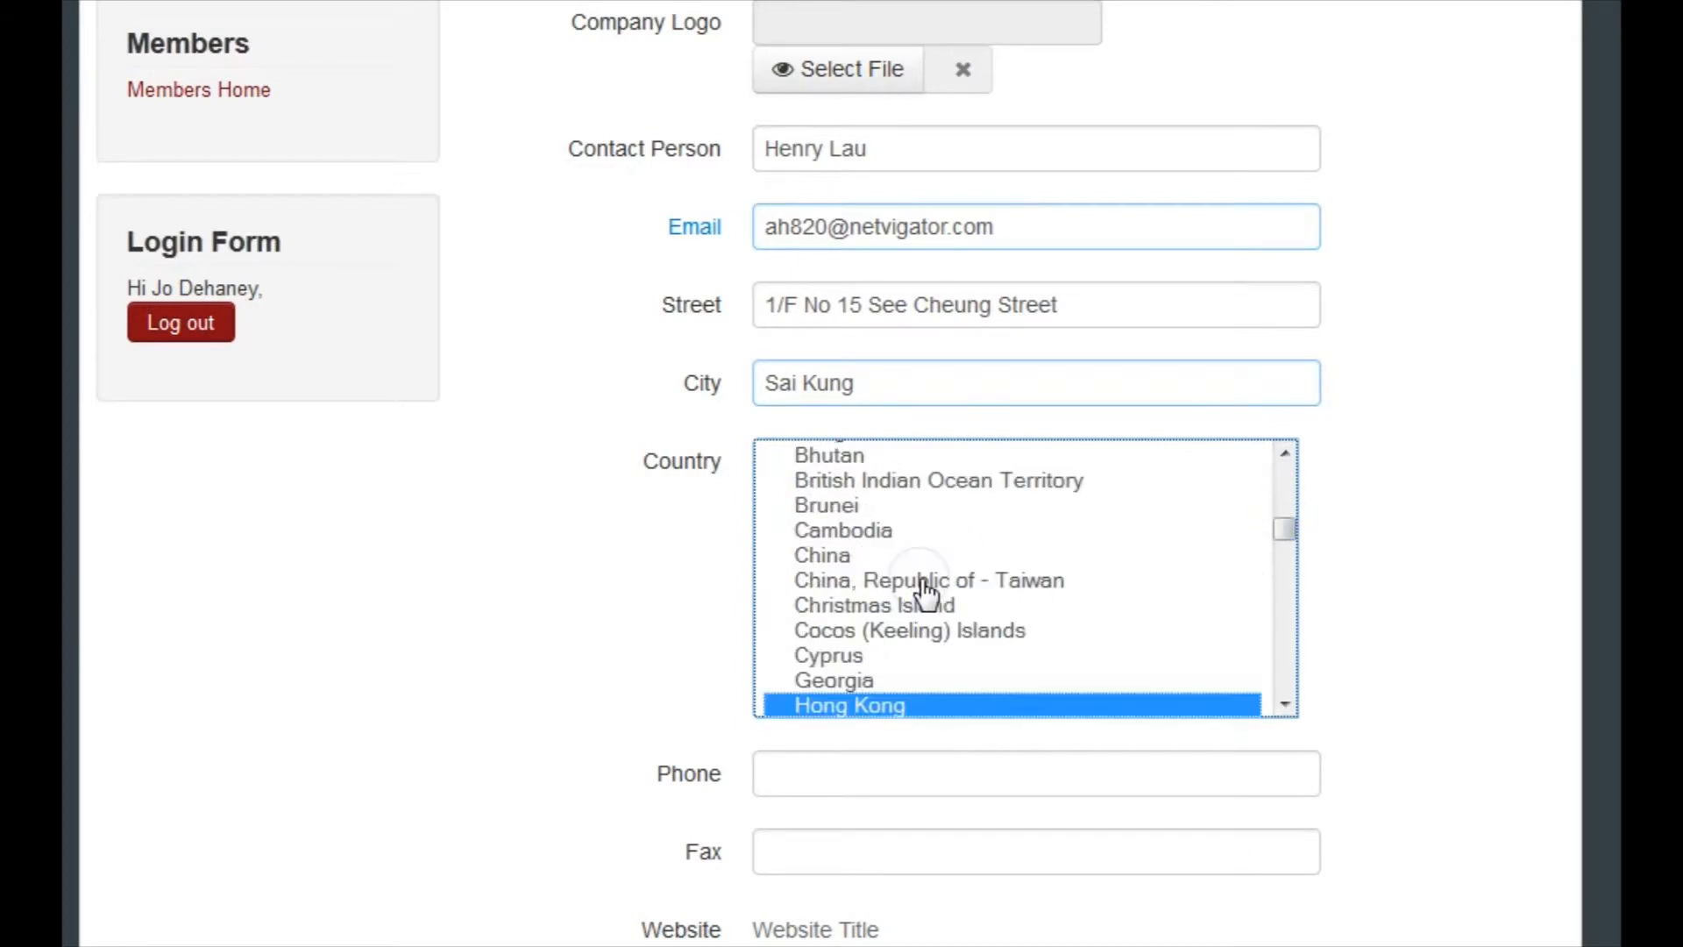
scroll("down", 3)
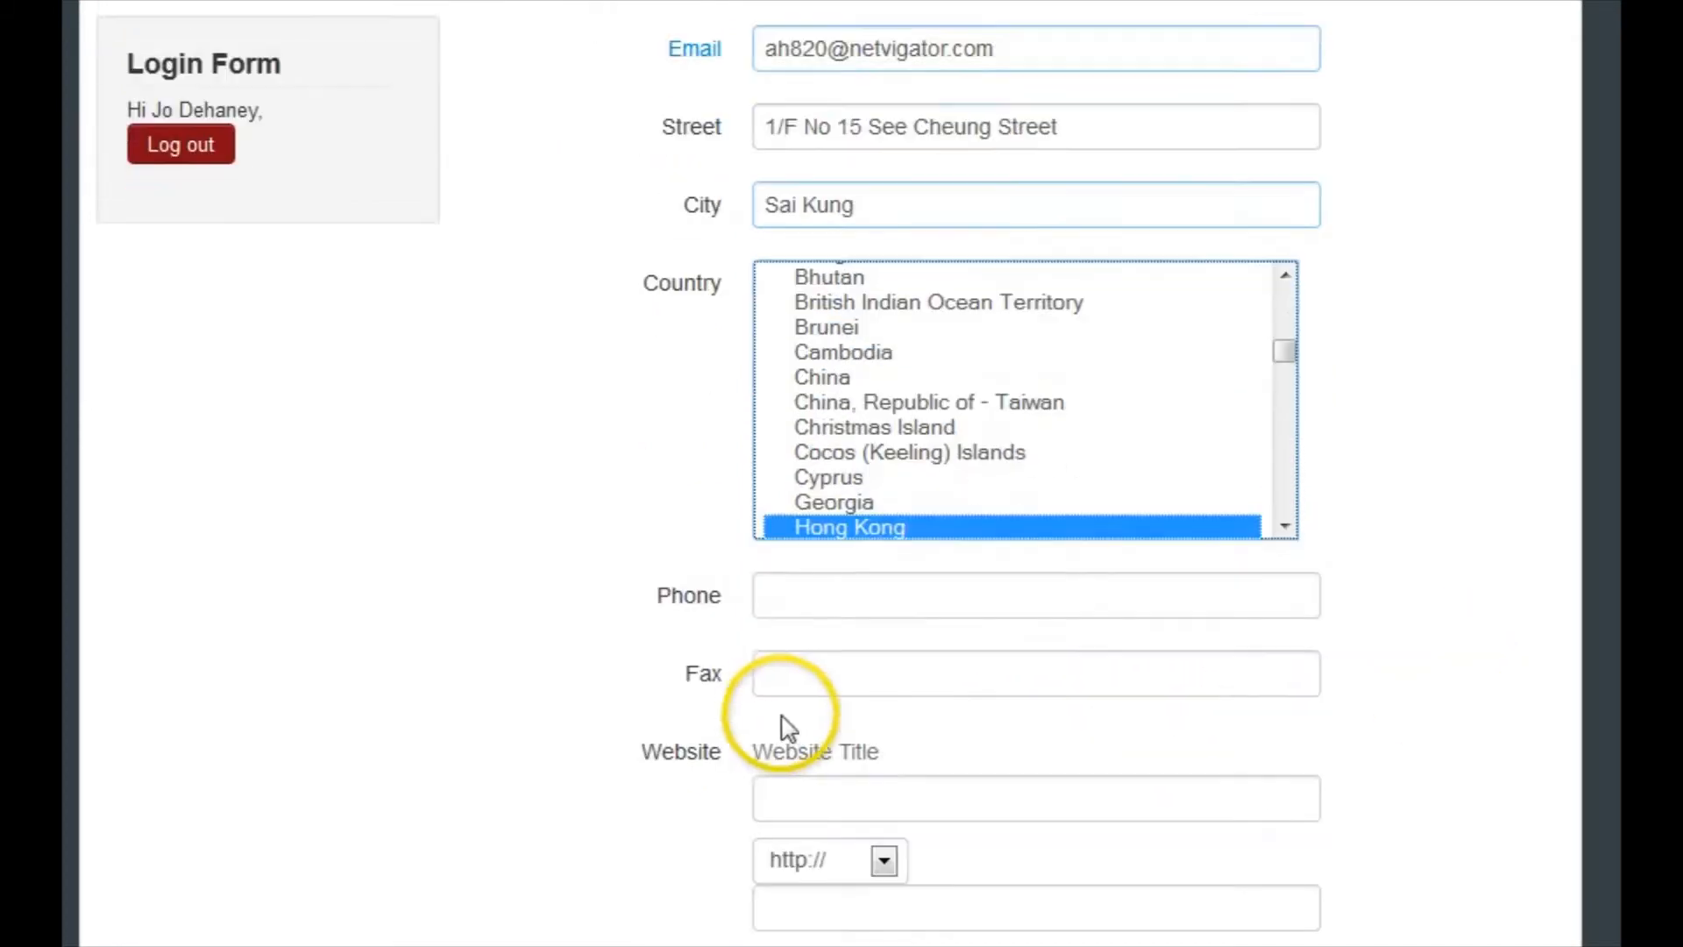
left_click(1035, 596)
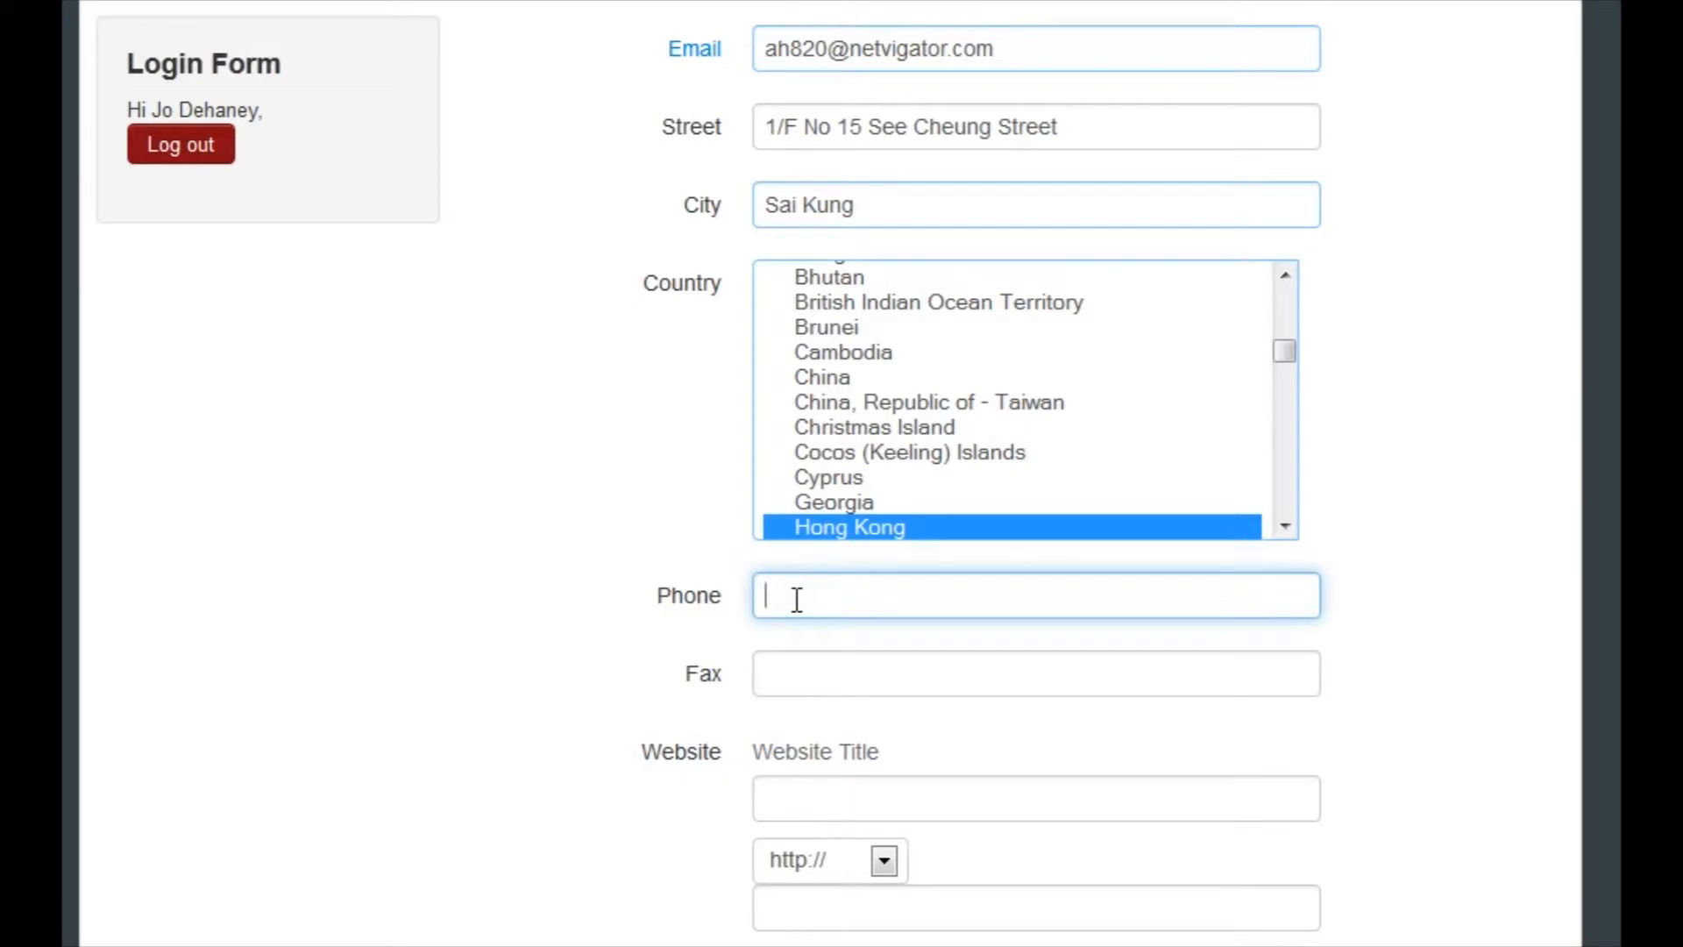
type("65447402")
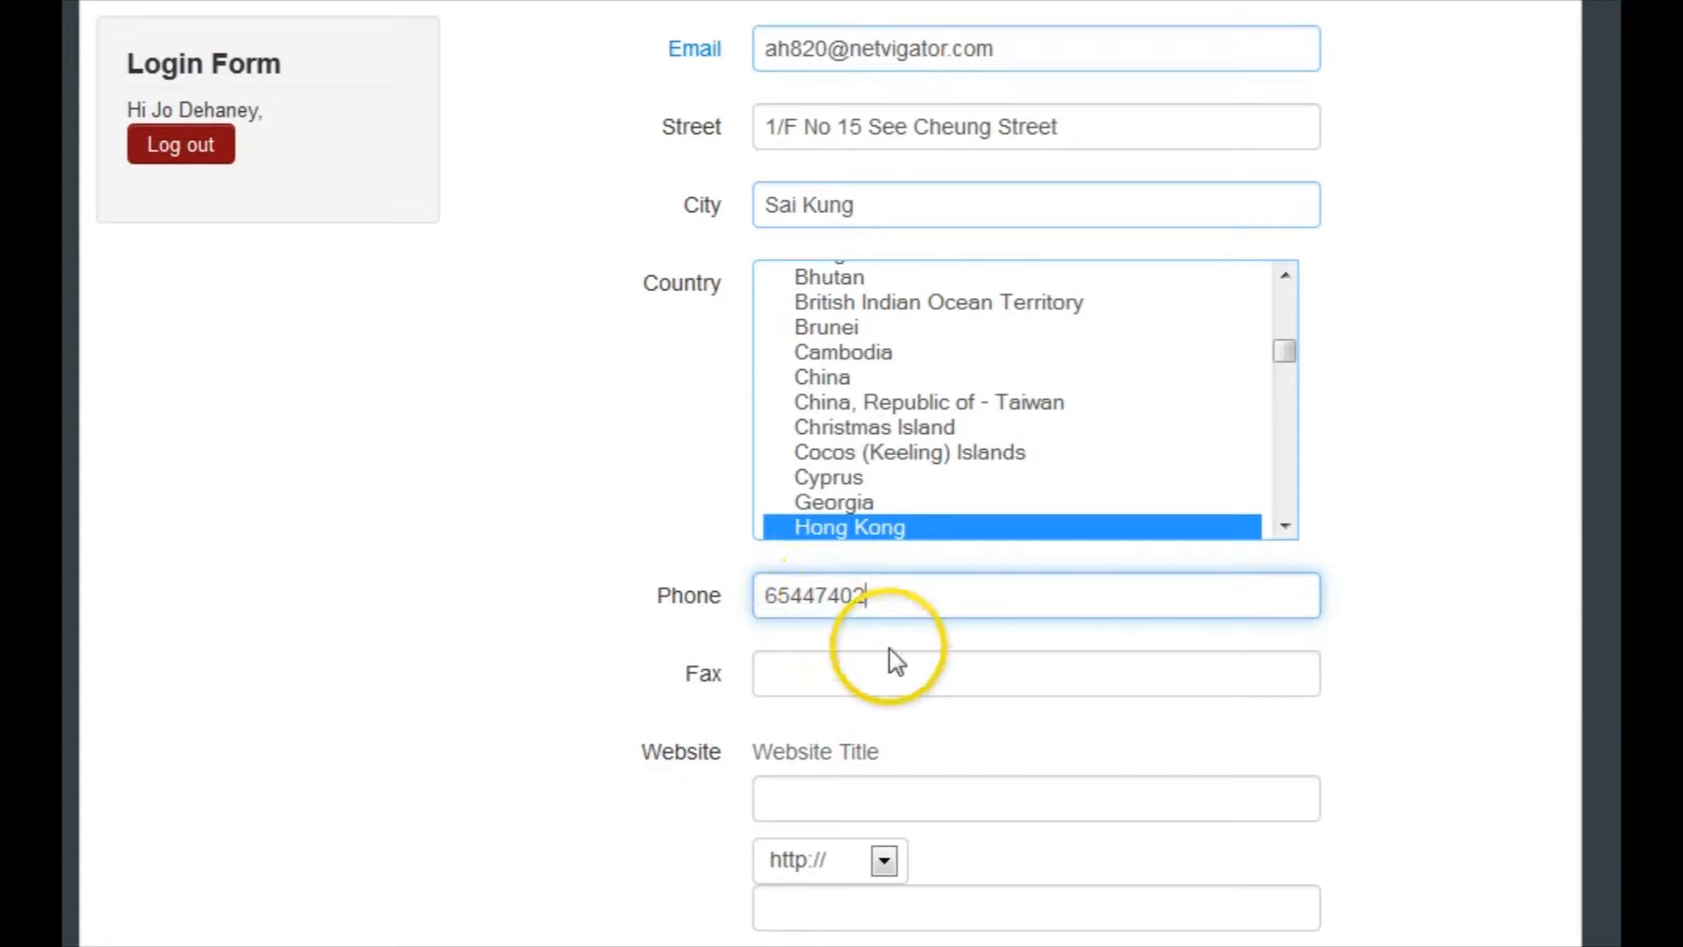
scroll("down", 3)
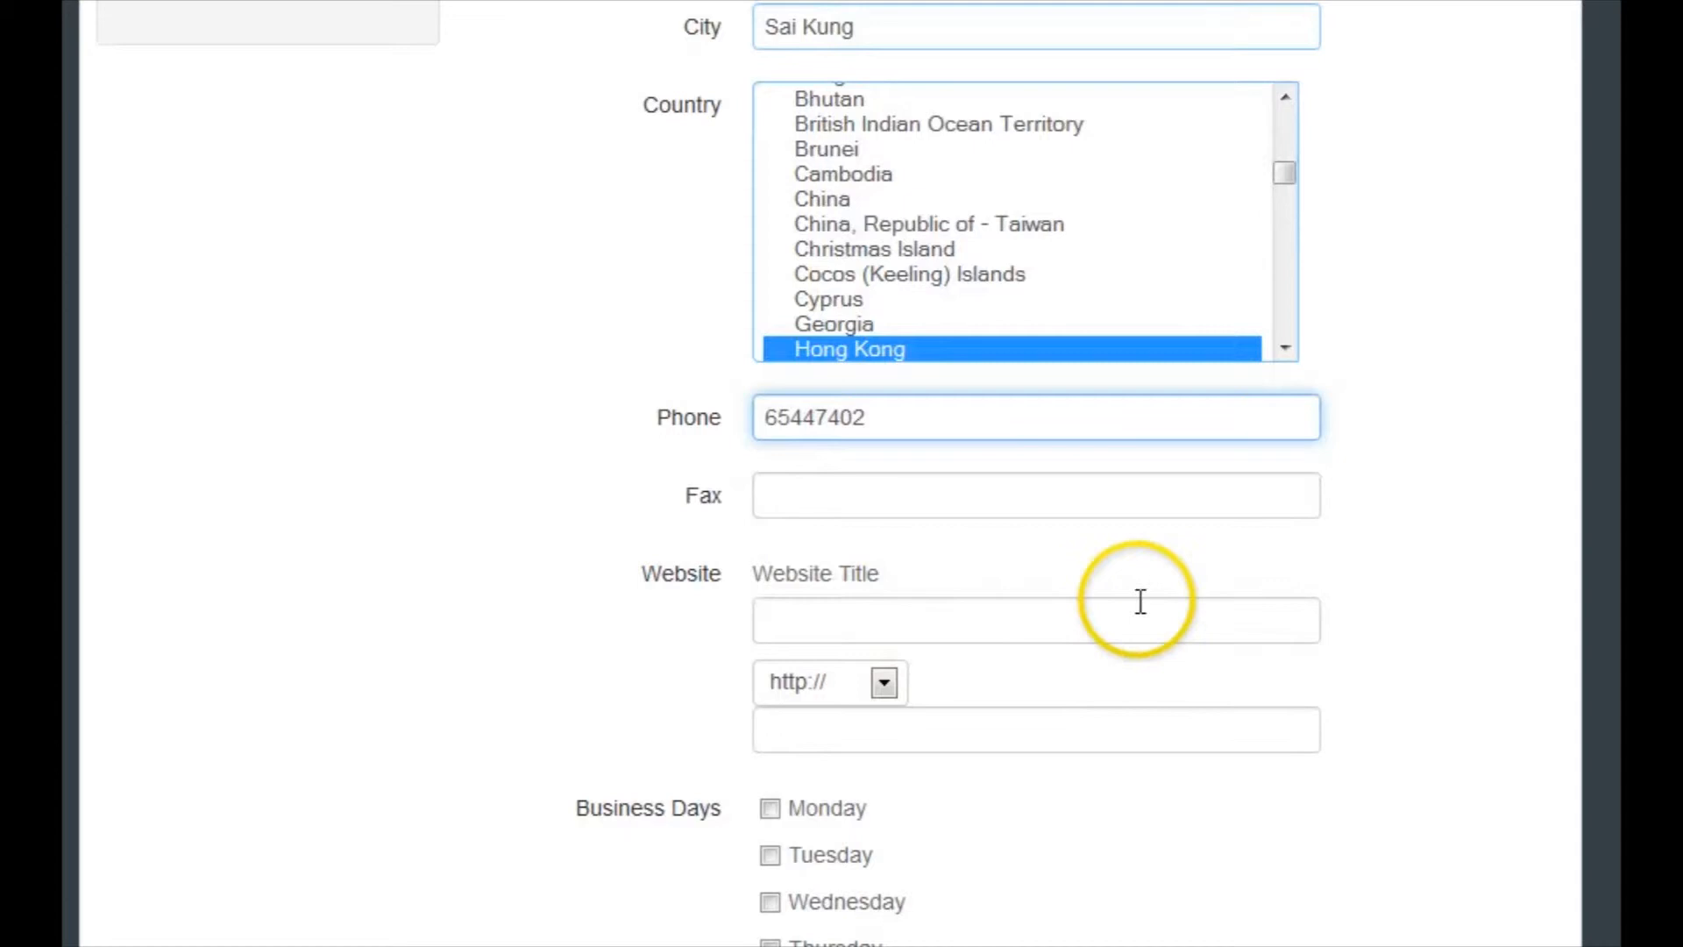
Tick Tuesday through Sunday as business days
scroll("down", 3)
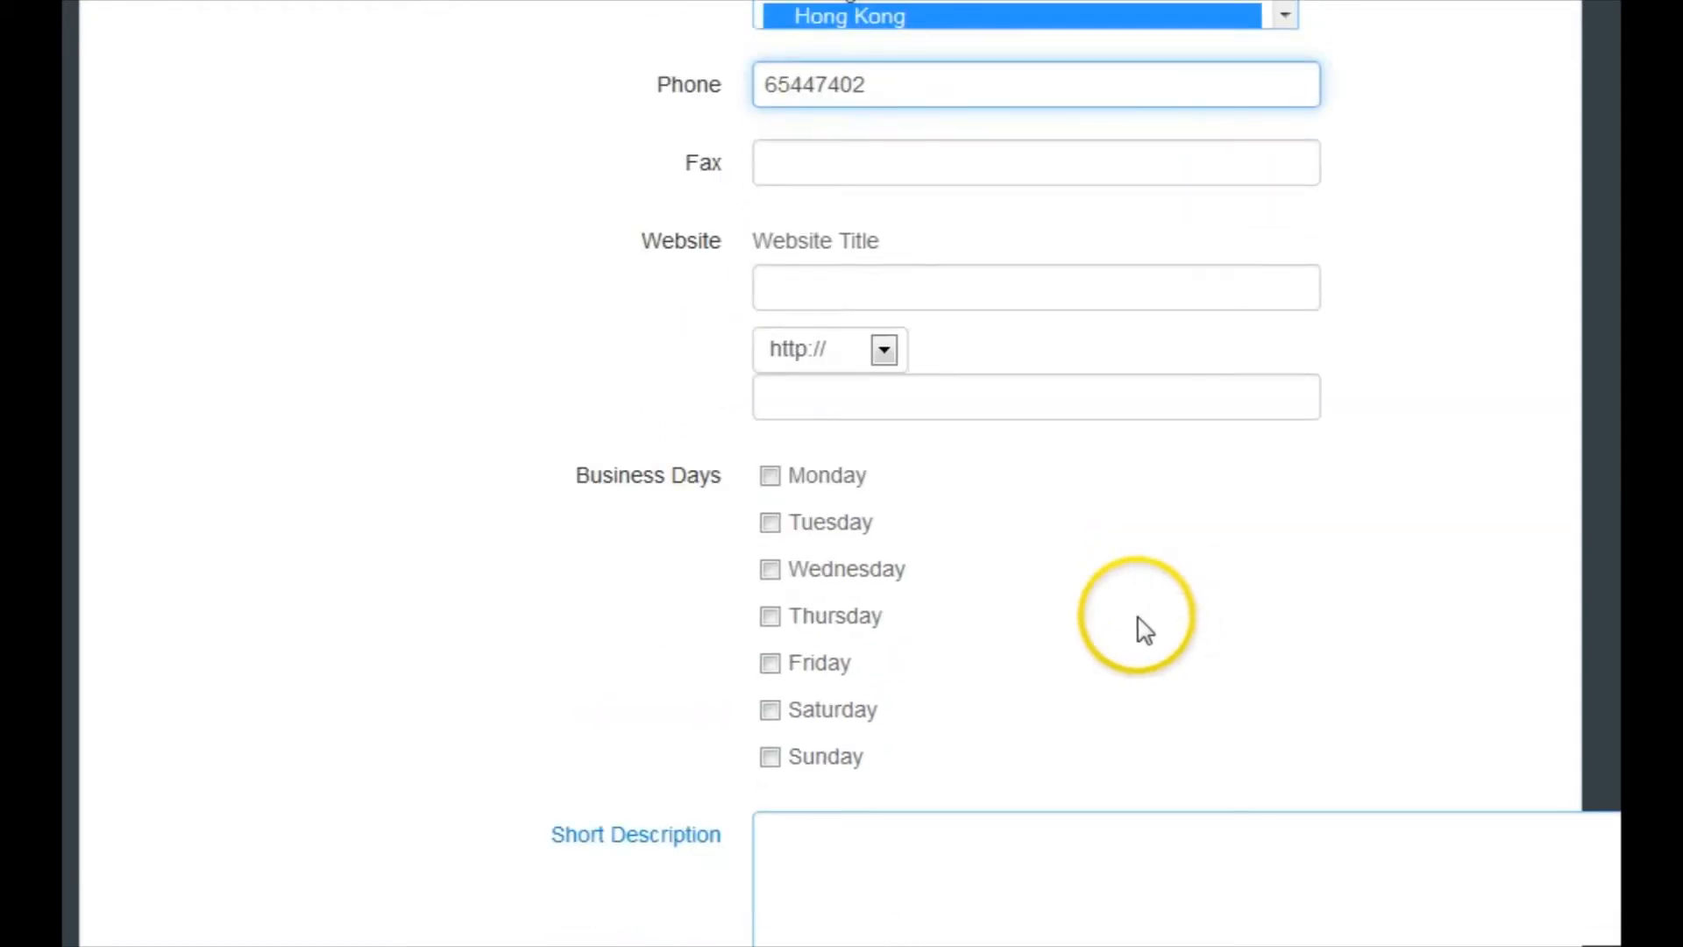
left_click(769, 498)
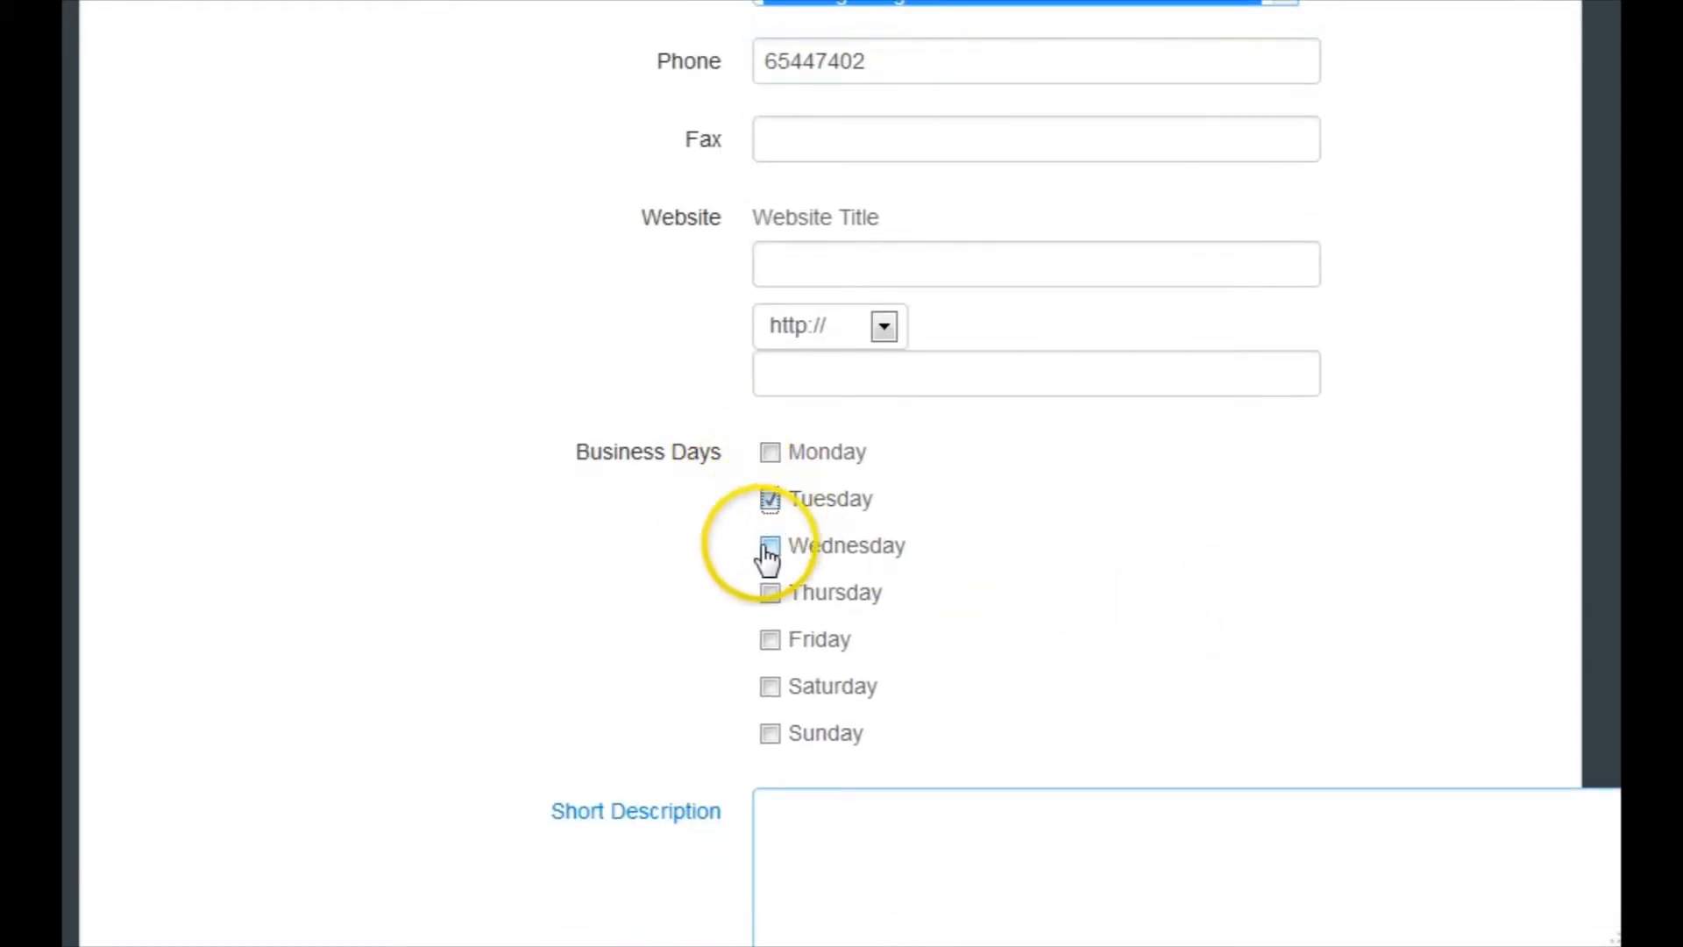
left_click(770, 686)
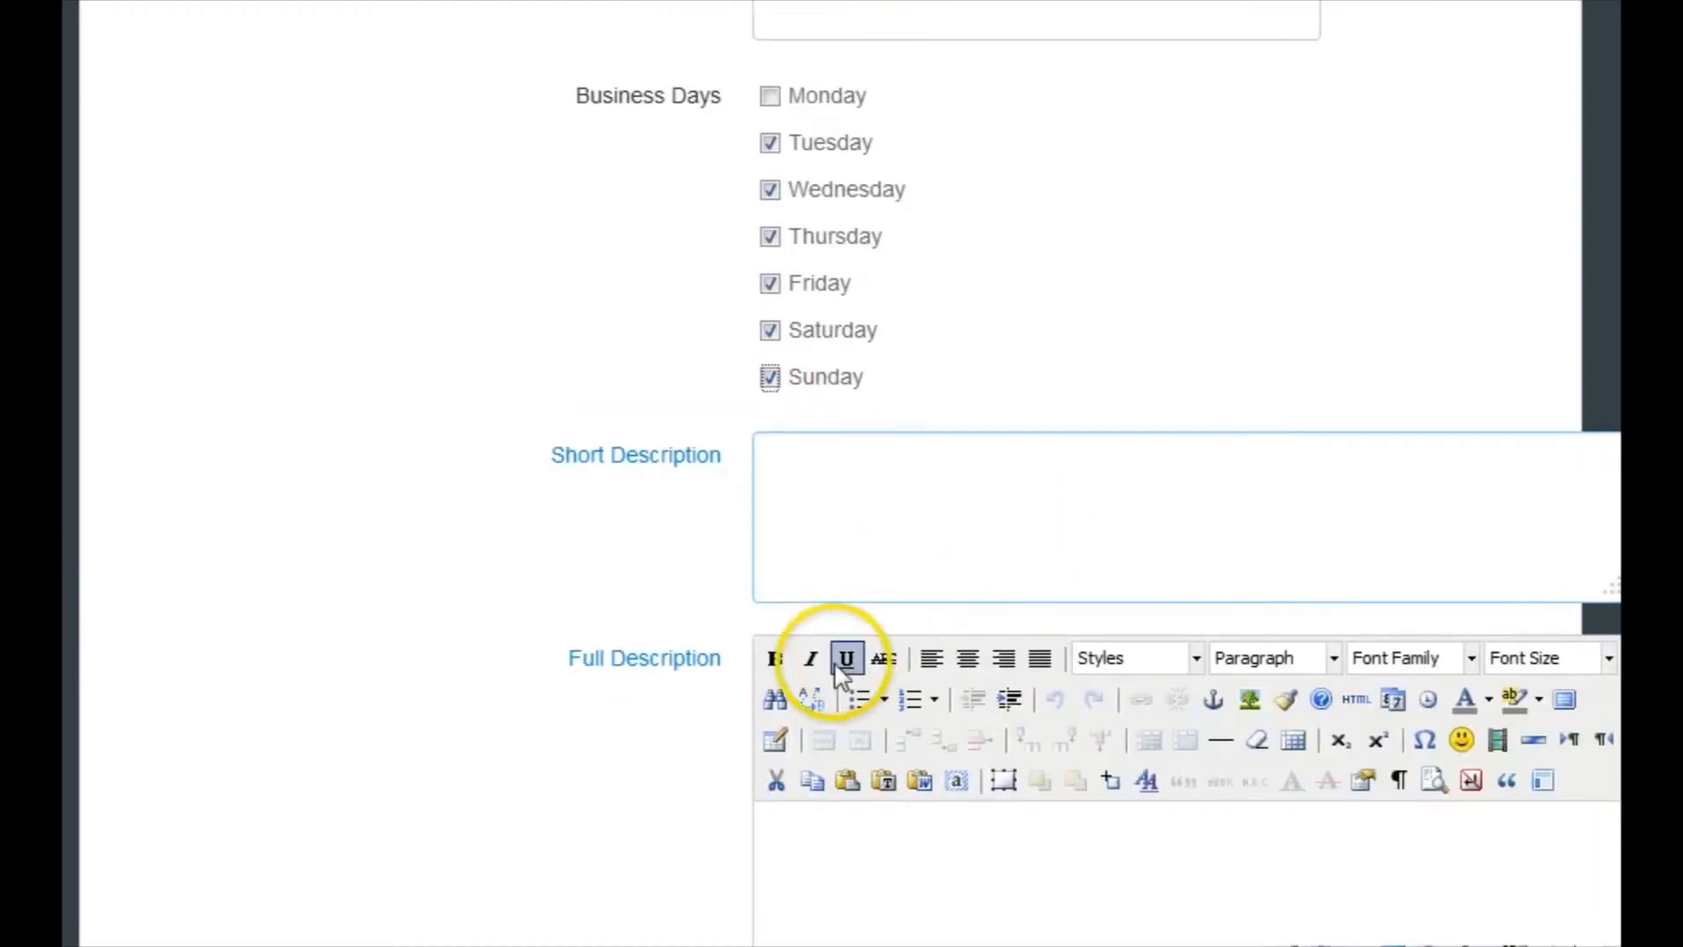
type("Henry is a gre")
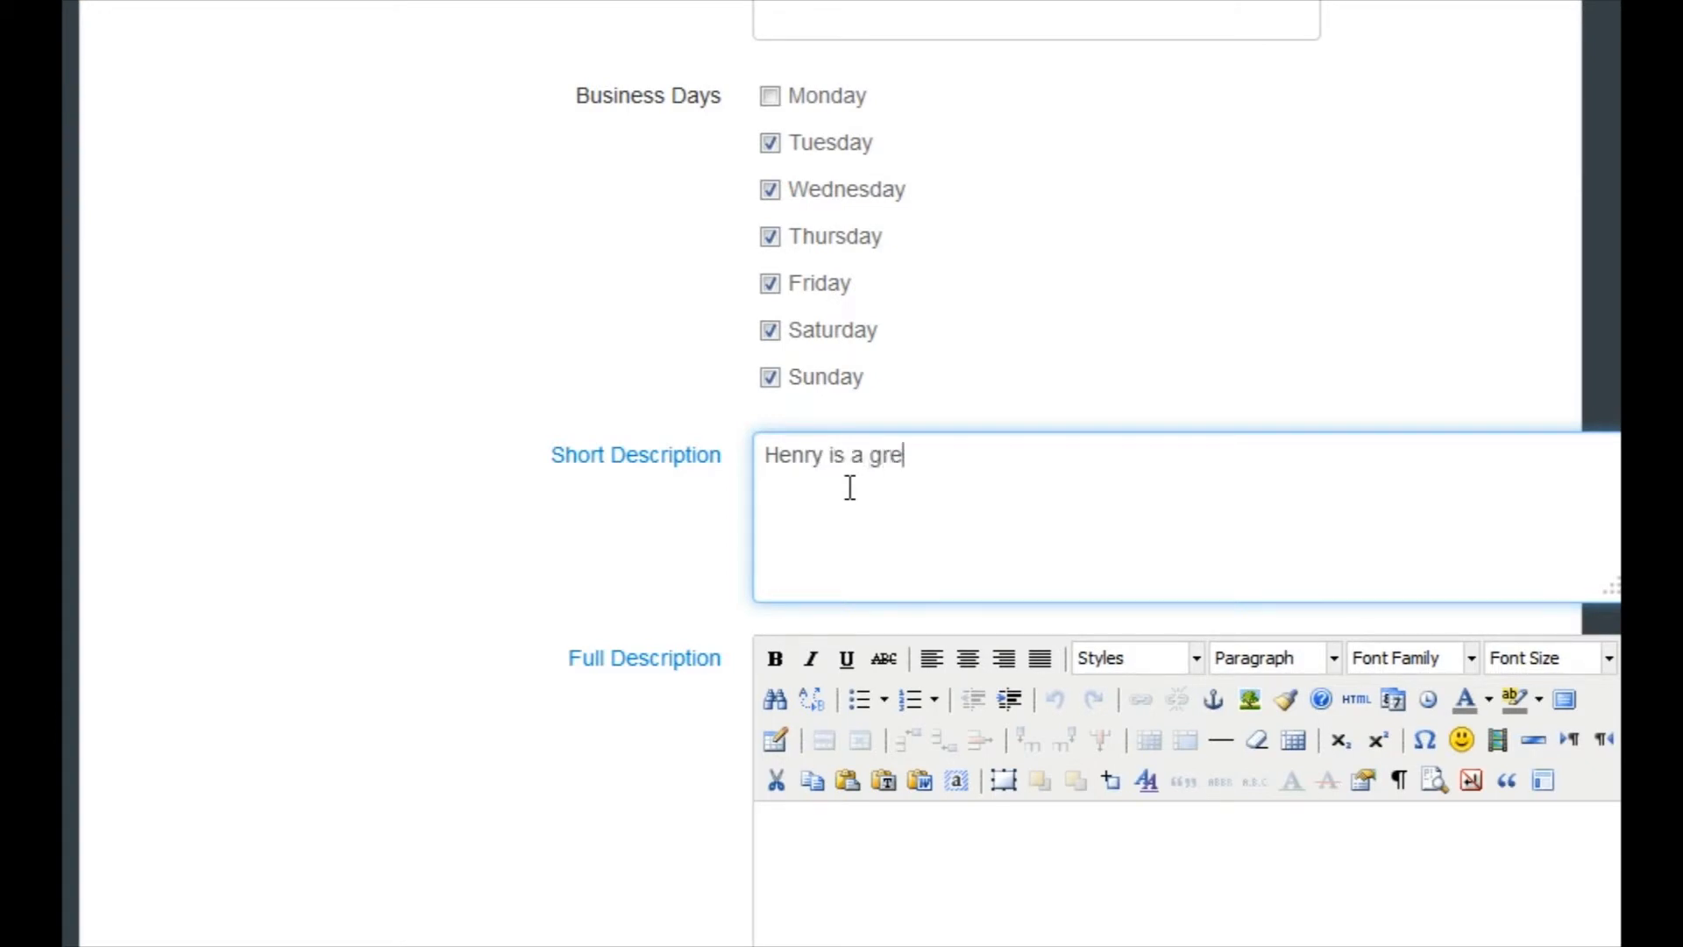
type("at computer repair")
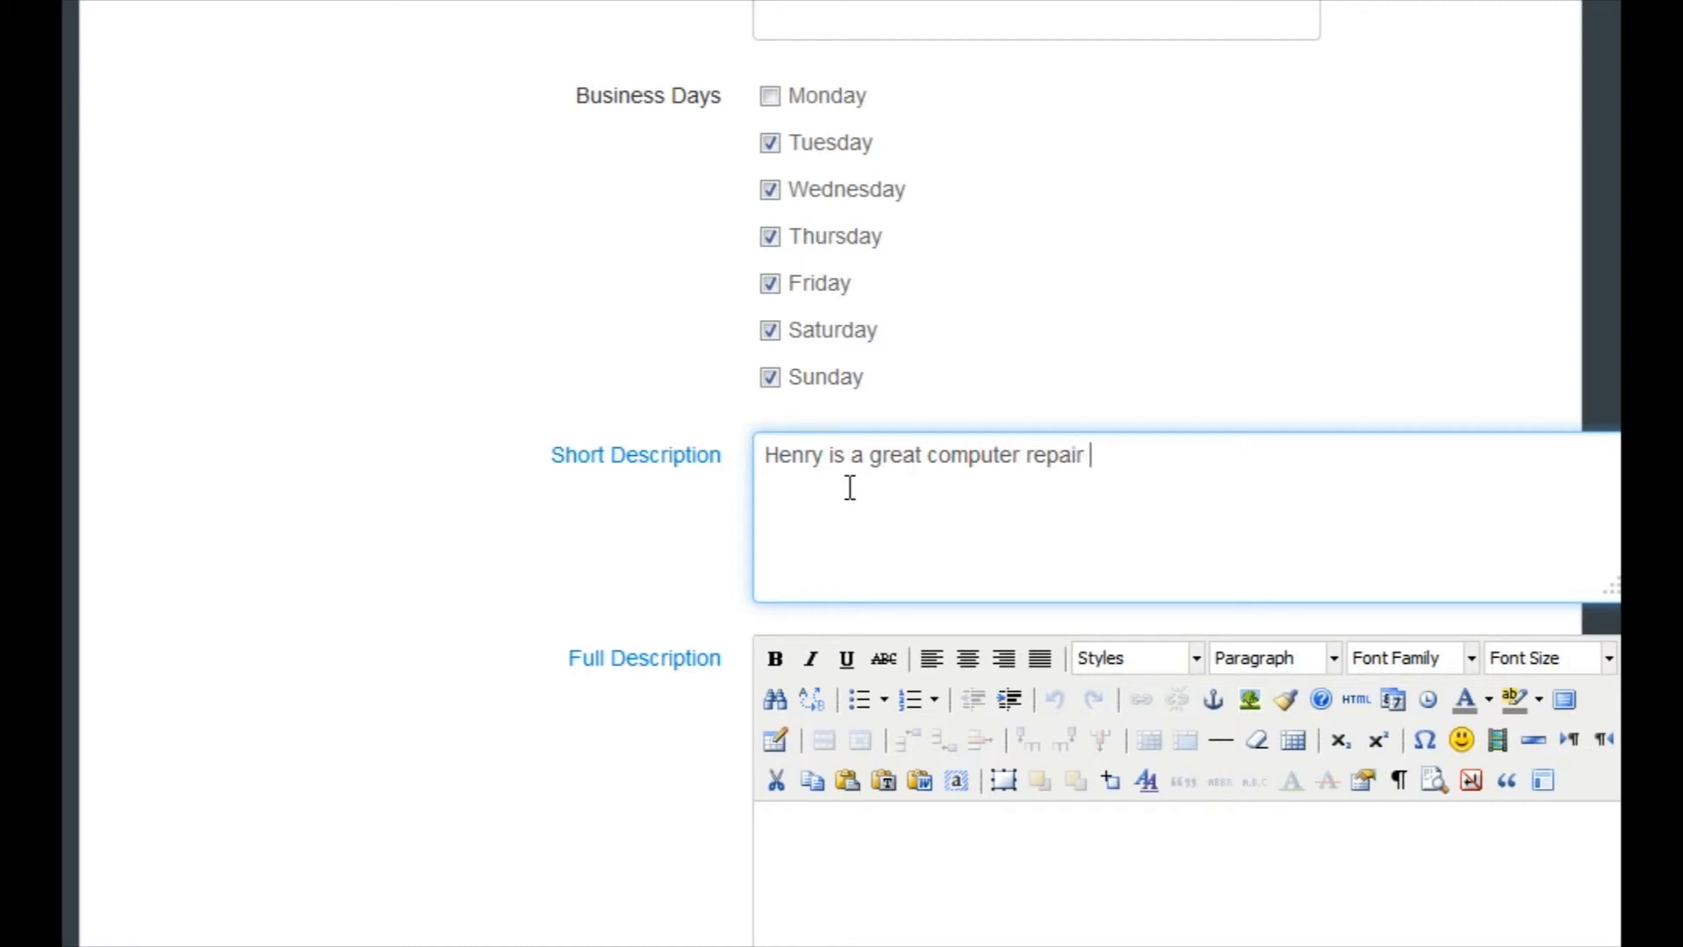
type("guys recommen")
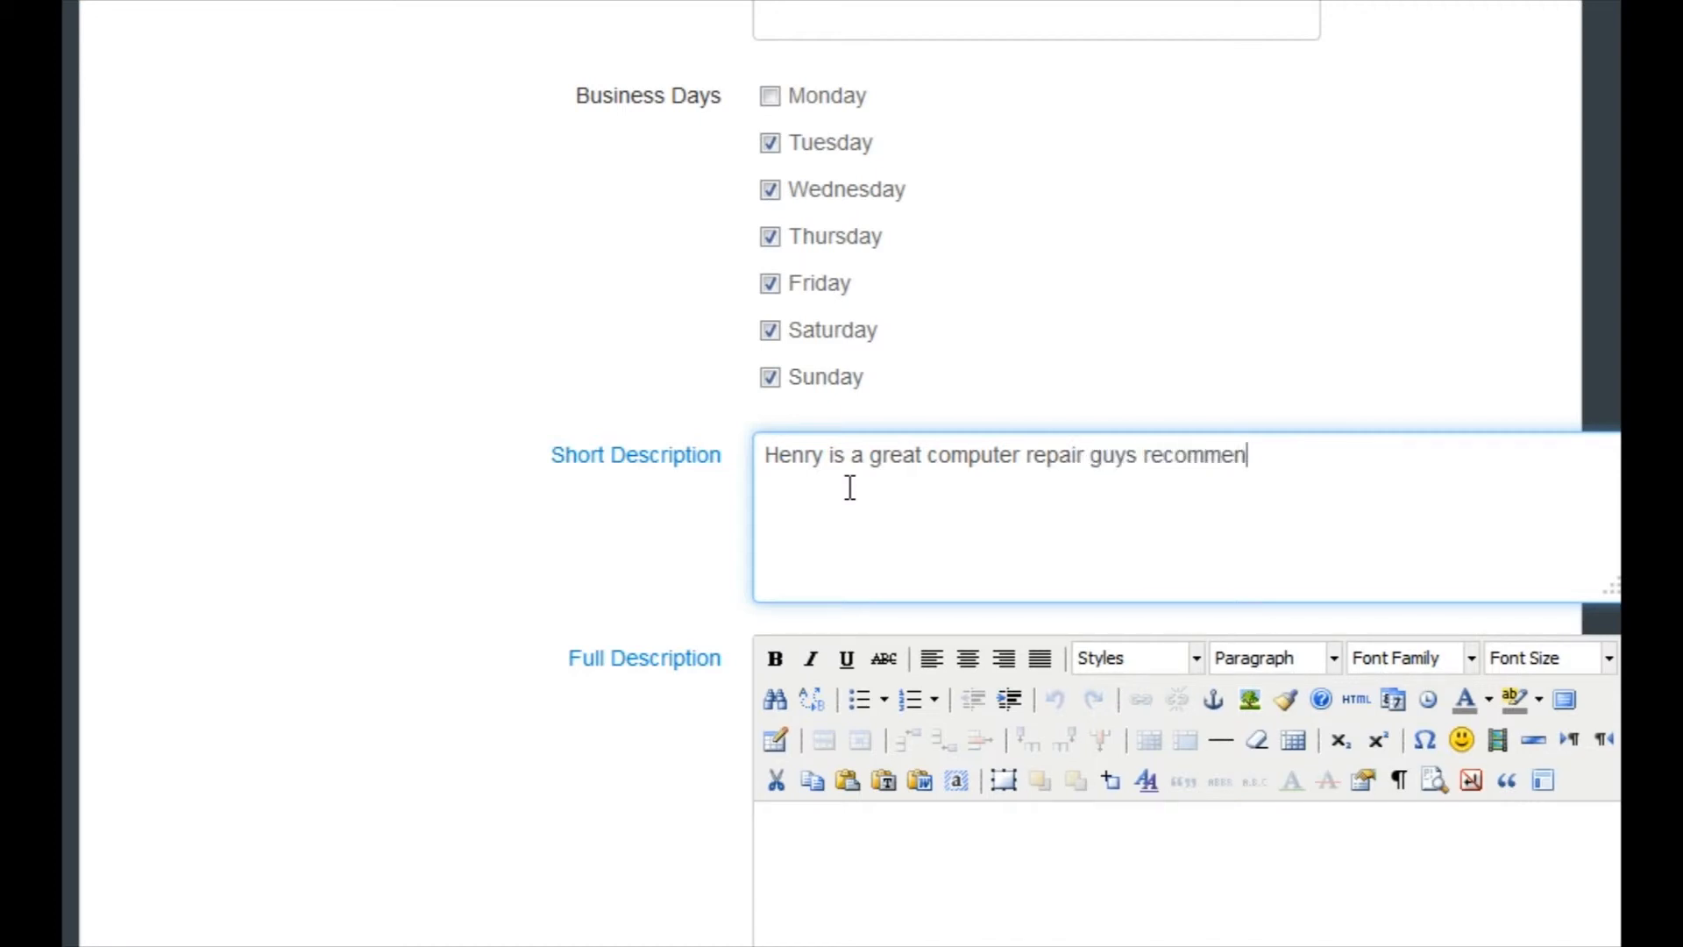
type("ded by many.")
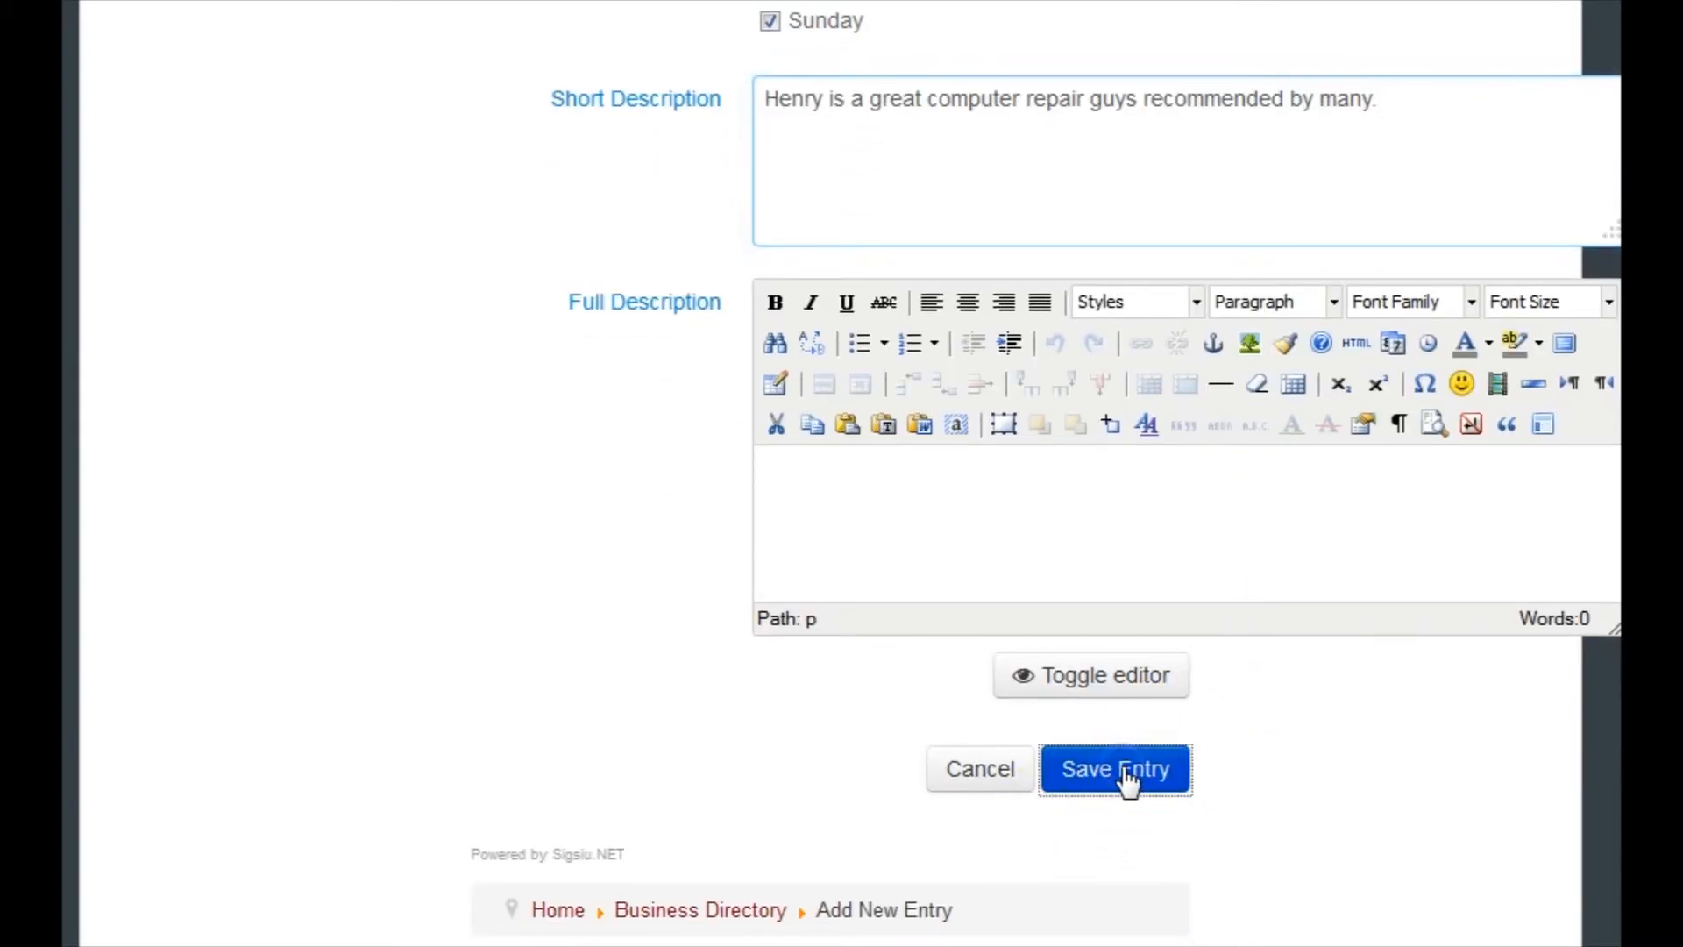
Save the entry and look over the resulting Computer Repairs page
left_click(1116, 768)
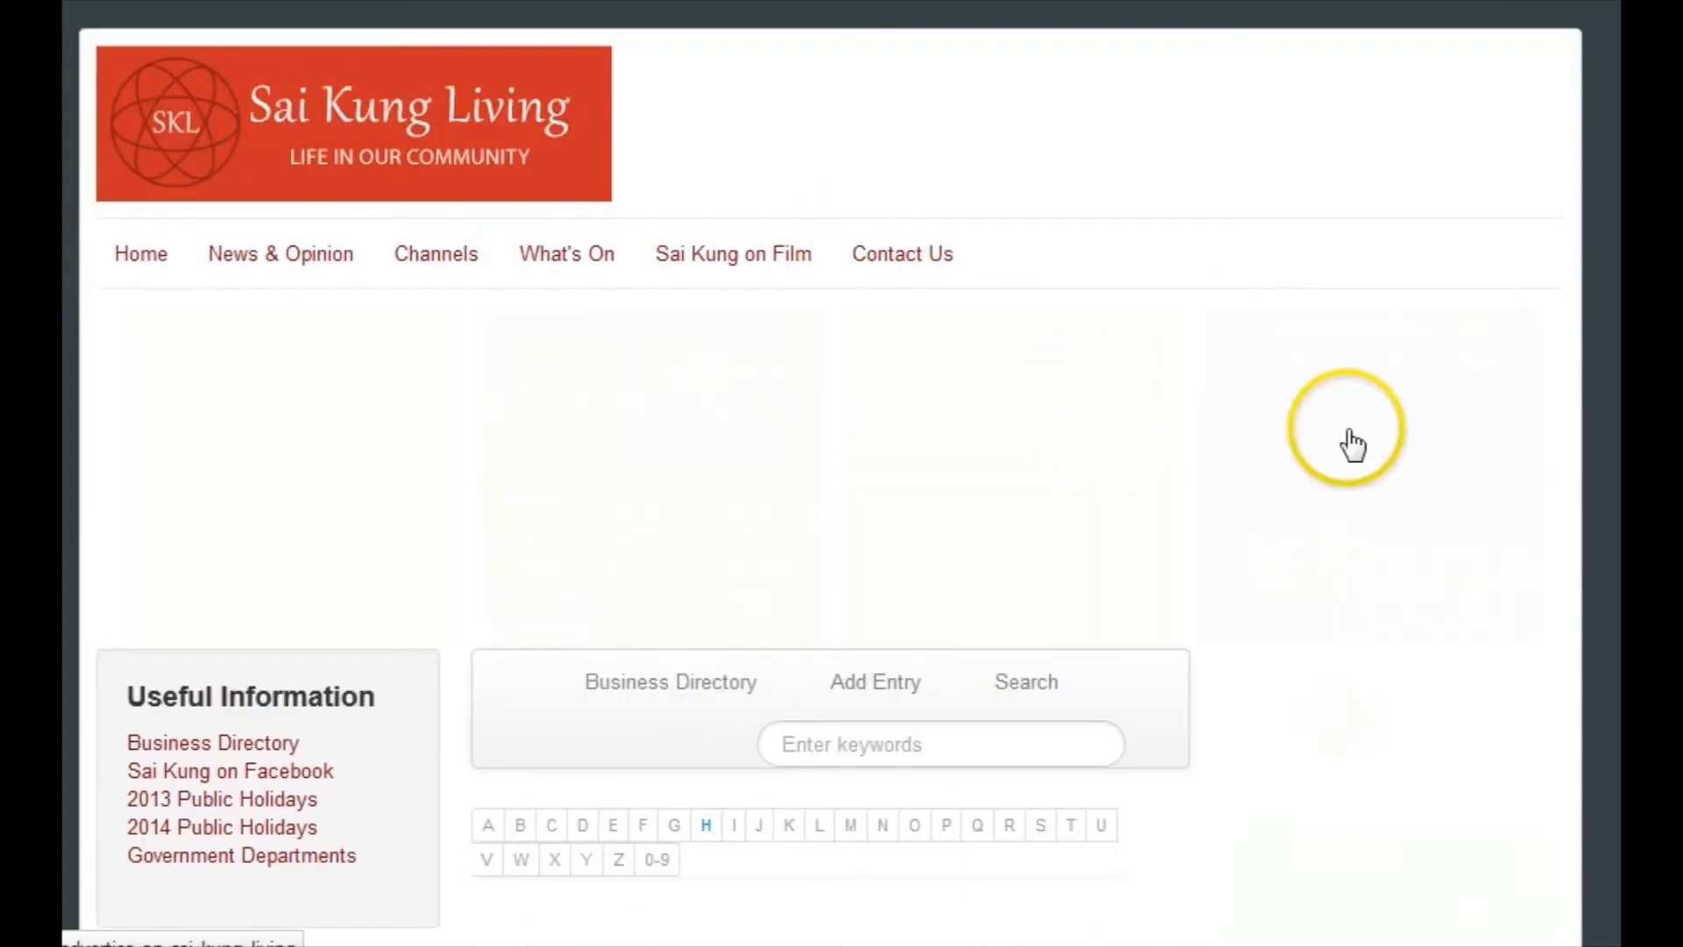
scroll("down", 3)
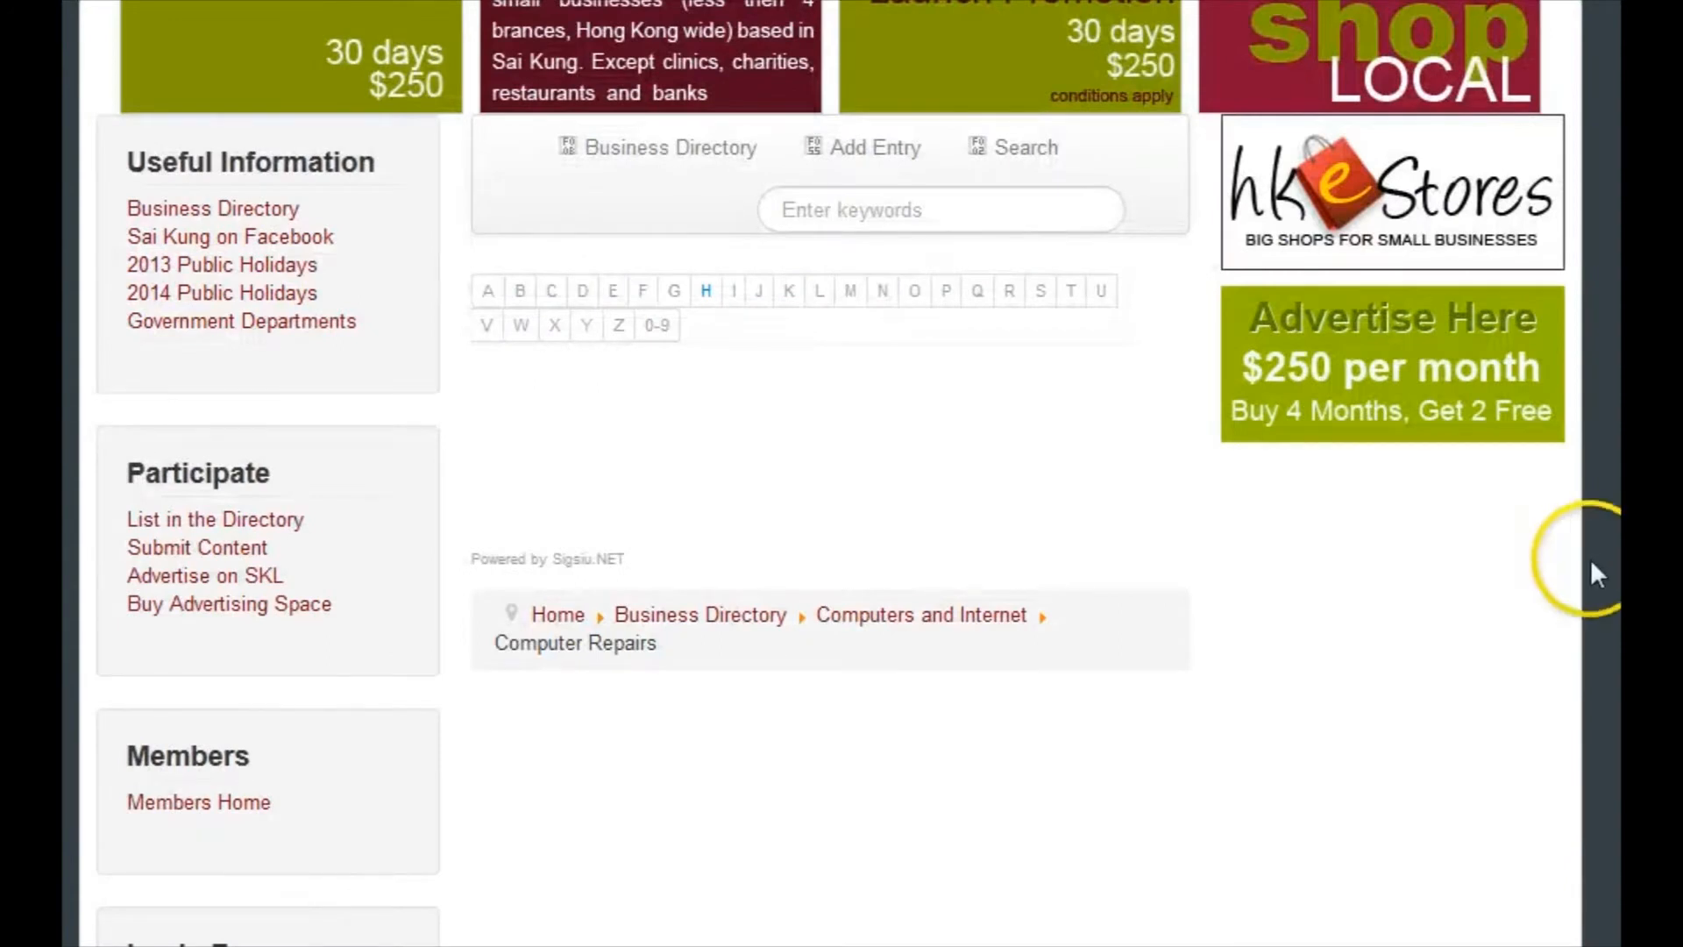
scroll("up", 3)
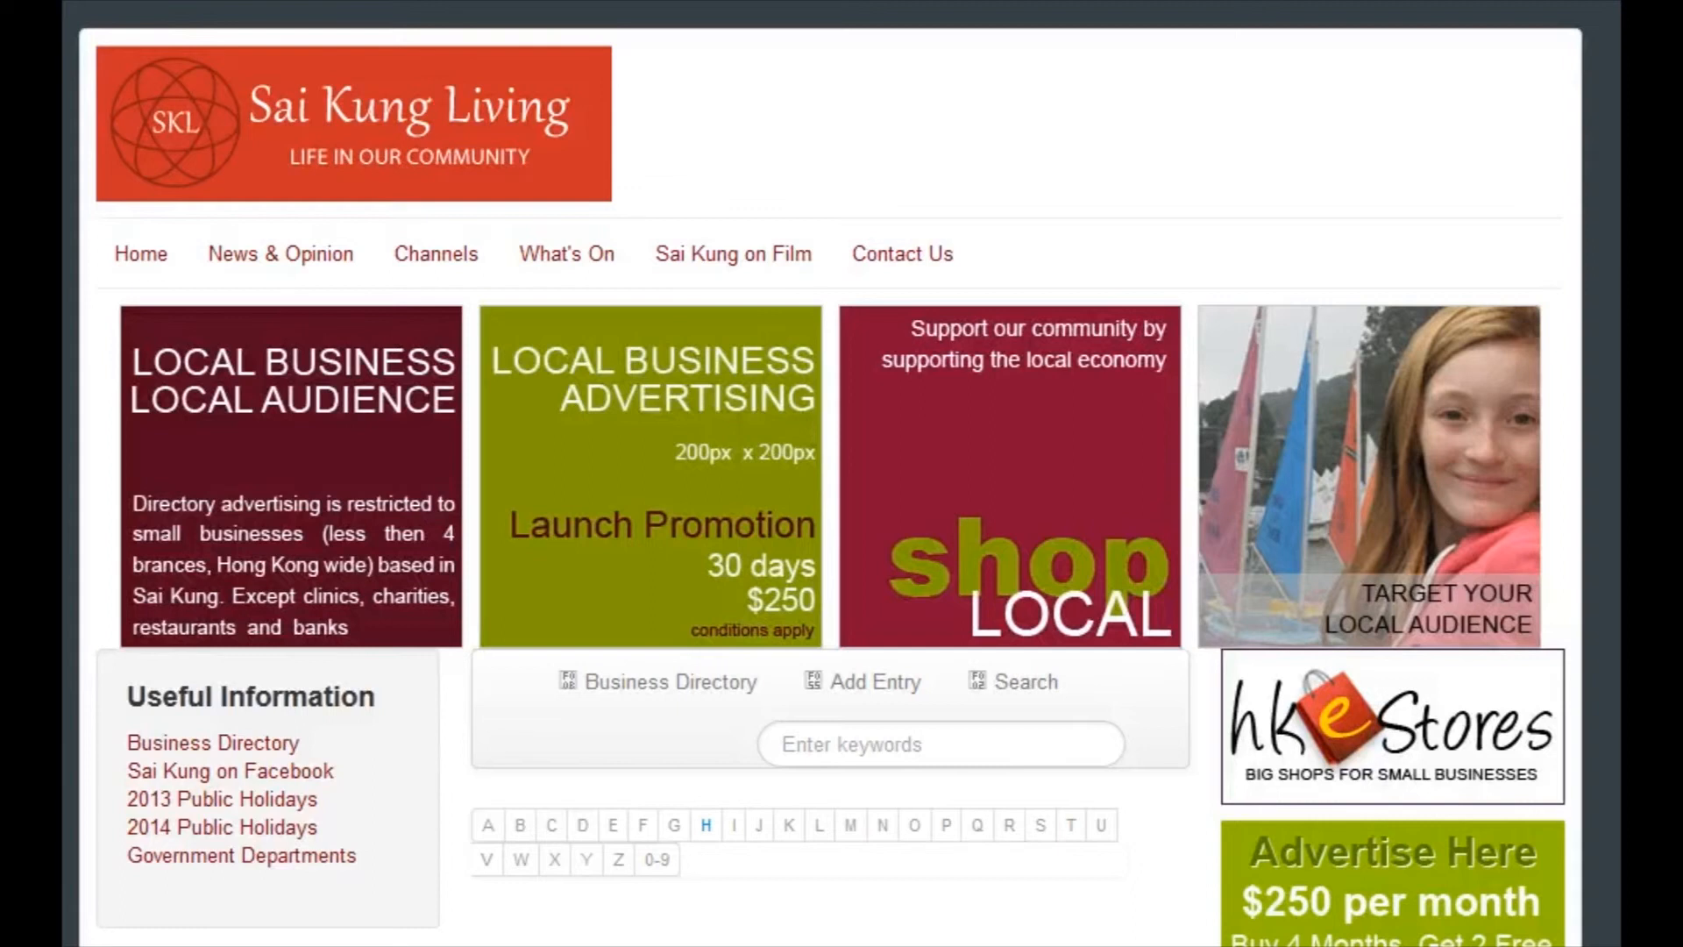
Scroll the Computer Repairs listings and open the Rainbow 6 Computer & Supplies entry
scroll("down", 3)
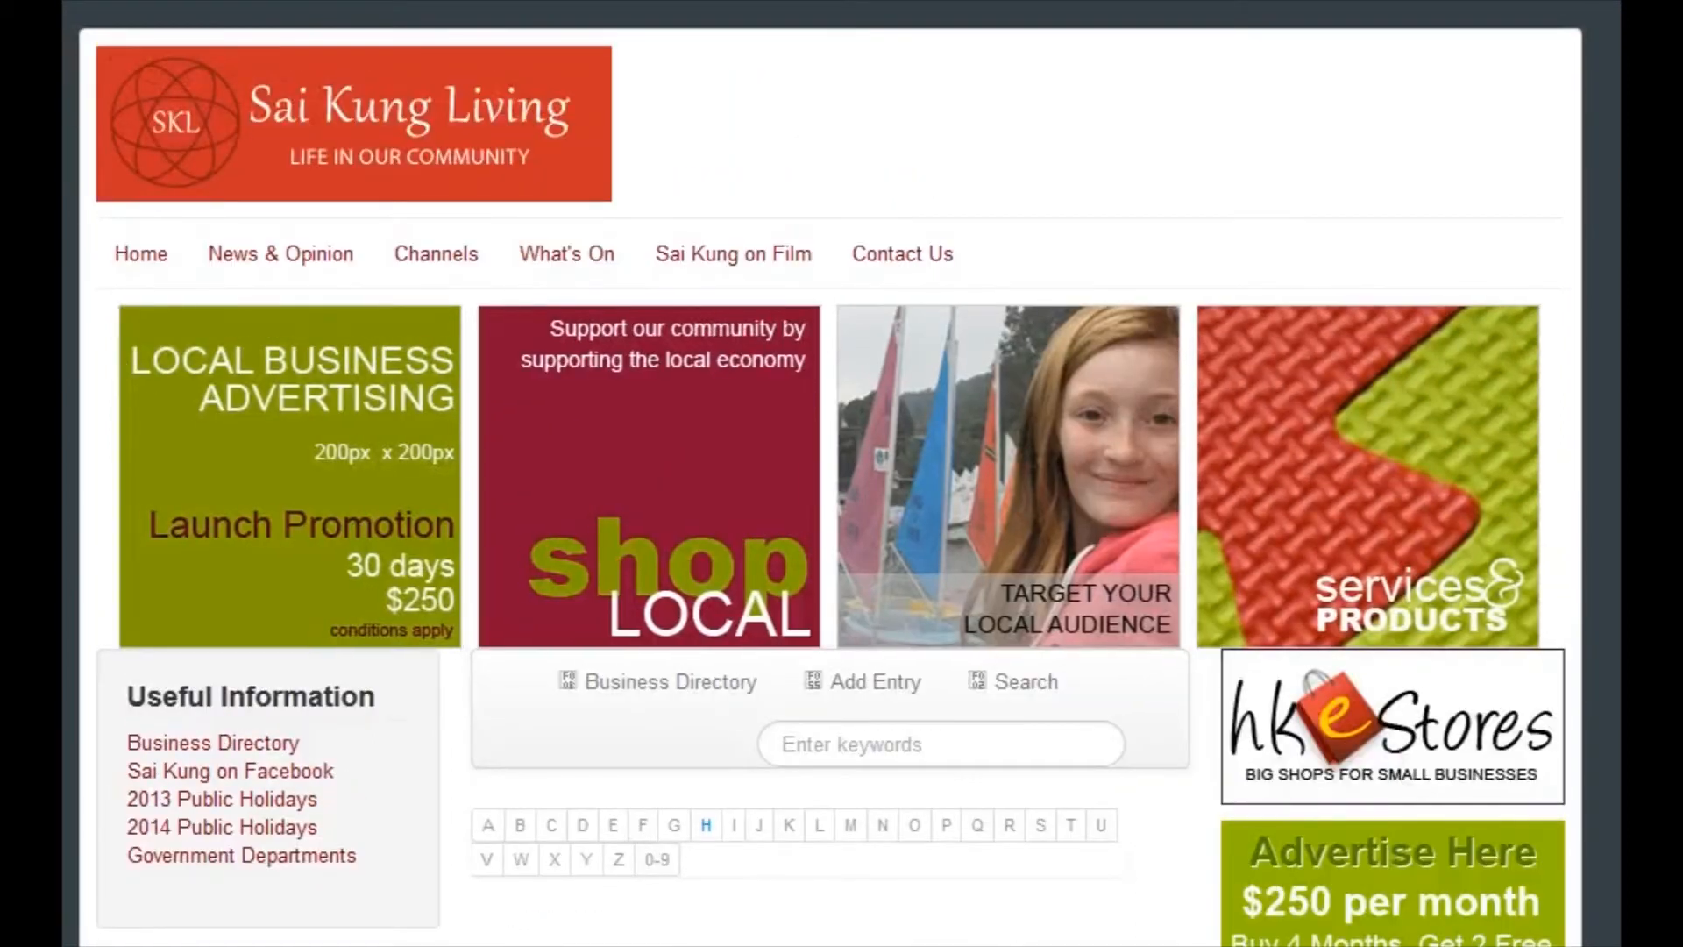
scroll("down", 3)
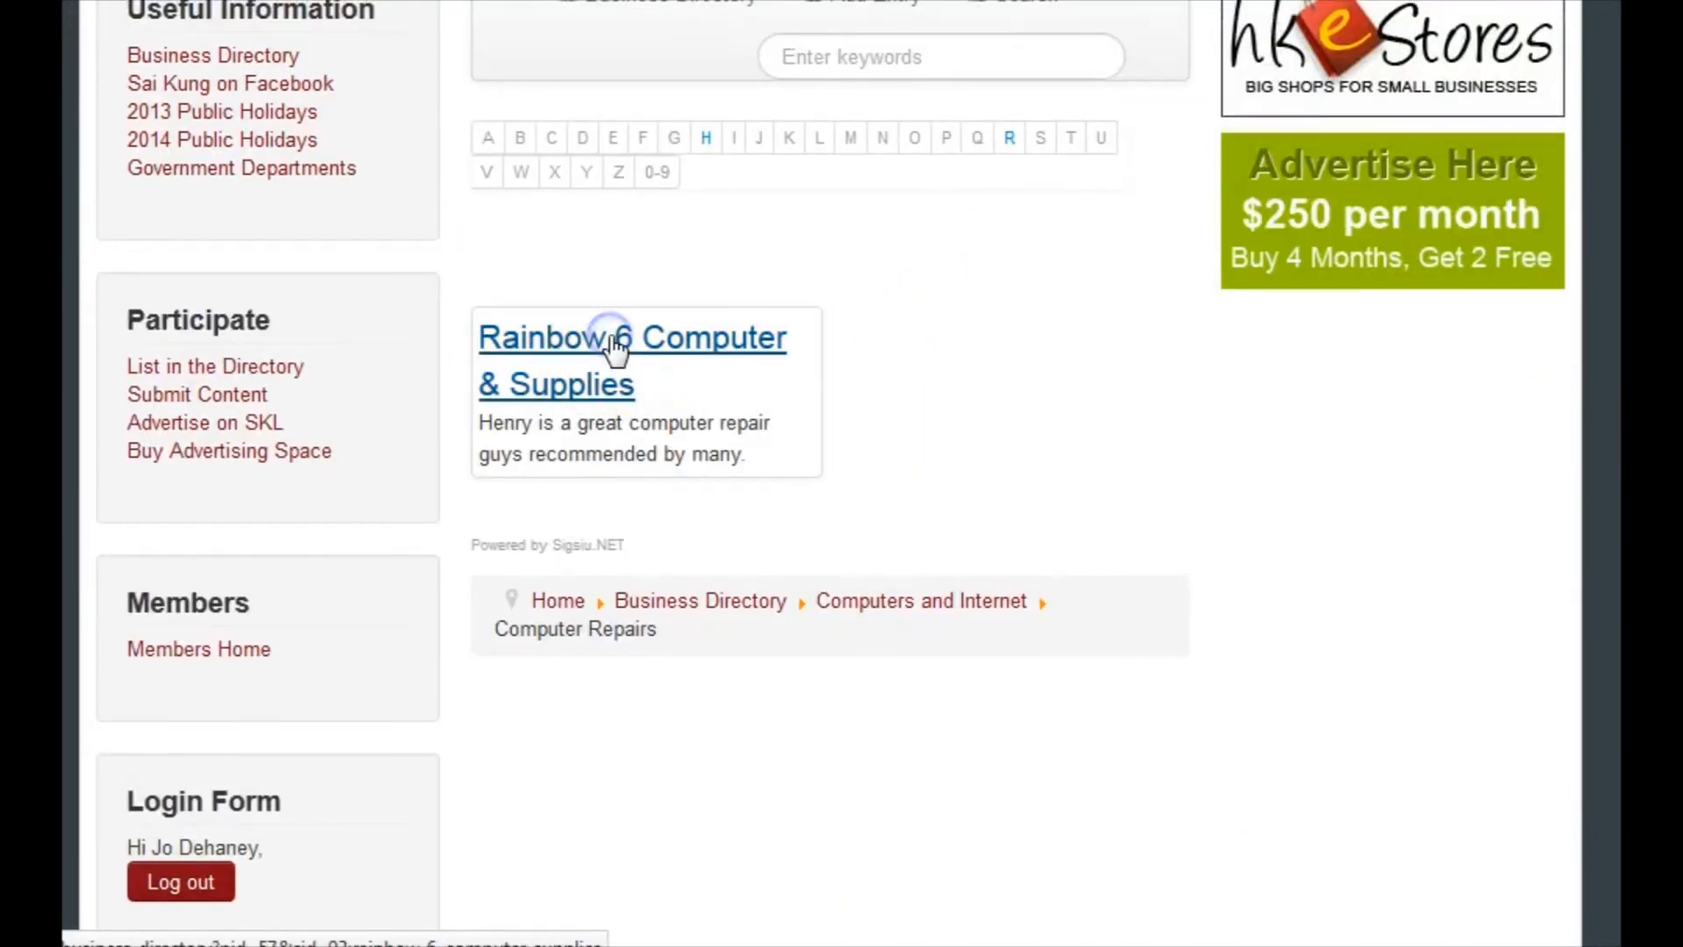
left_click(631, 336)
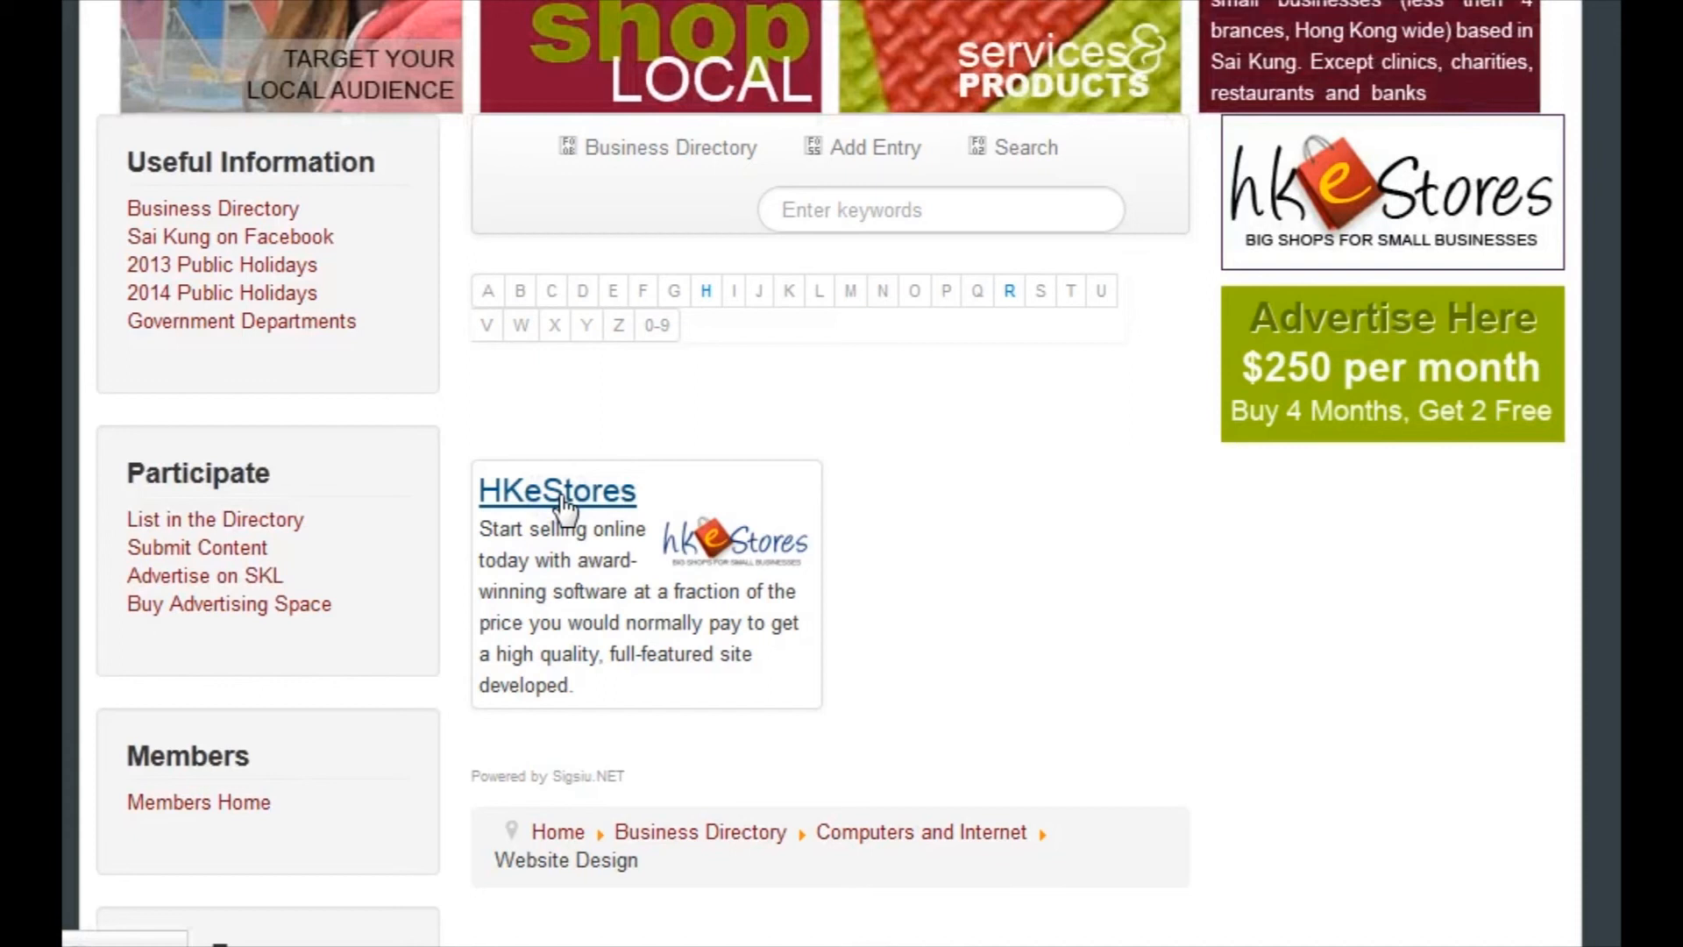
Scroll up through the Website Design category listings showing HKeStores
scroll("up", 3)
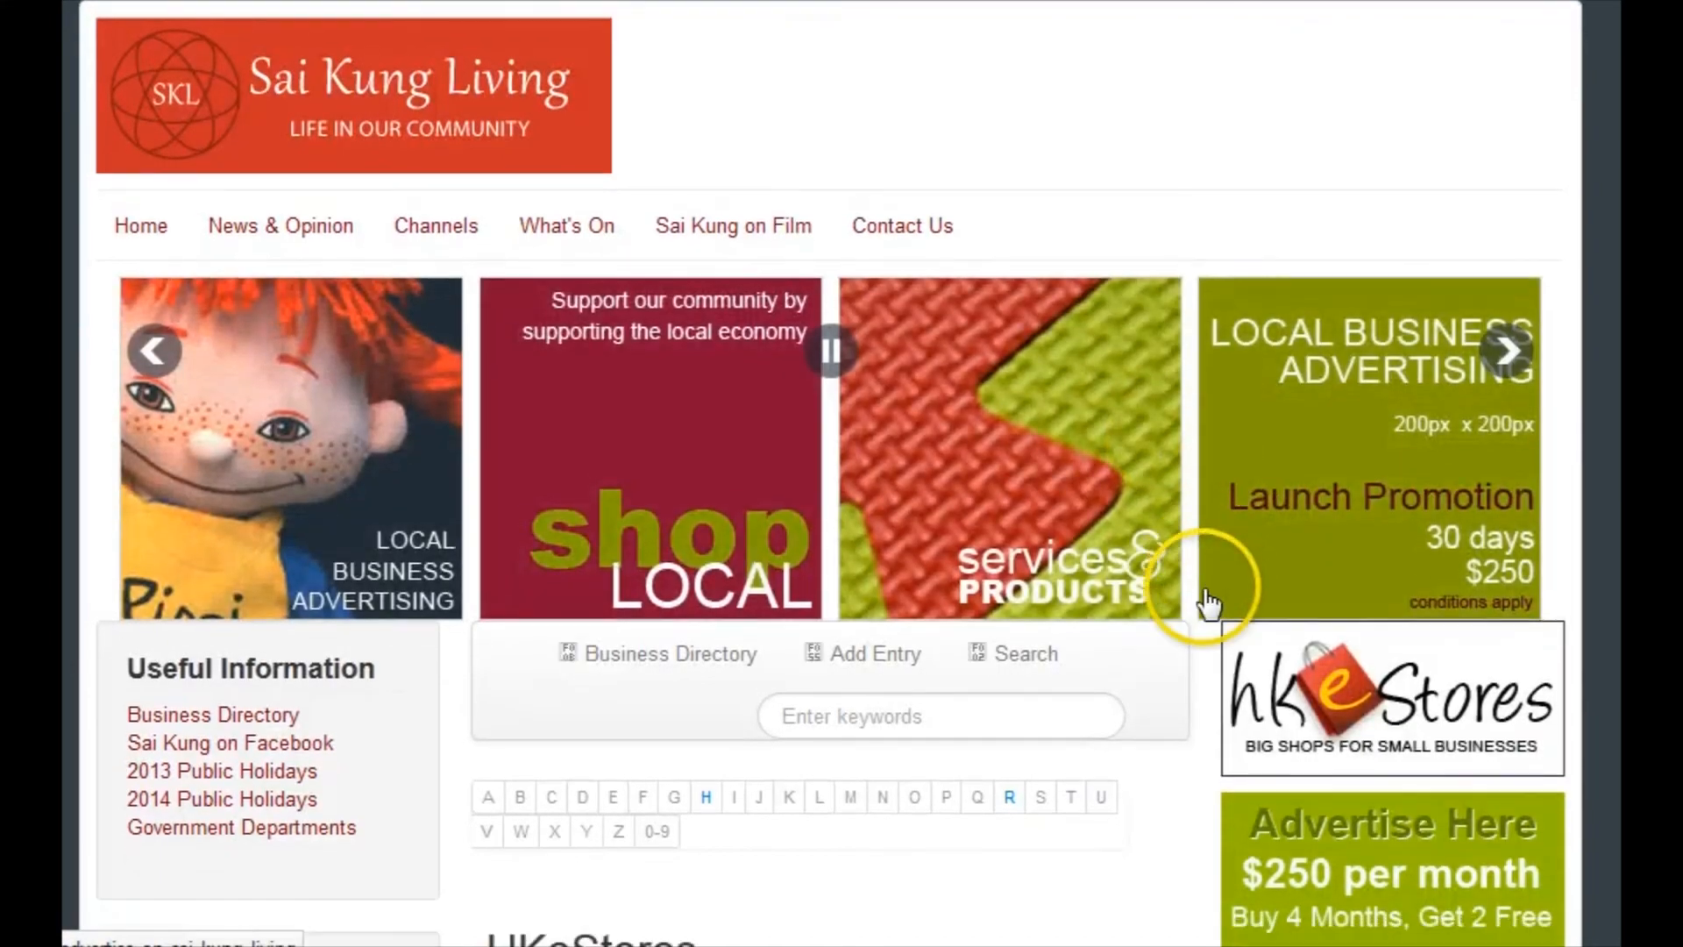